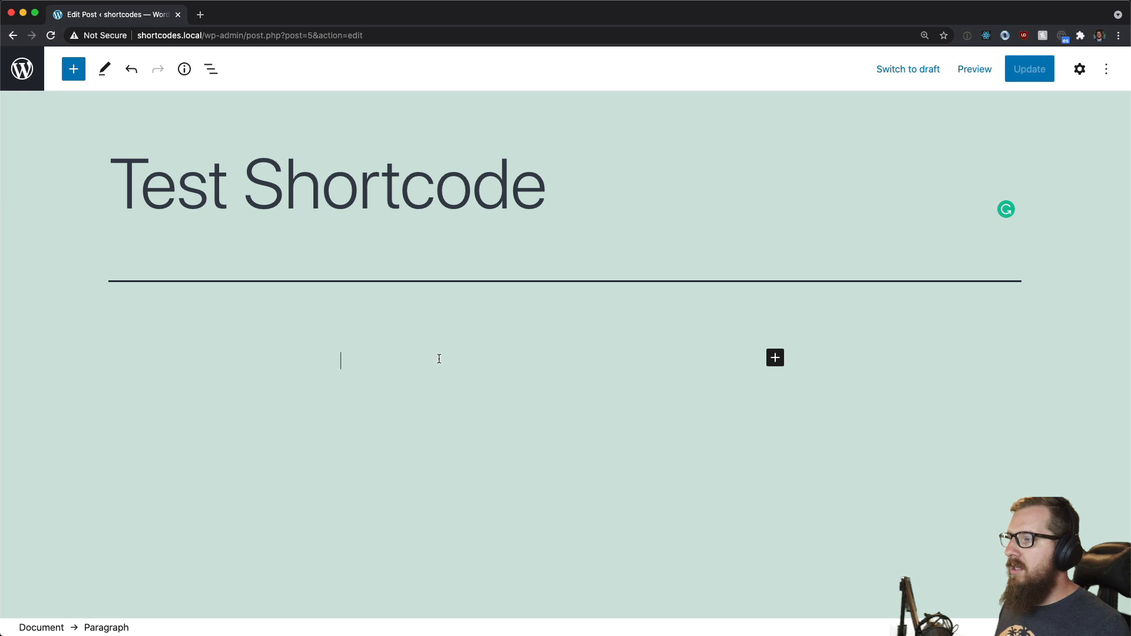
Step: Type [my_shortcode]some content inside[/my_shortcode] into the Test Shortcode post's paragraph block
text([)
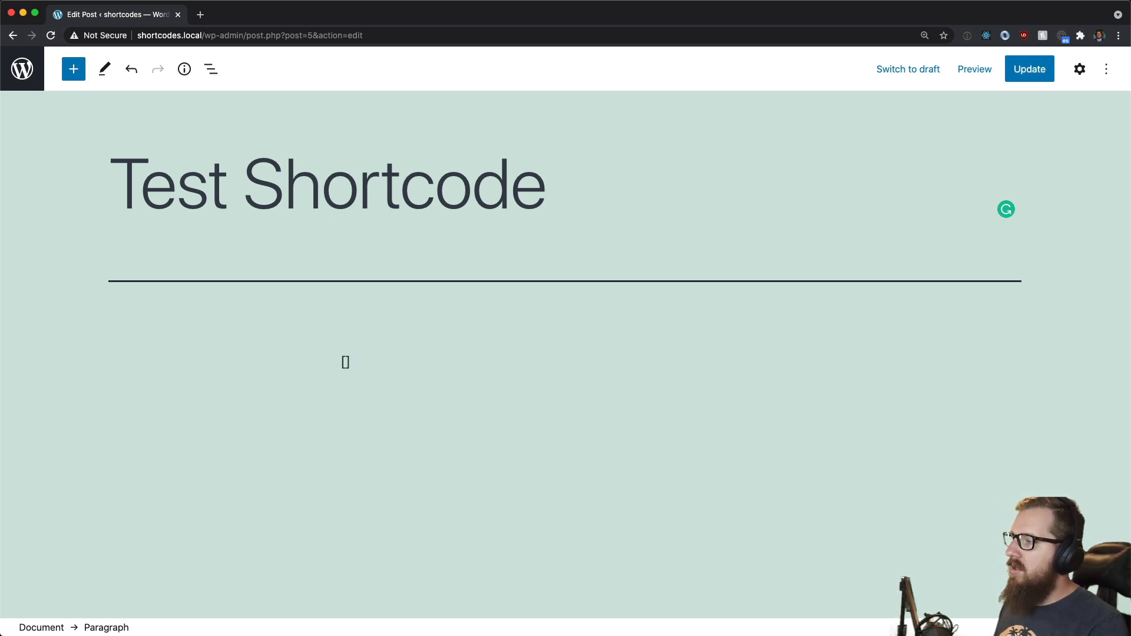
click(925, 35)
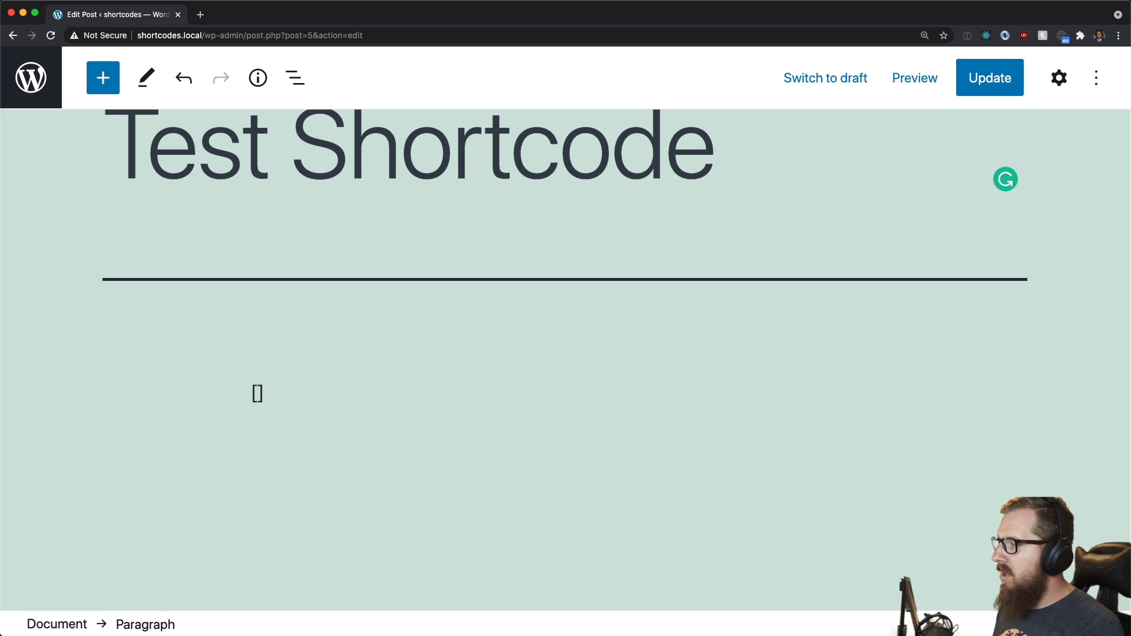
text([my_short])
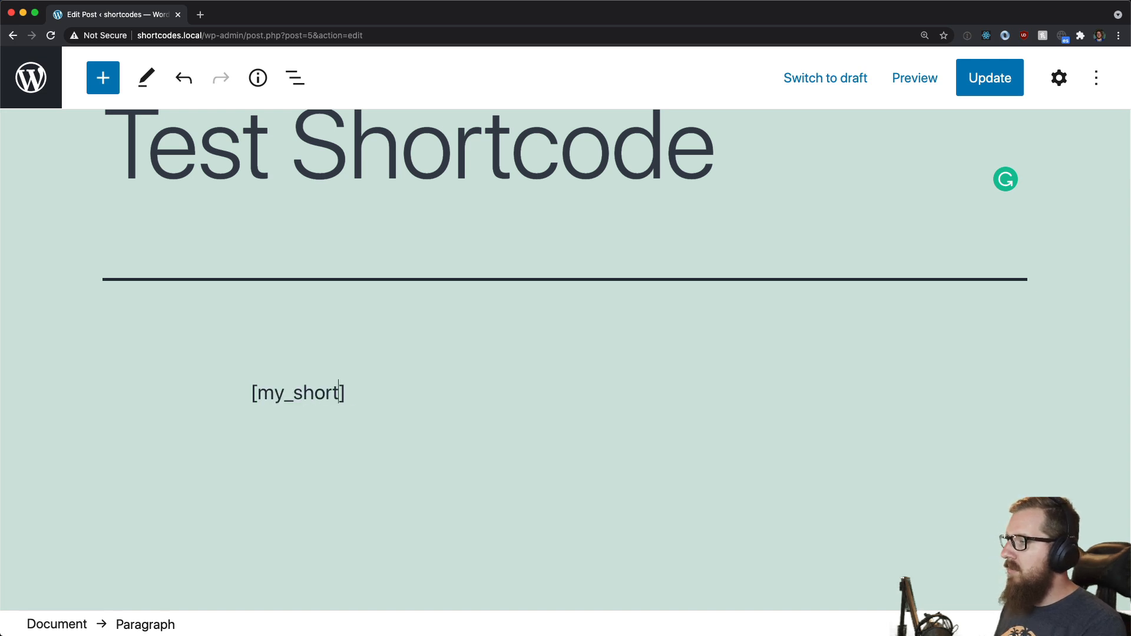
text(code)
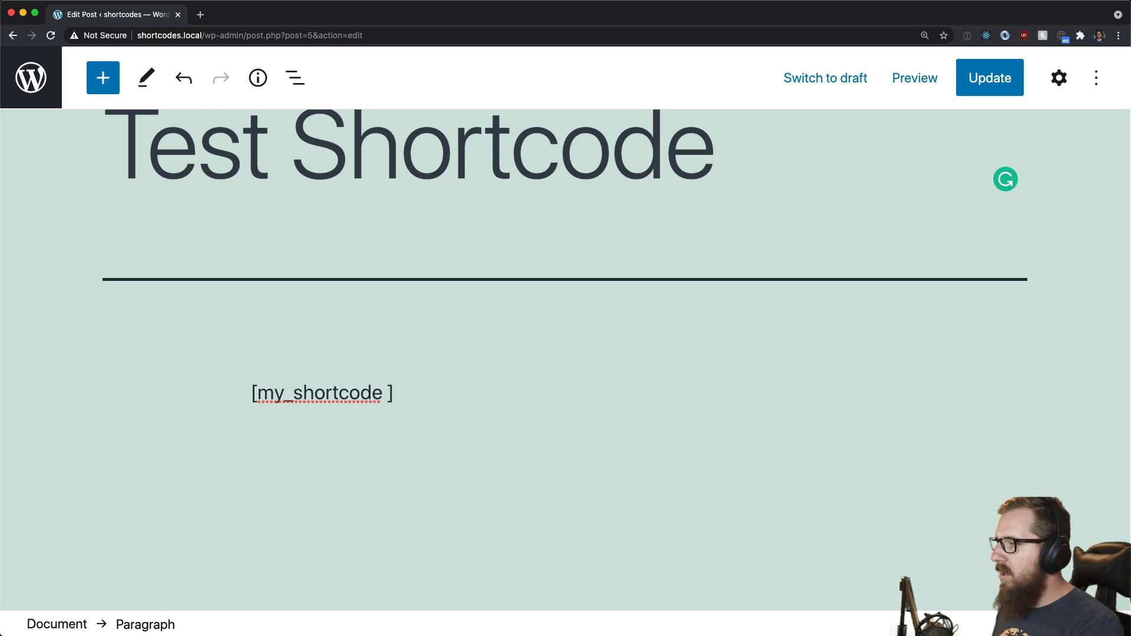
text(he)
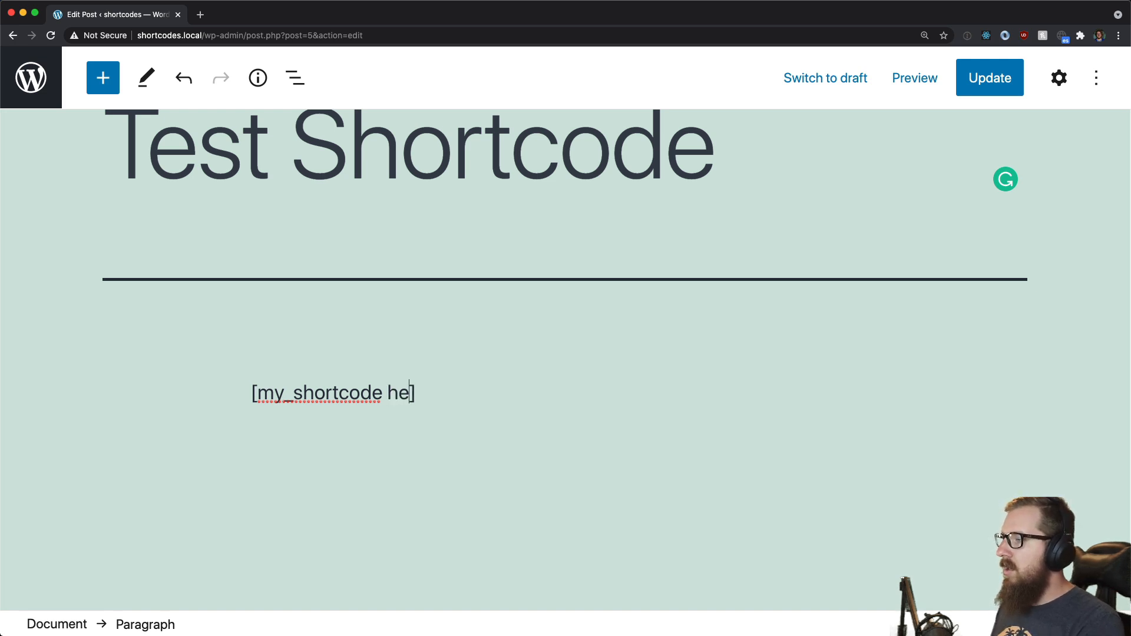
text(llo="")
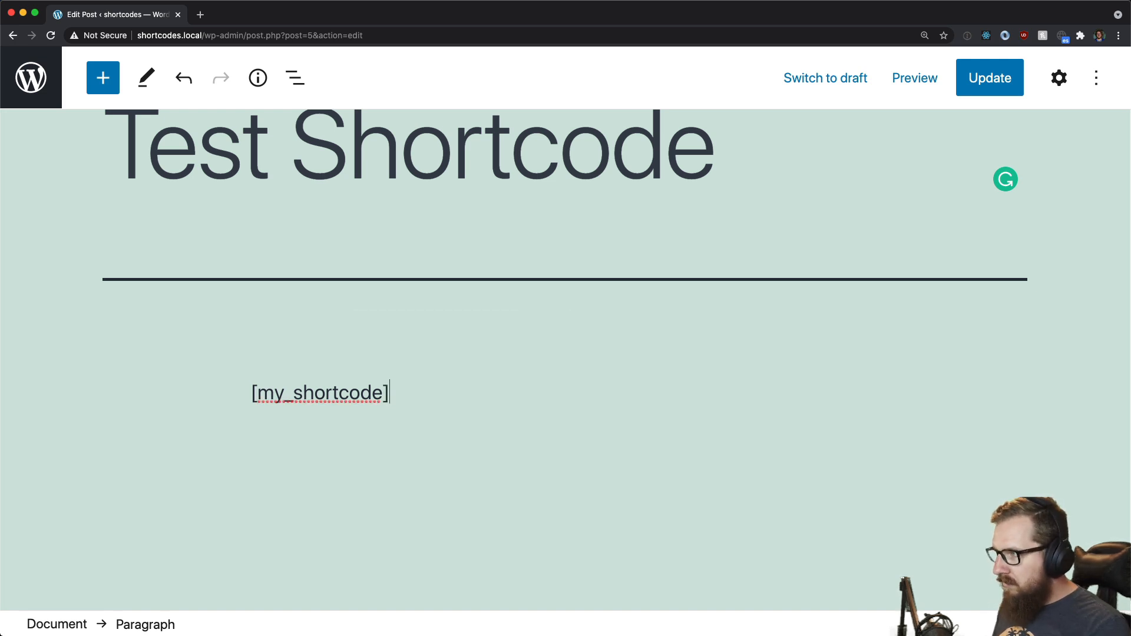
text([/])
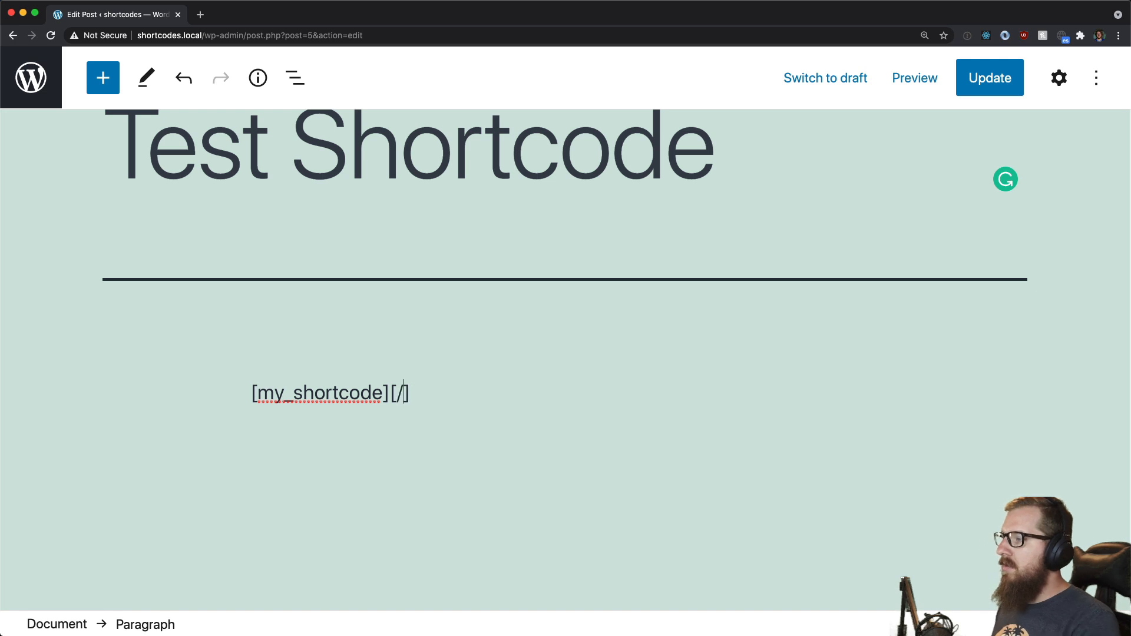
text(my_sho)
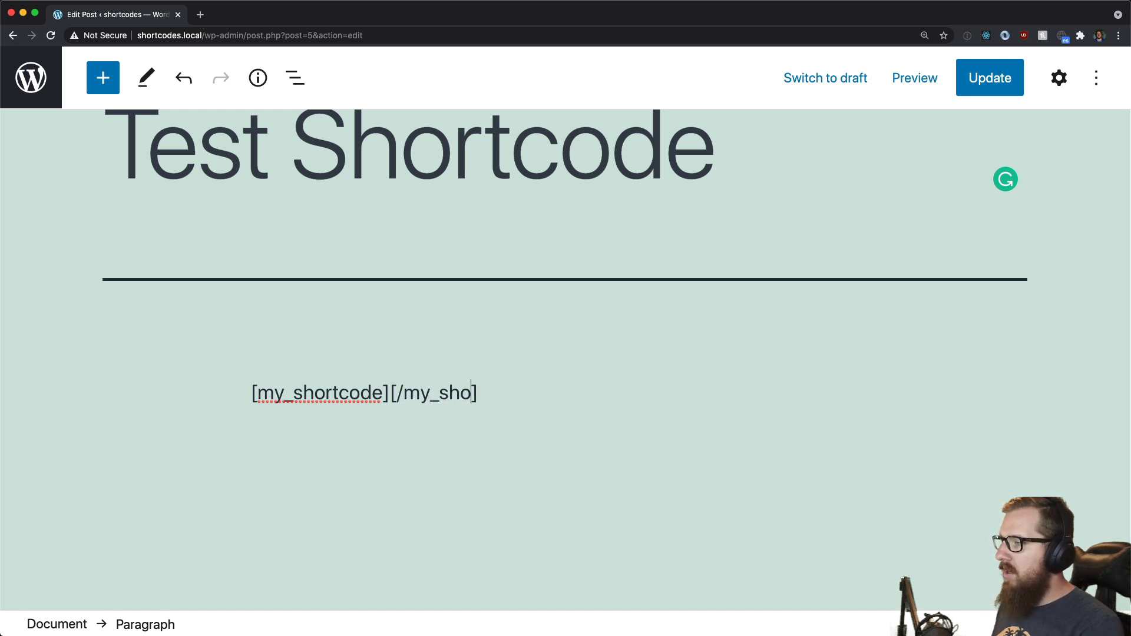
text(rtcode])
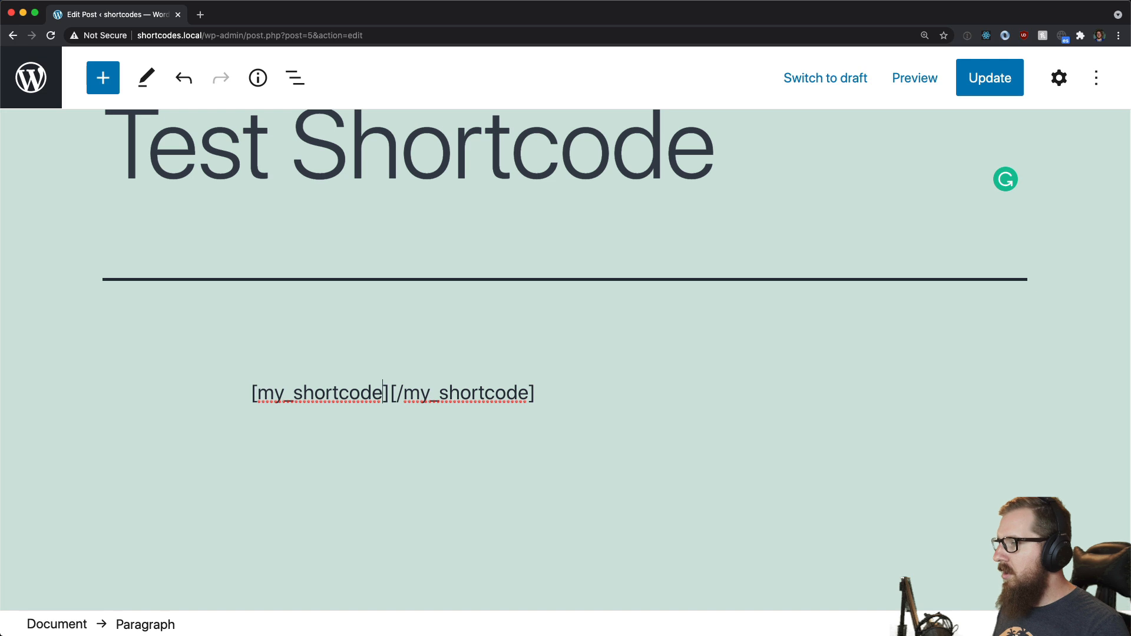
text(some co)
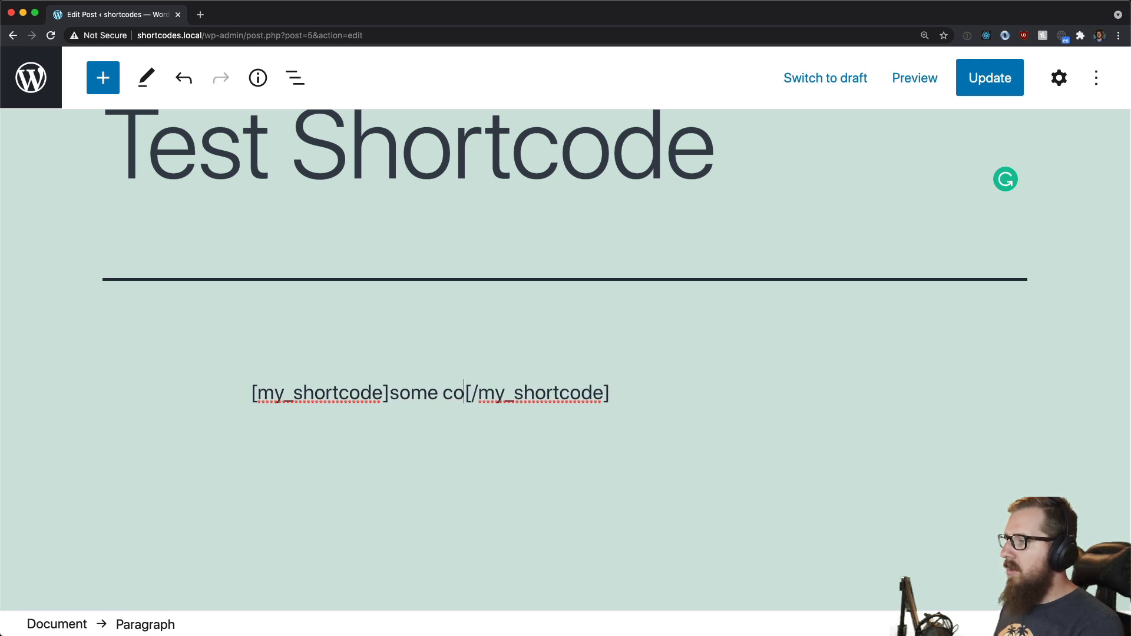
text(ntent inside)
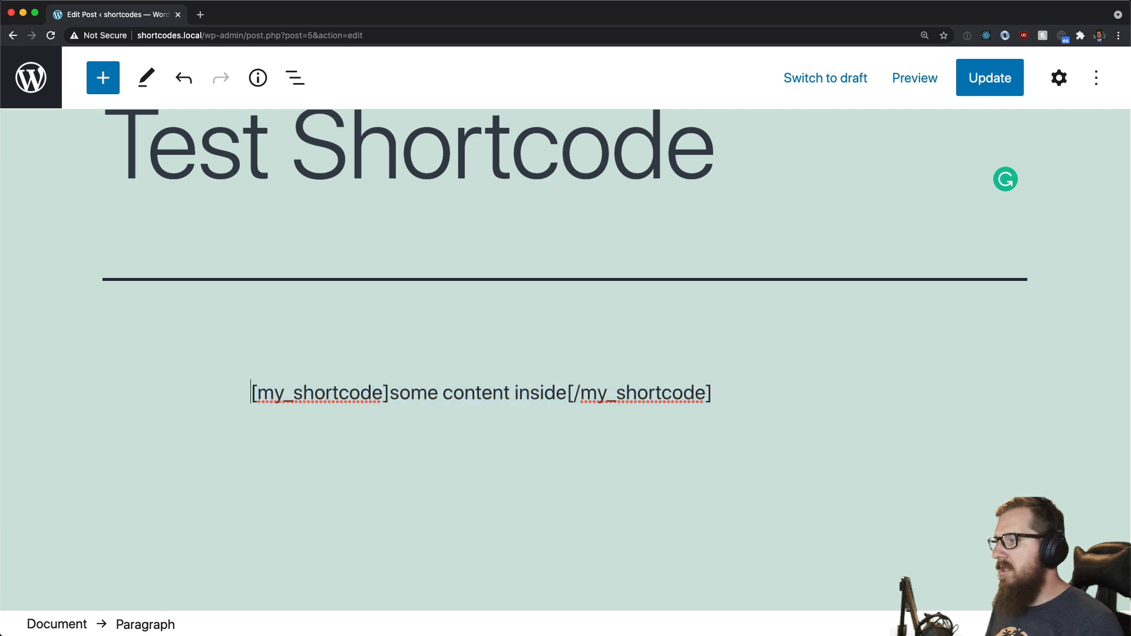
double_click(319, 392)
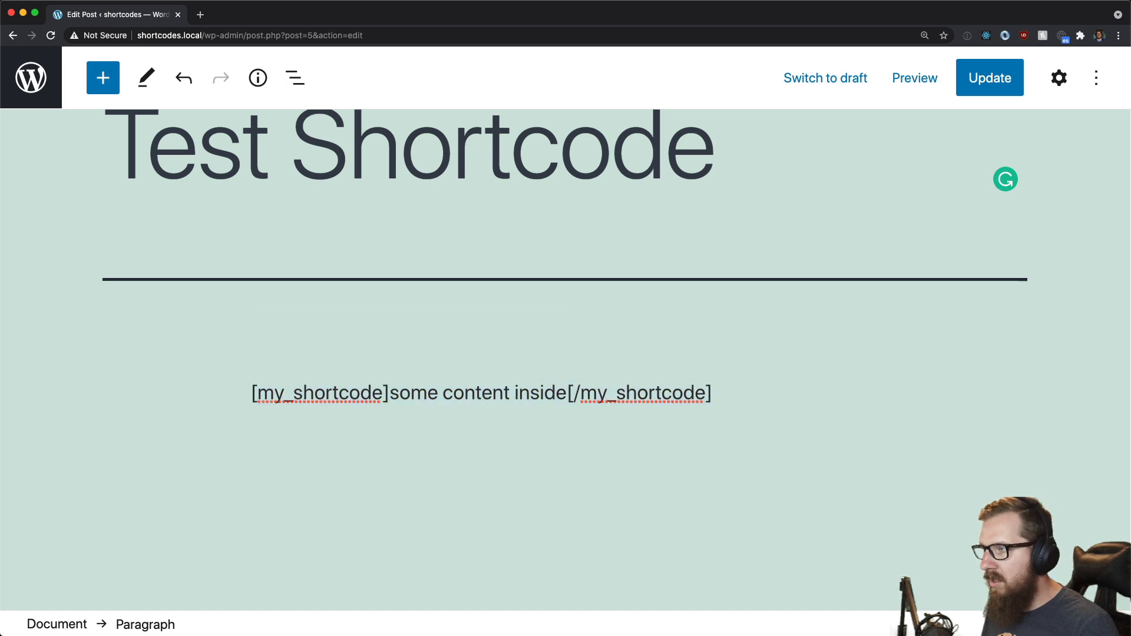
click(988, 77)
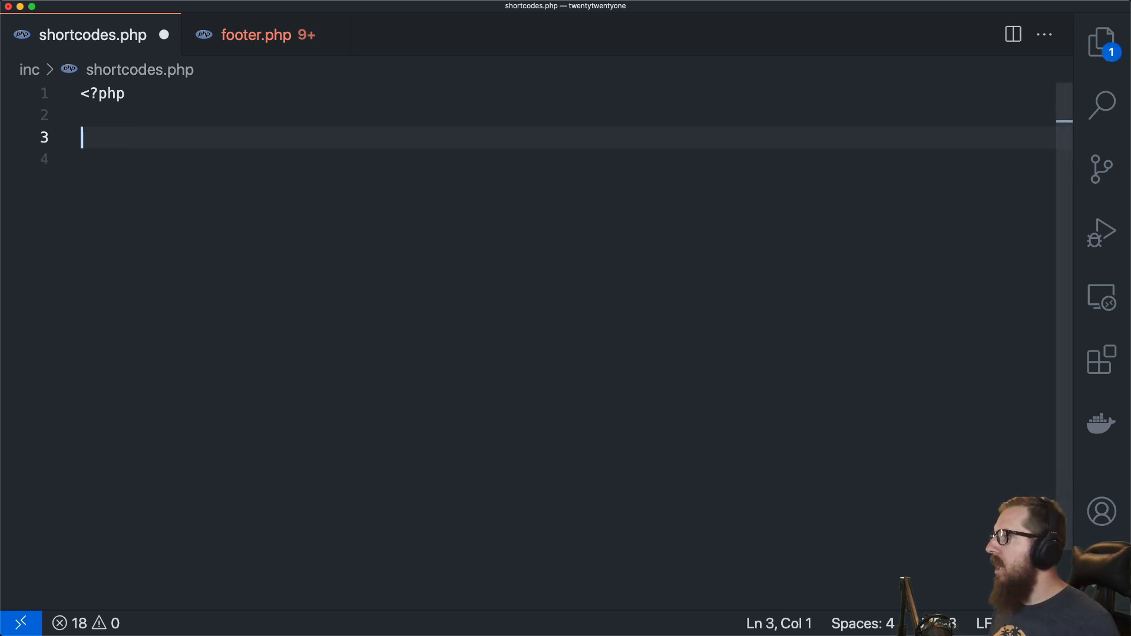
Step: Add an add_shortcode call with the tag 'wpc' and a // [wpc] comment in shortcodes.php
text(add_shortcode( $tag:string, $callback:callable)
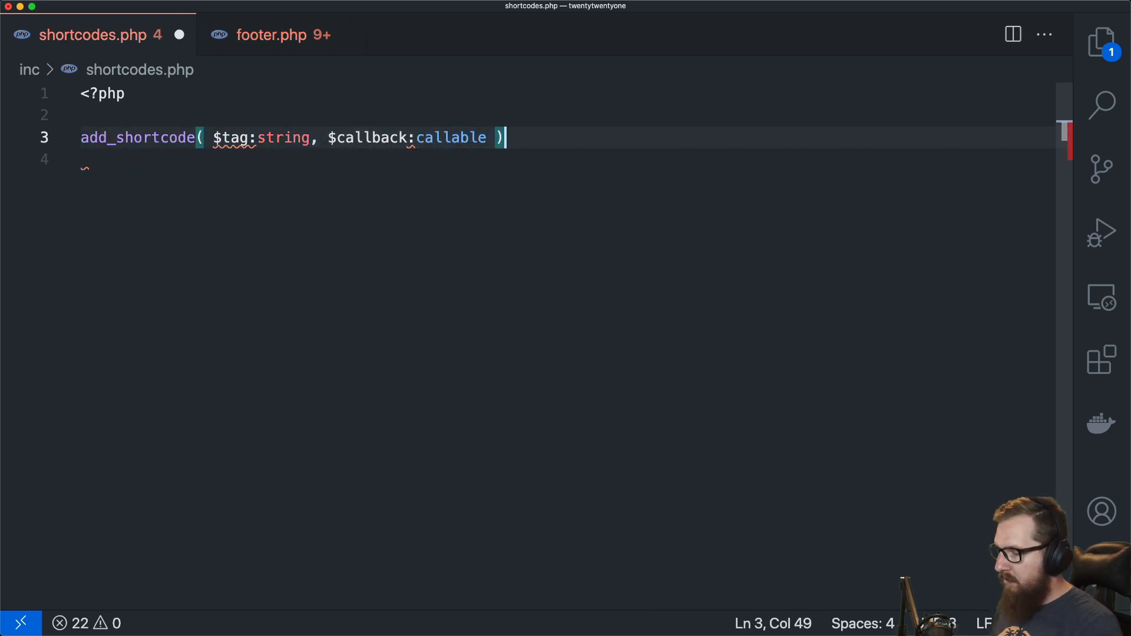
text(;)
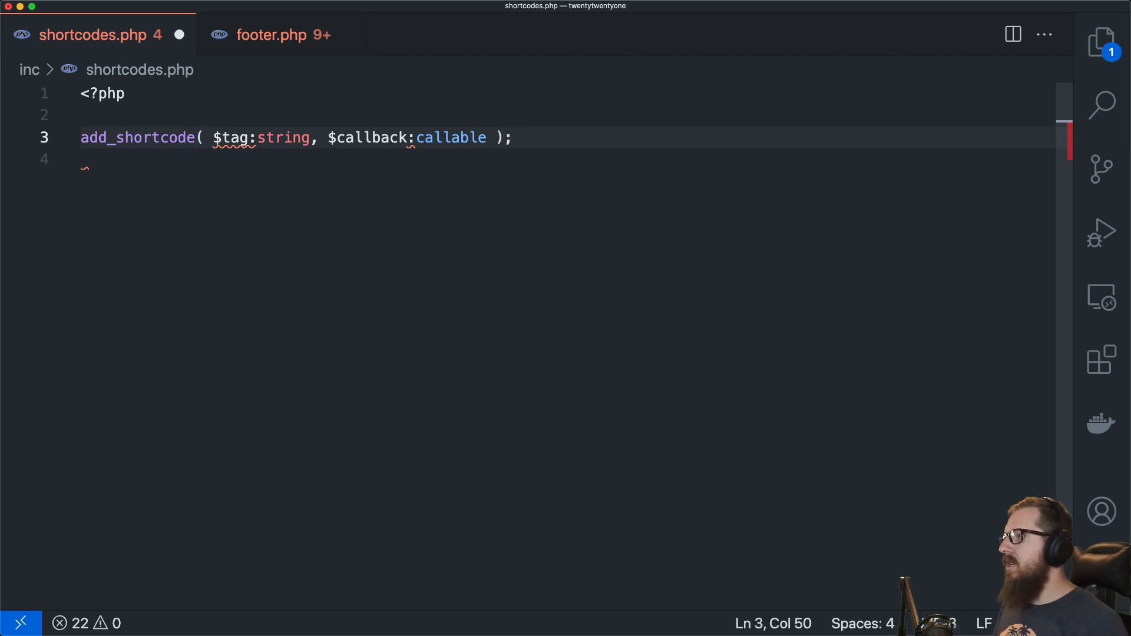
double_click(282, 138)
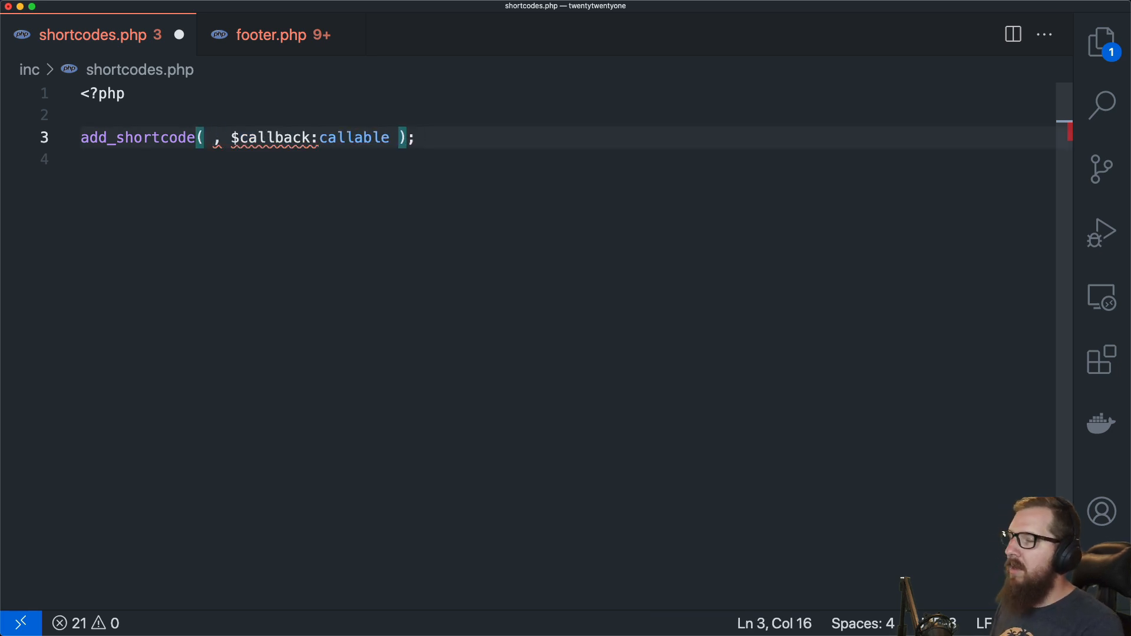
text(')
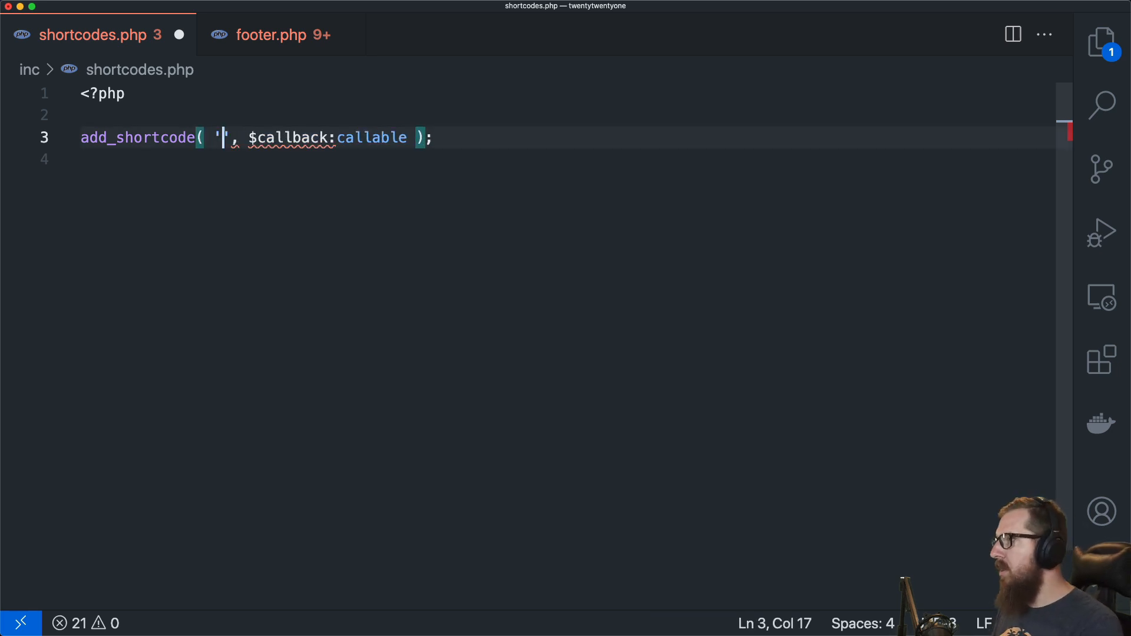
text(wpc)
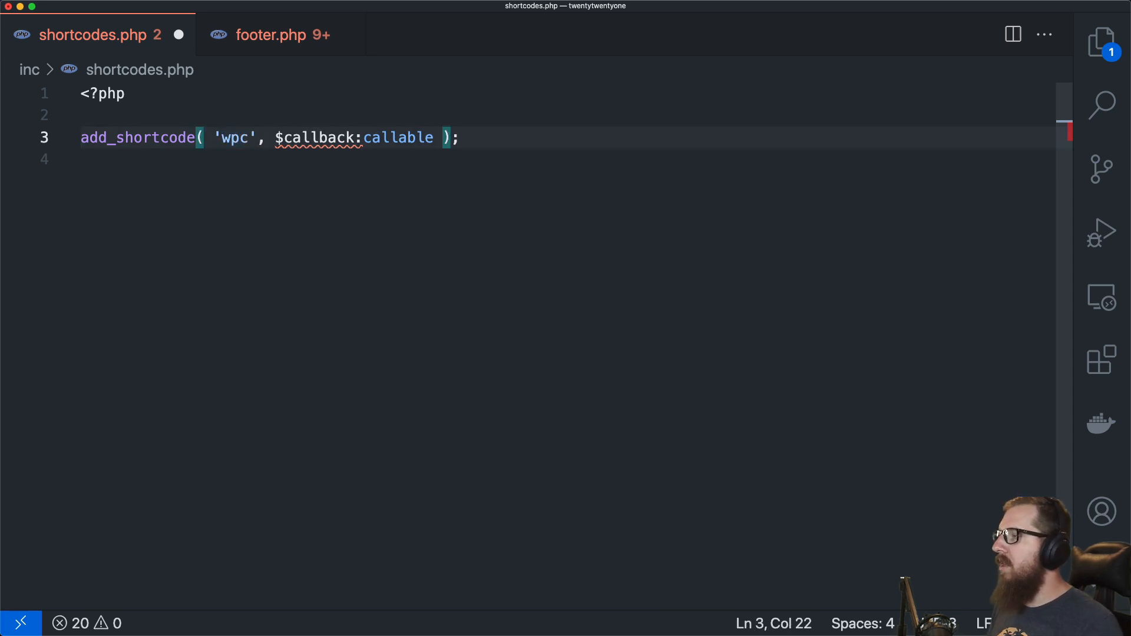
text(/)
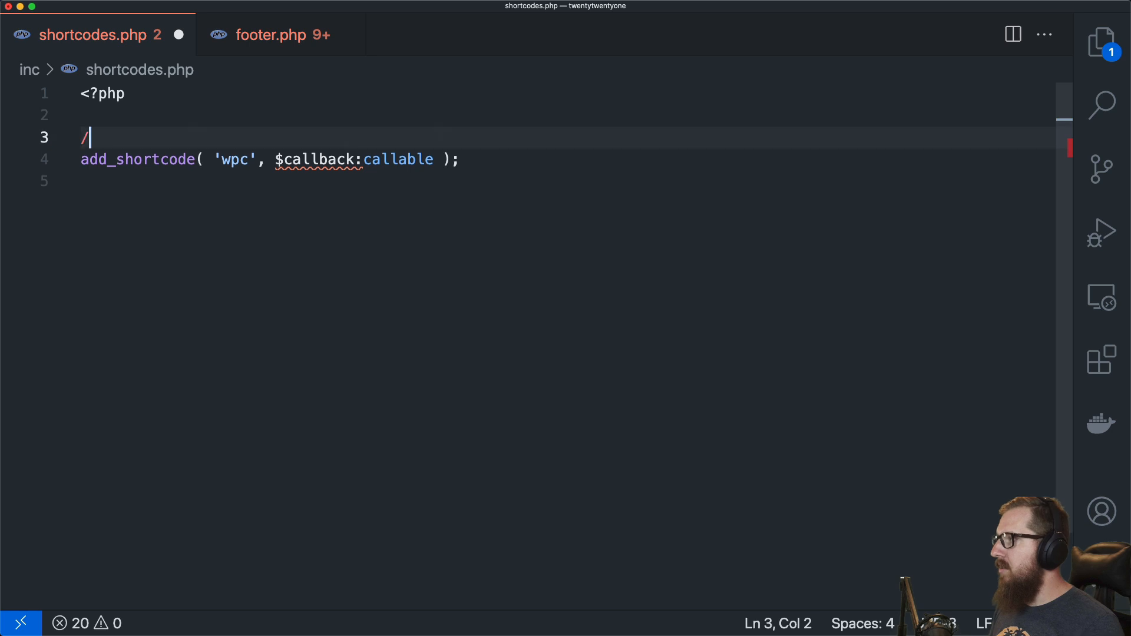
text(/ [w])
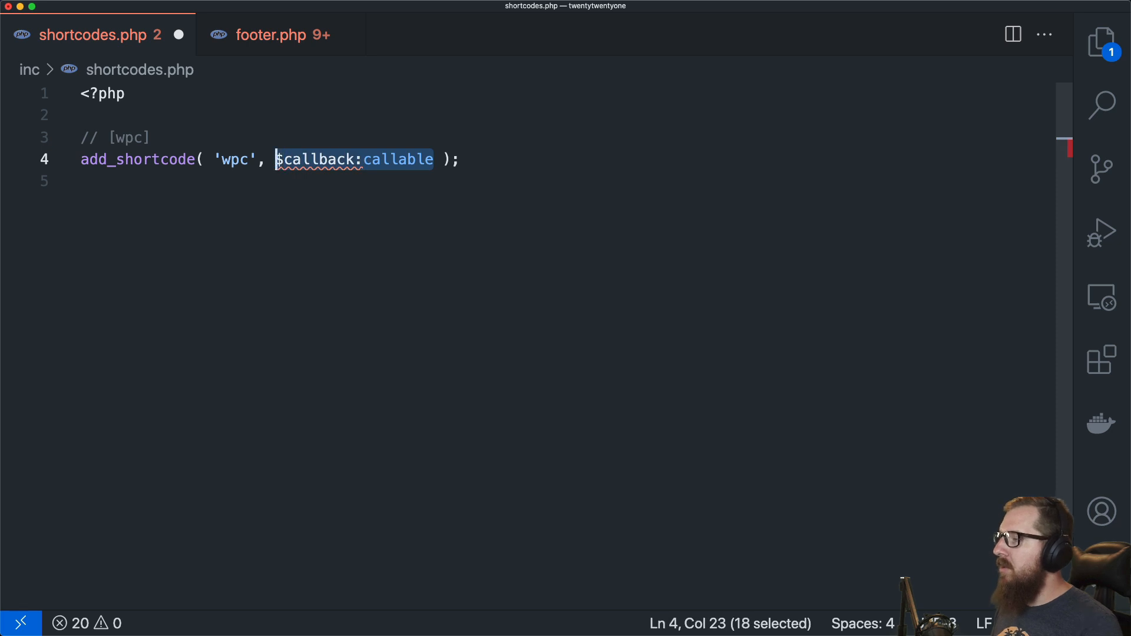
Step: Give the wpc shortcode a callback returning 'hello world', then update the post
text(function())
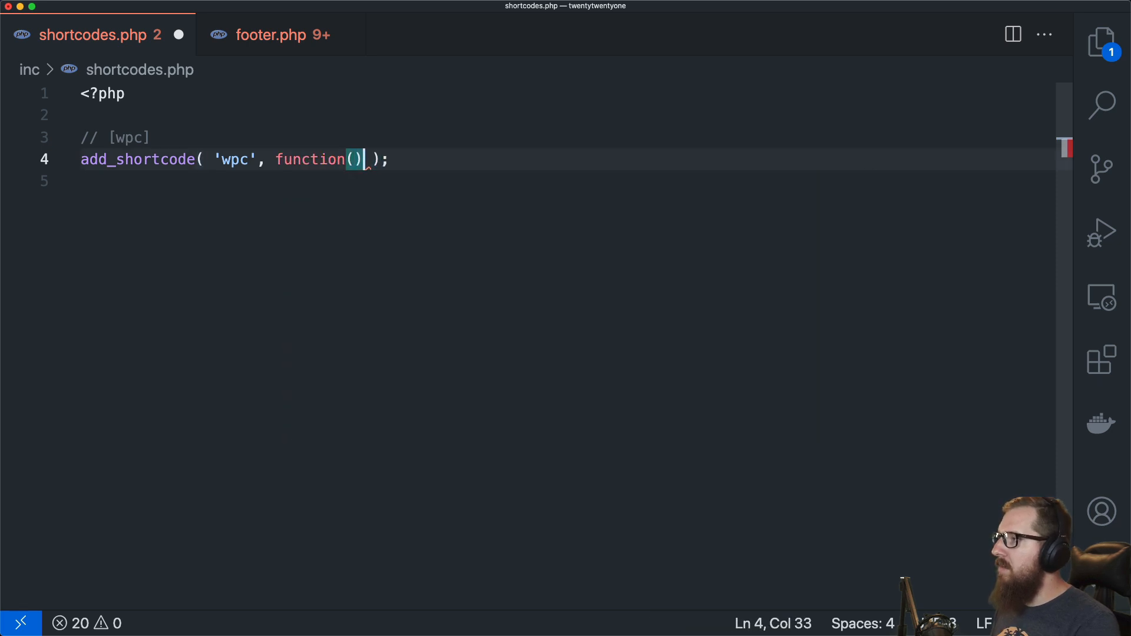
text({)
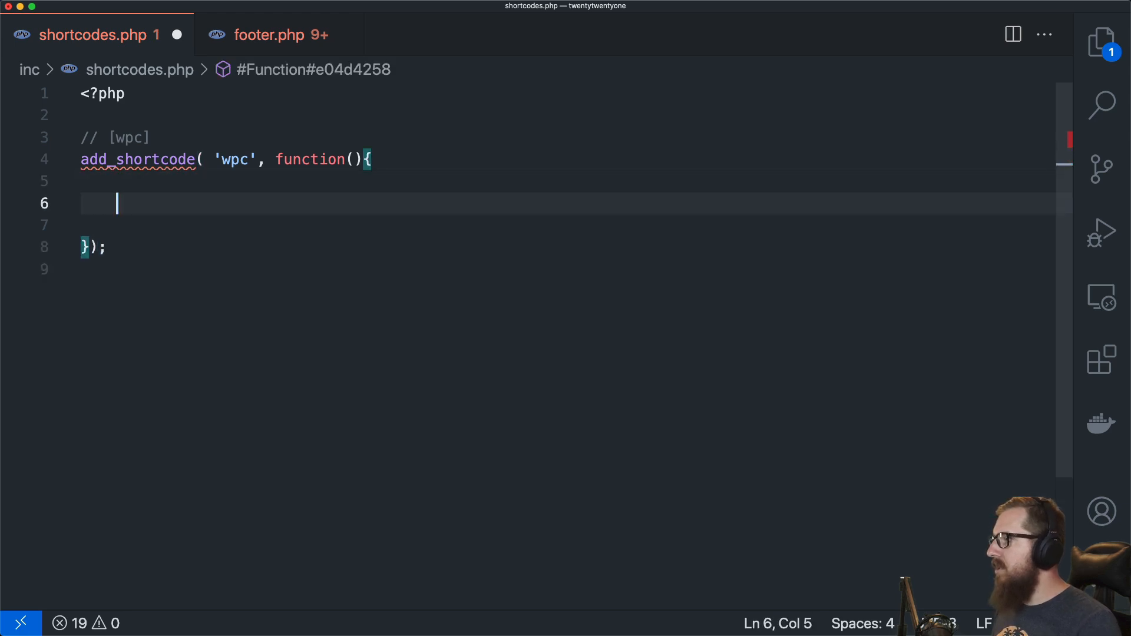
text(return '')
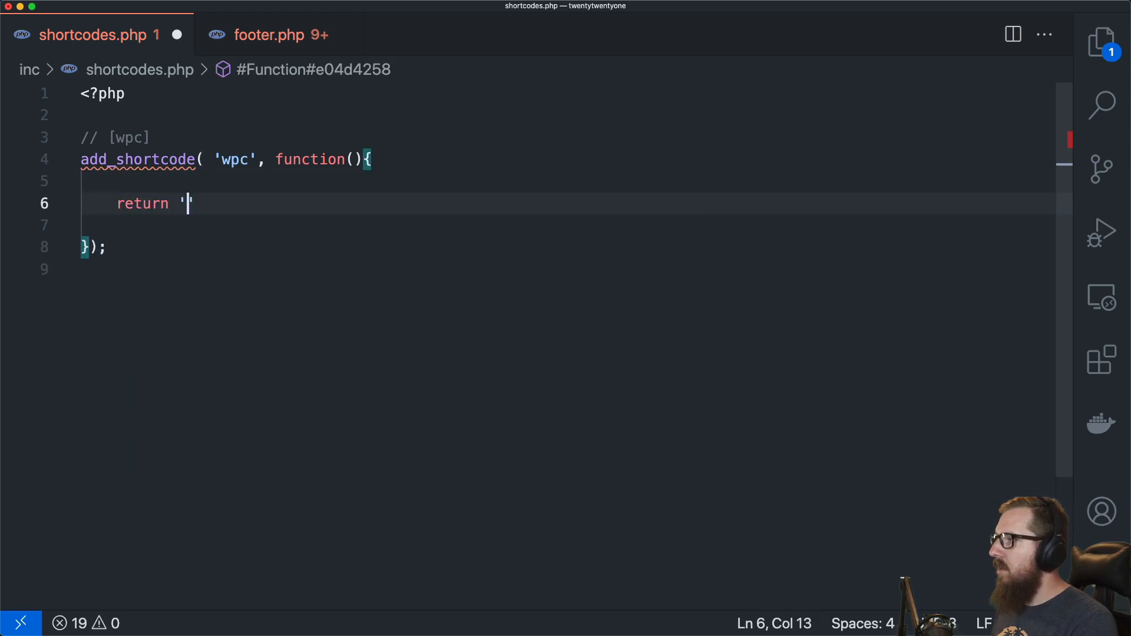
text(hello woro)
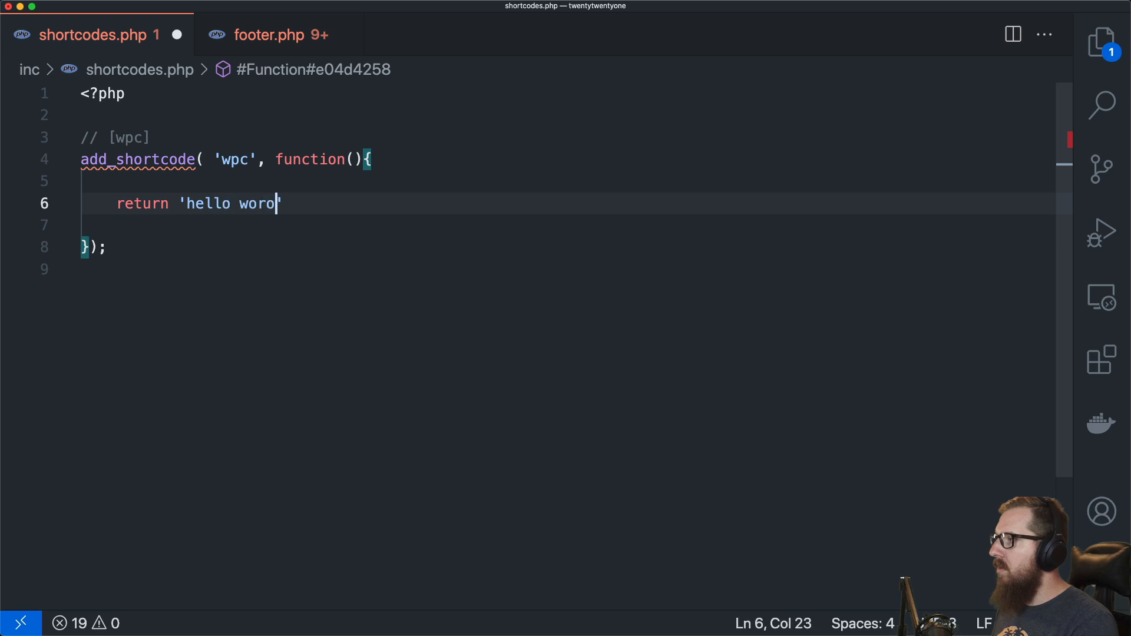
text(ld';)
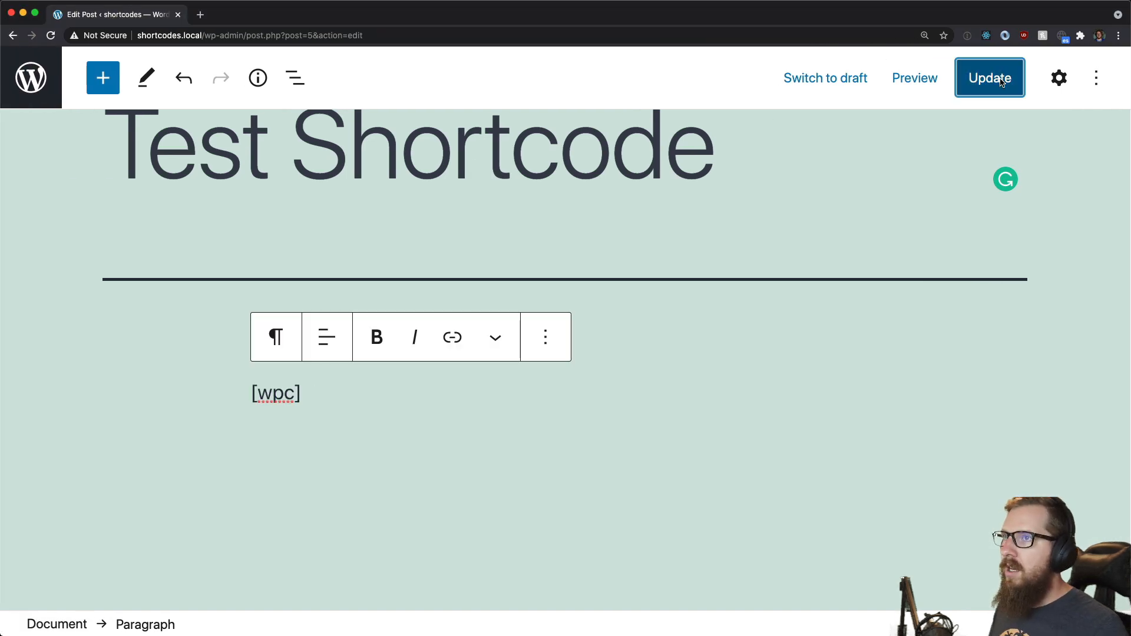
click(912, 78)
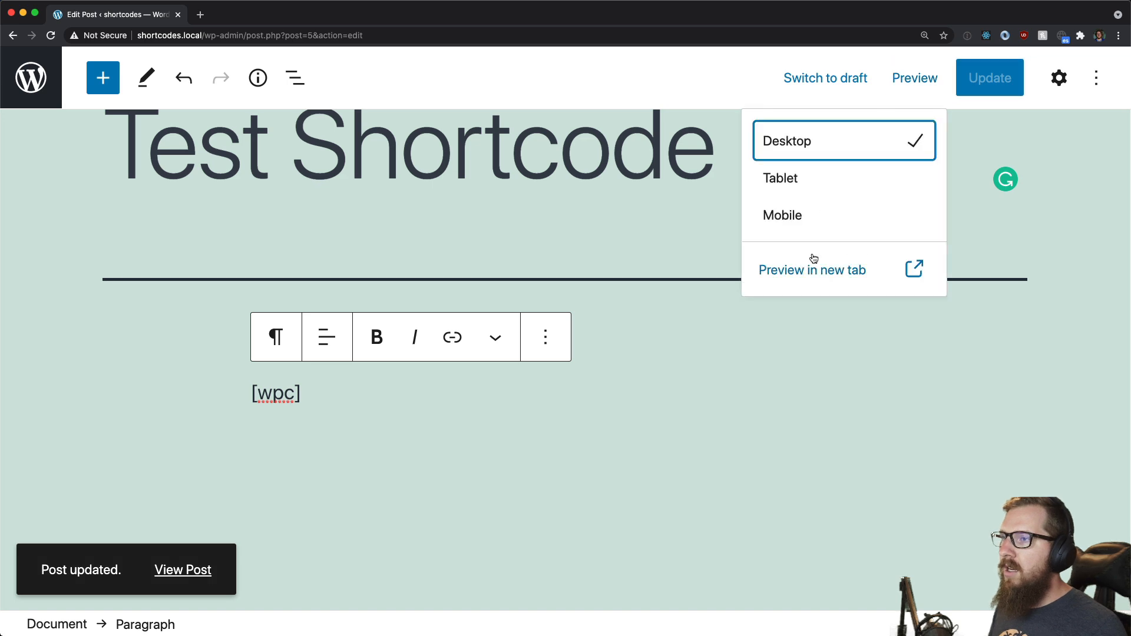
Step: Preview the Test Shortcode post in a new tab, showing 'hello world'
click(812, 270)
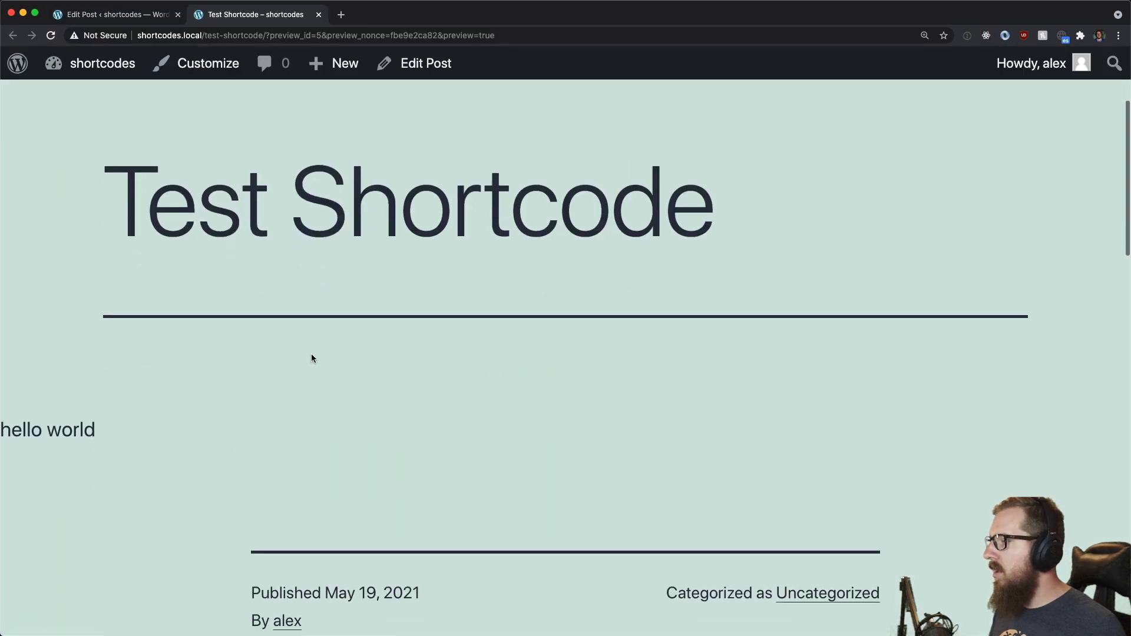
mouse_move(231, 437)
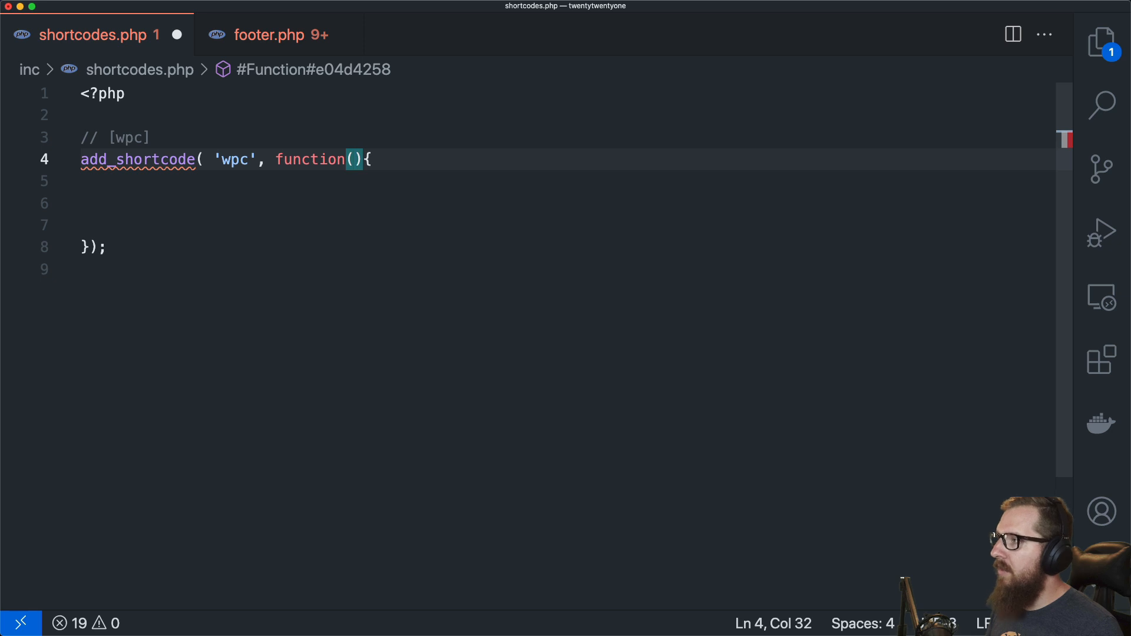
Step: Type $atts, $content = null as callback parameters, then delete $content, leaving function($atts)
key(Left)
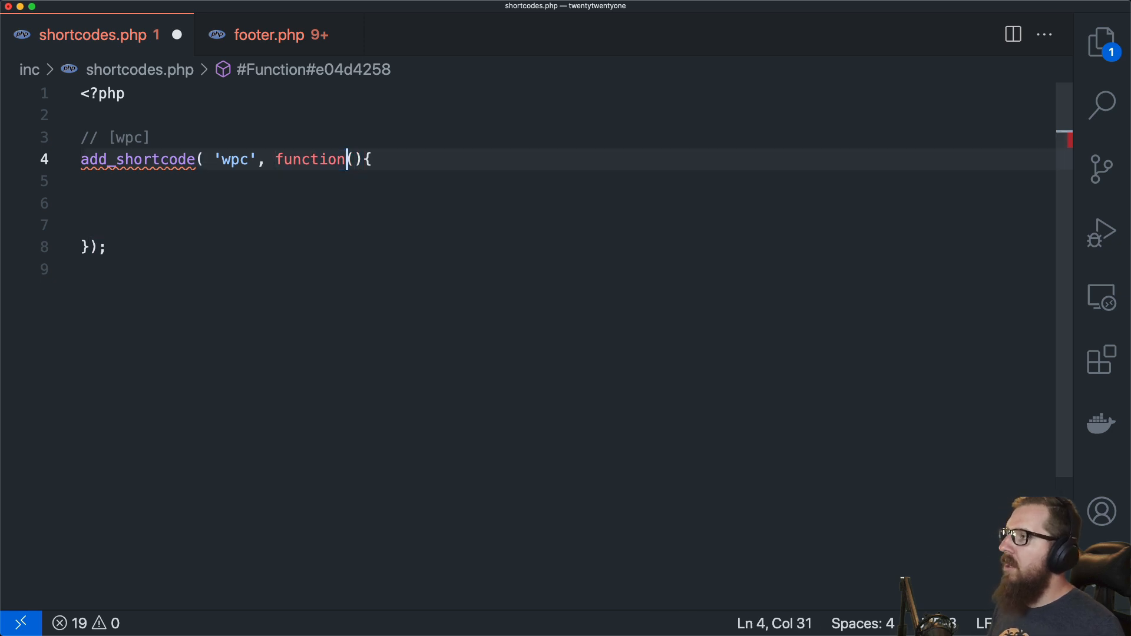
text($atts)
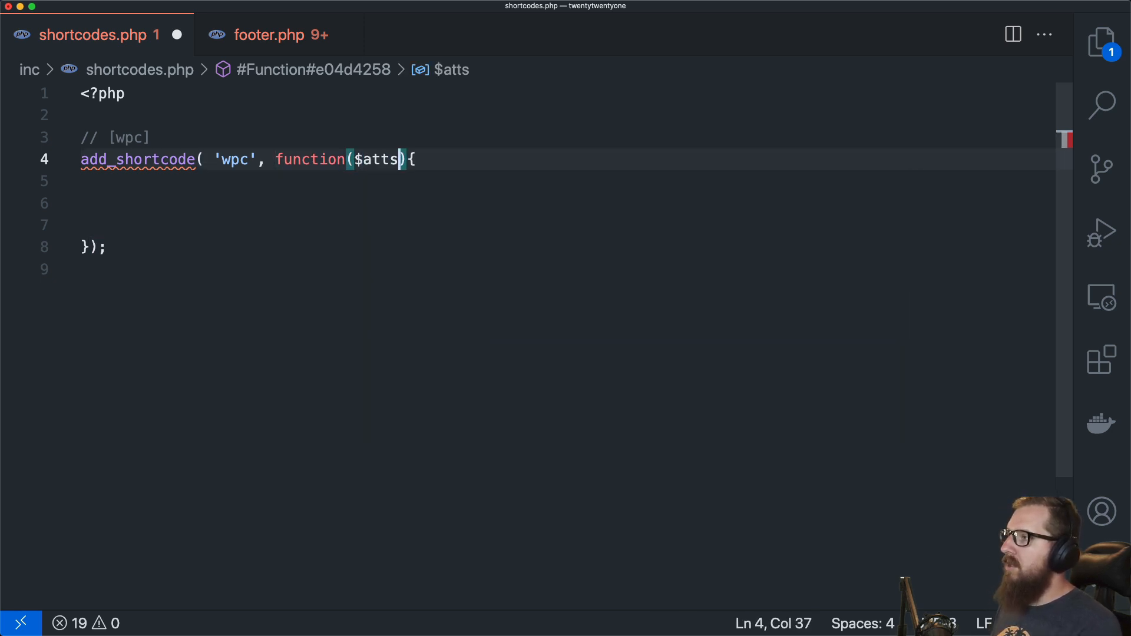
text(, $c)
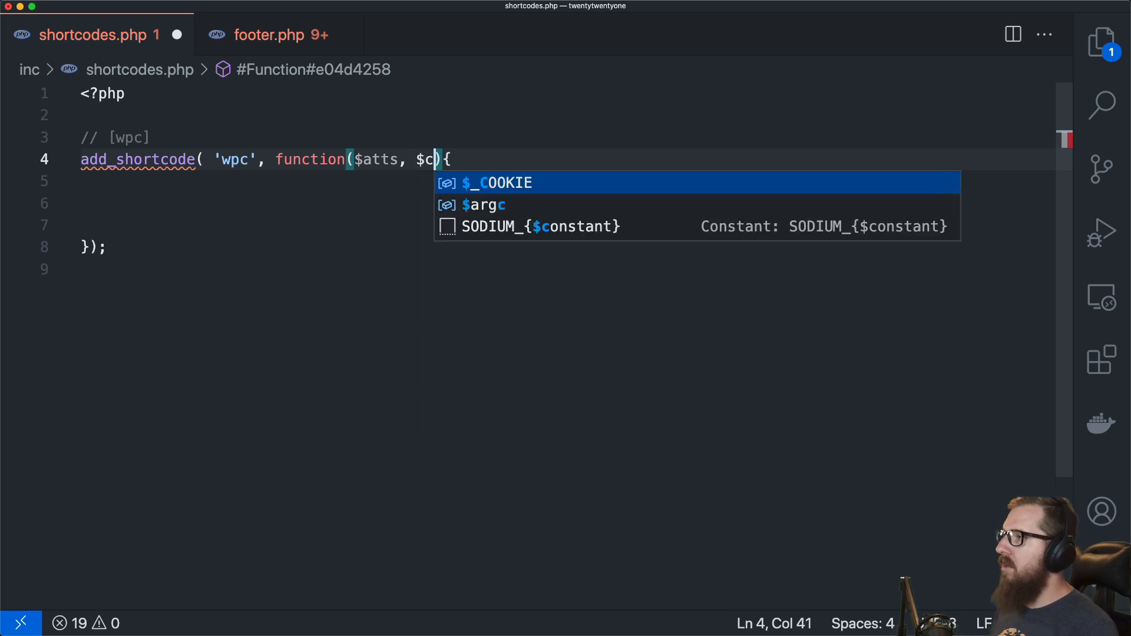
text(ontent = n)
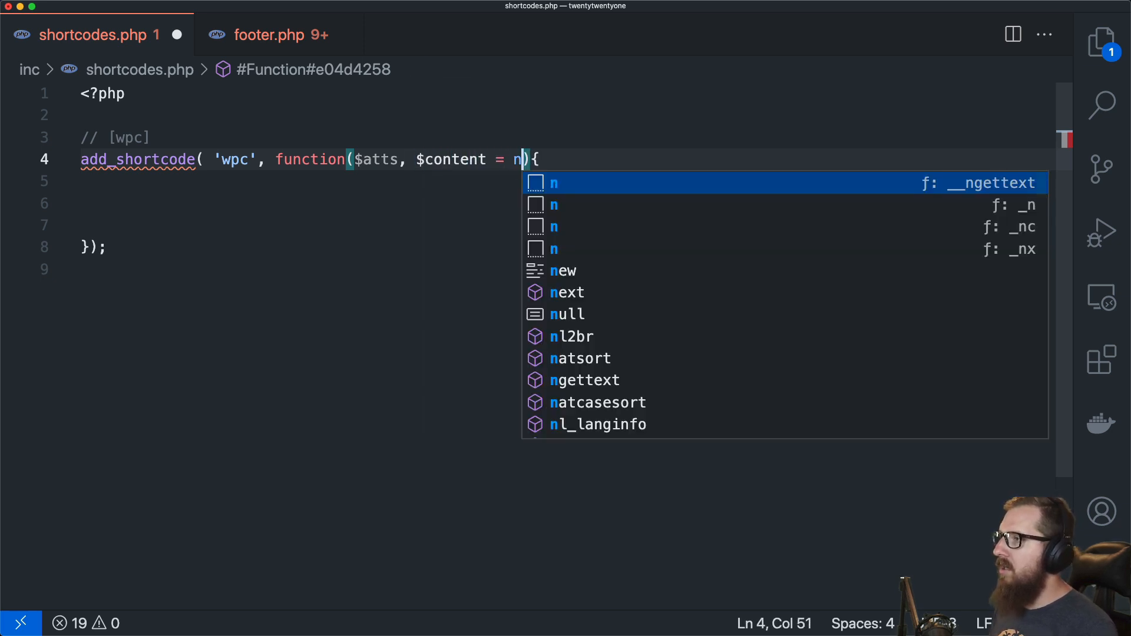
click(567, 314)
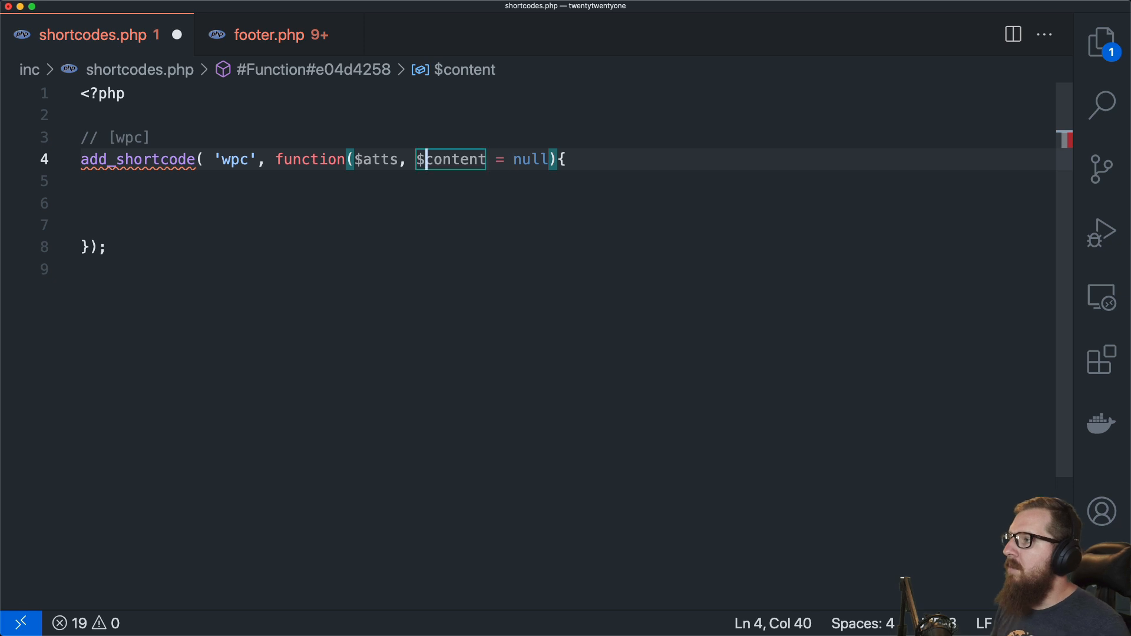
click(115, 202)
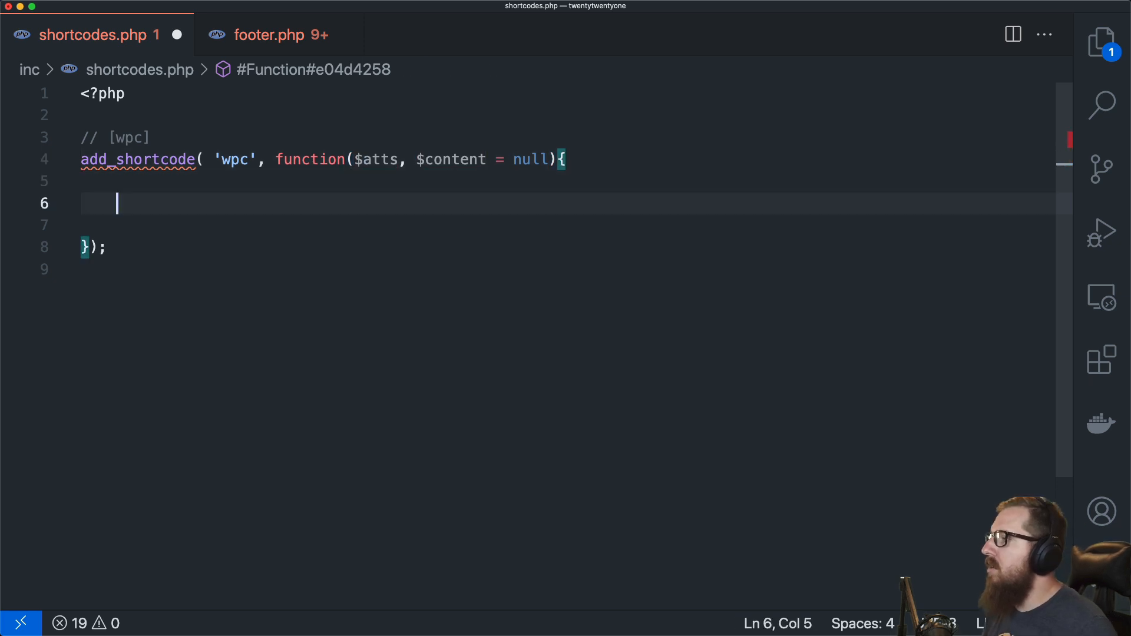
click(361, 160)
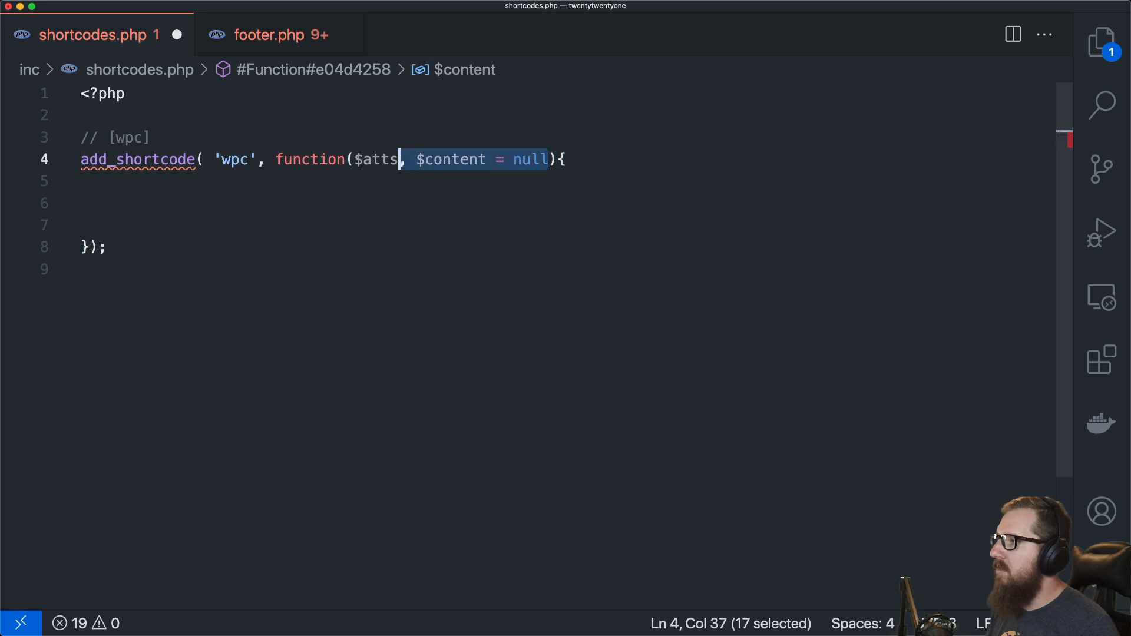
key(Backspace)
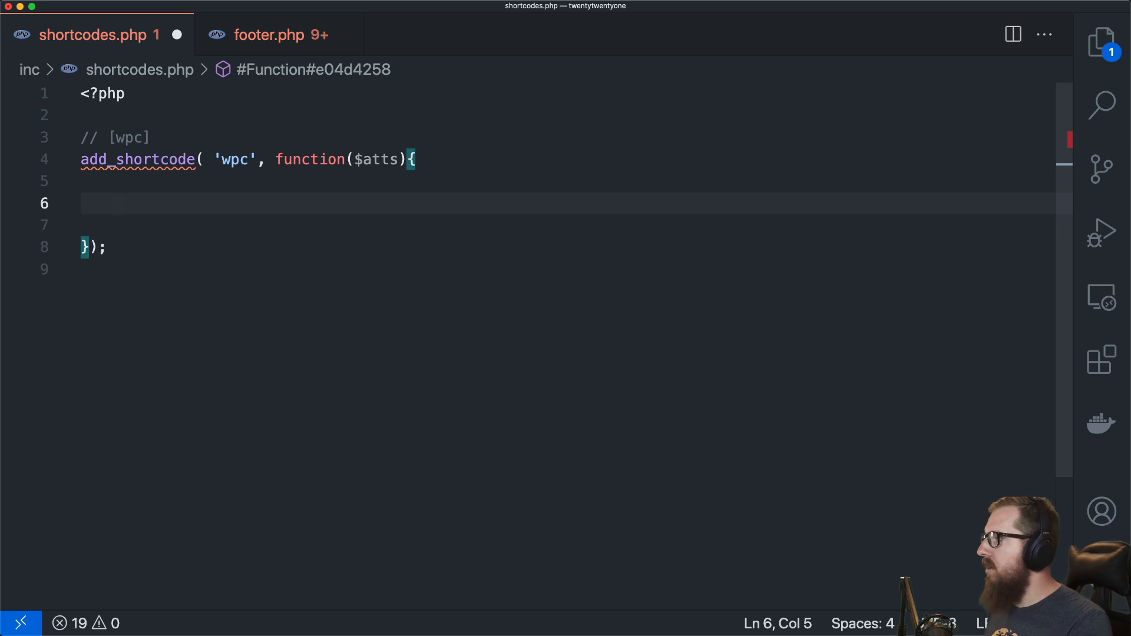
Step: Start $attributes = shortcode_atts( with an empty array split across lines
text($attribut)
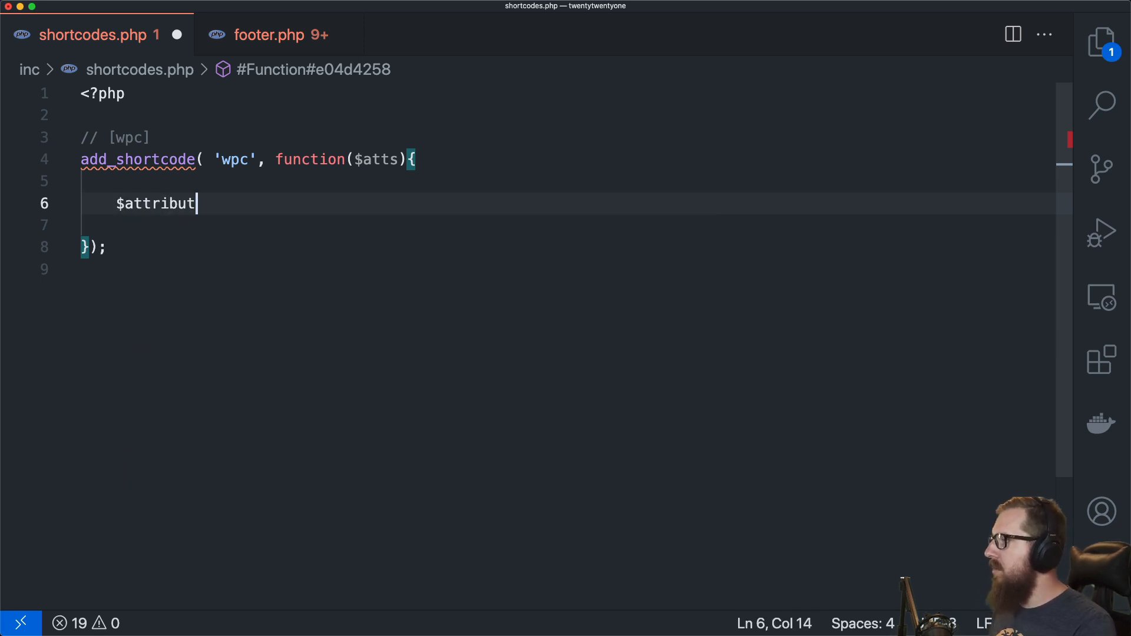
key(Backspace)
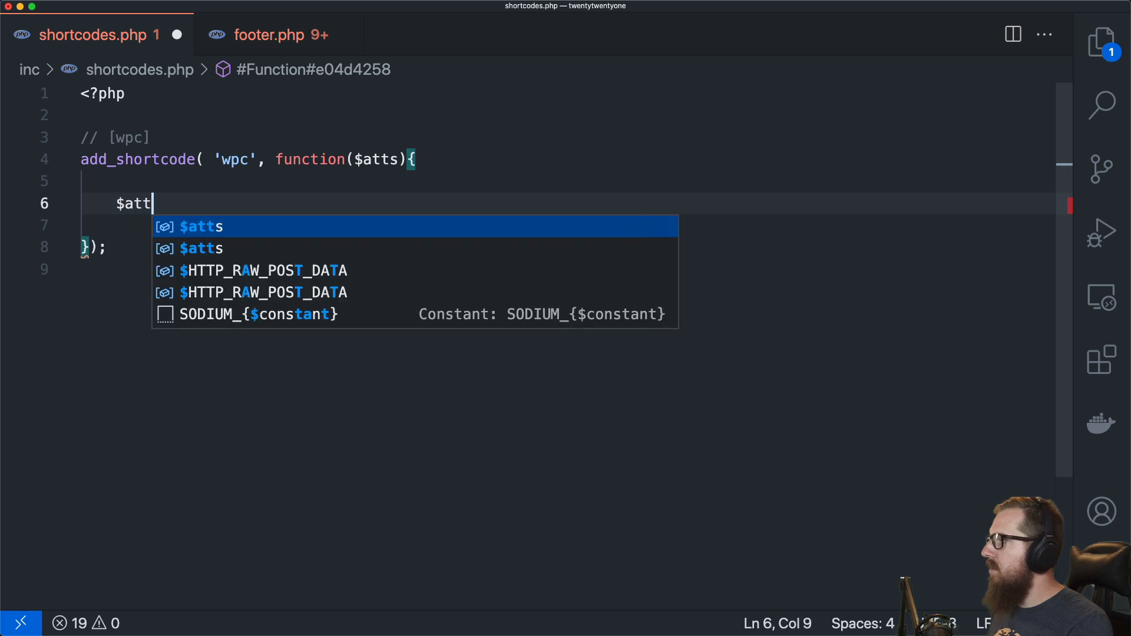
text(ributes =)
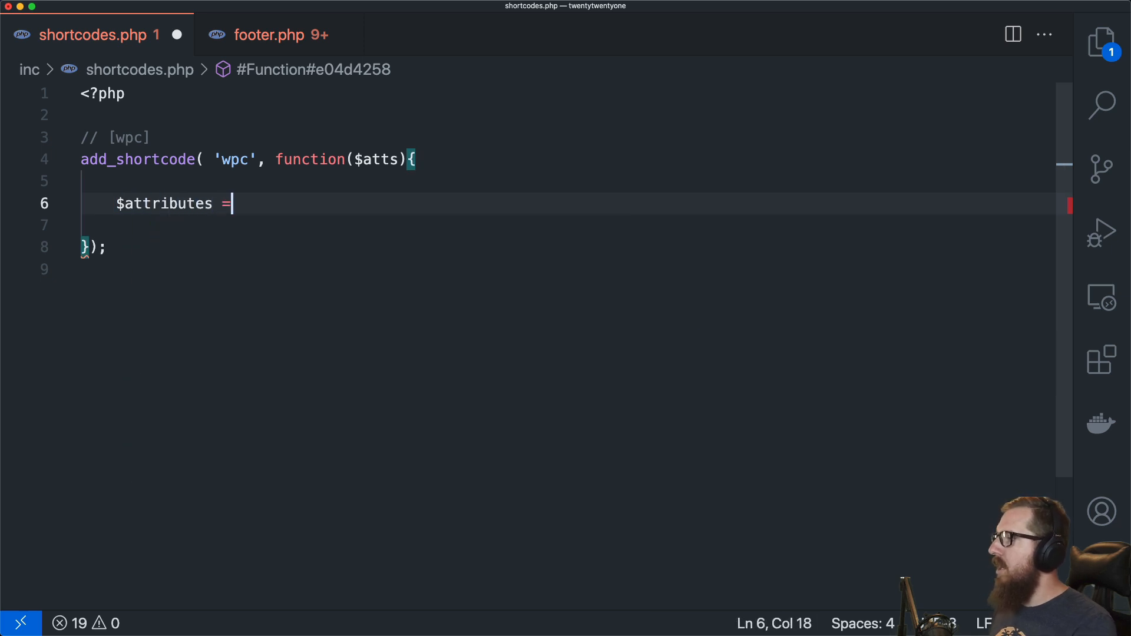
text(sh)
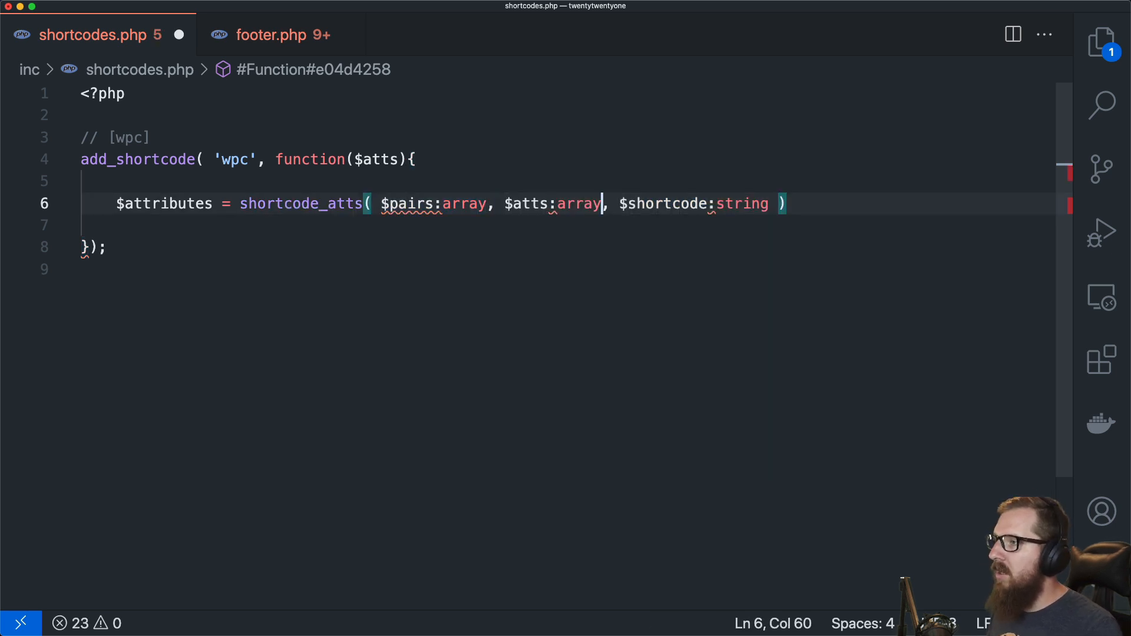
key(Backspace)
text(;)
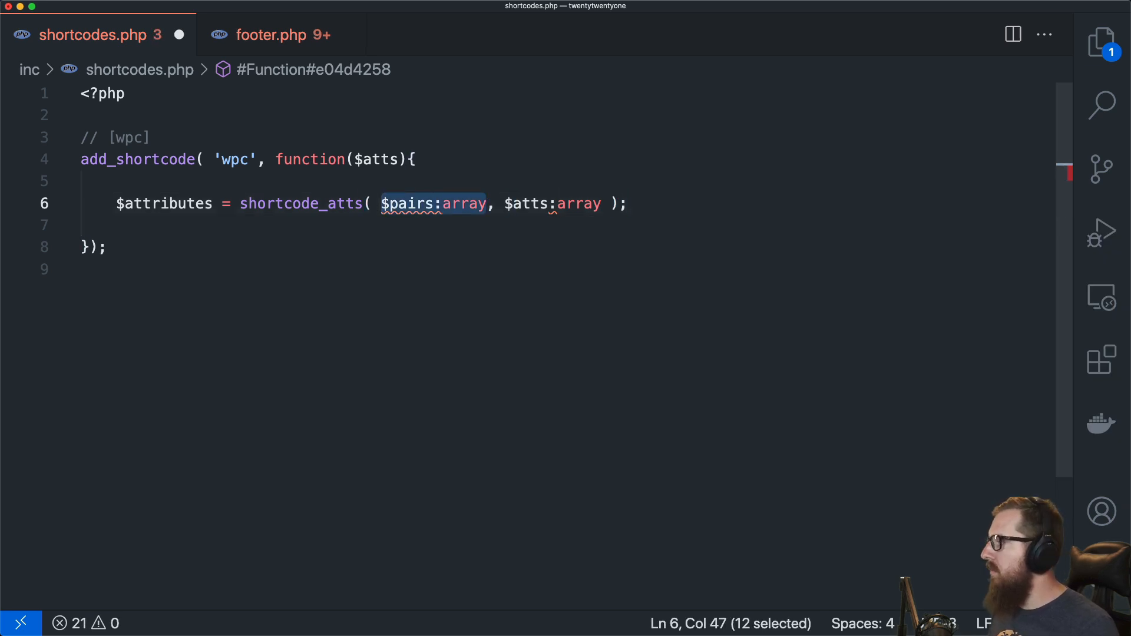
text([])
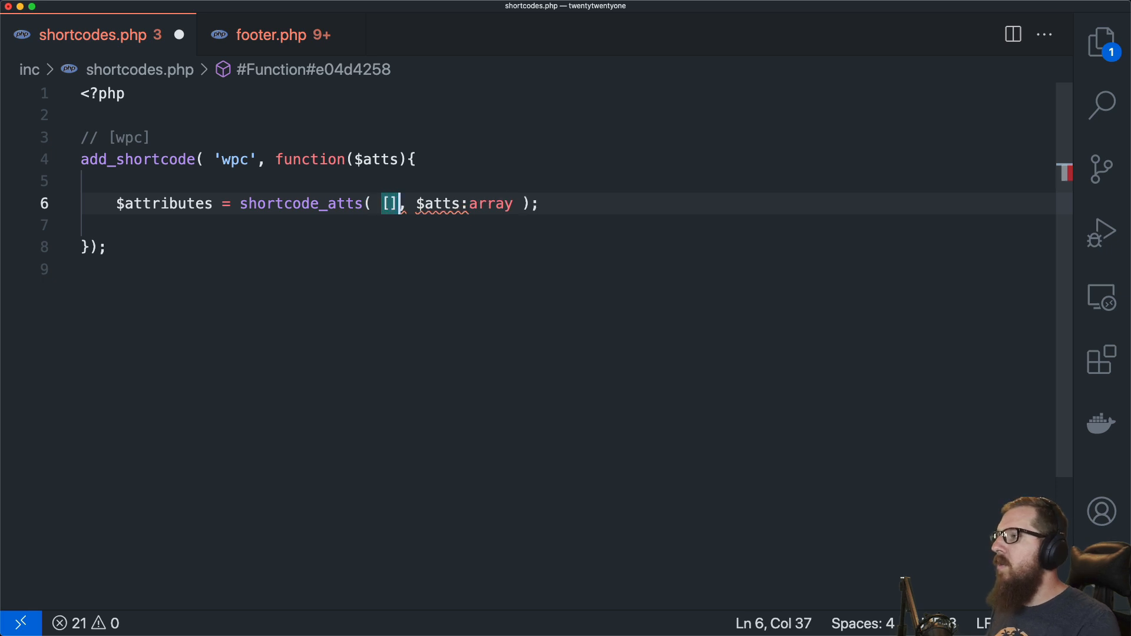
key(Backspace)
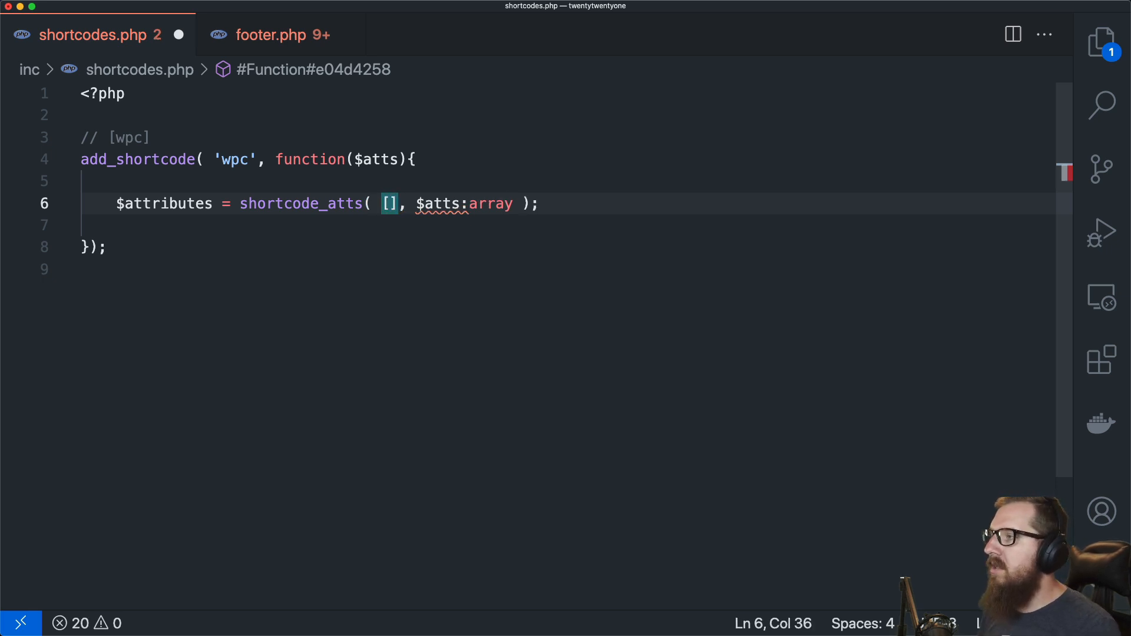
key(Return)
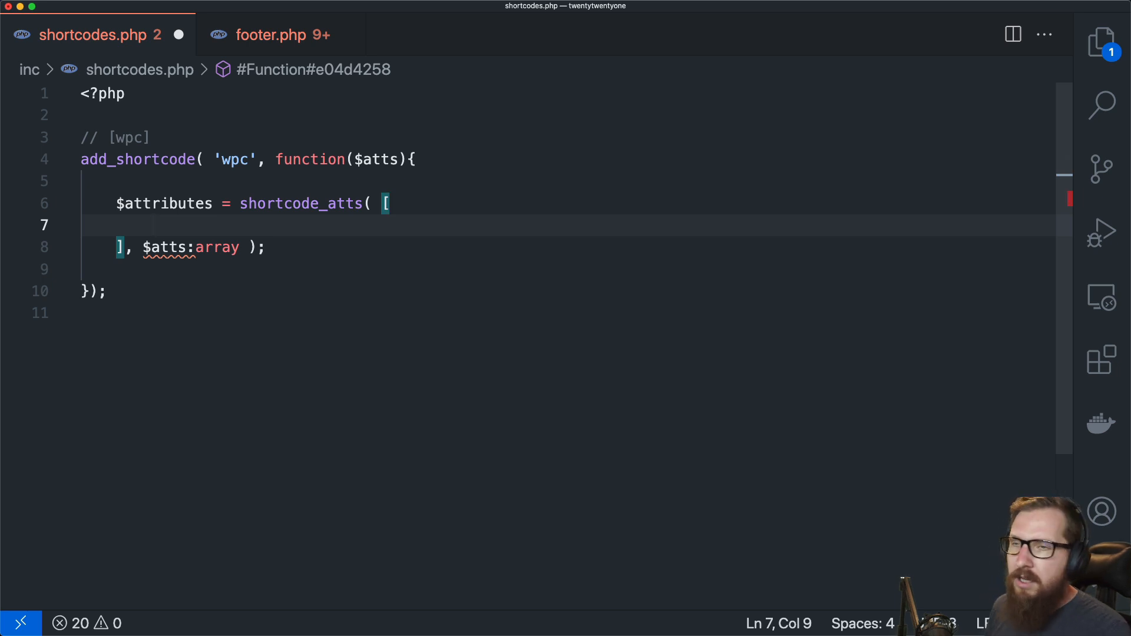
Step: Fill the array with default_1 'My First Default Value' and default_2 'My Second Default Value'
text('d')
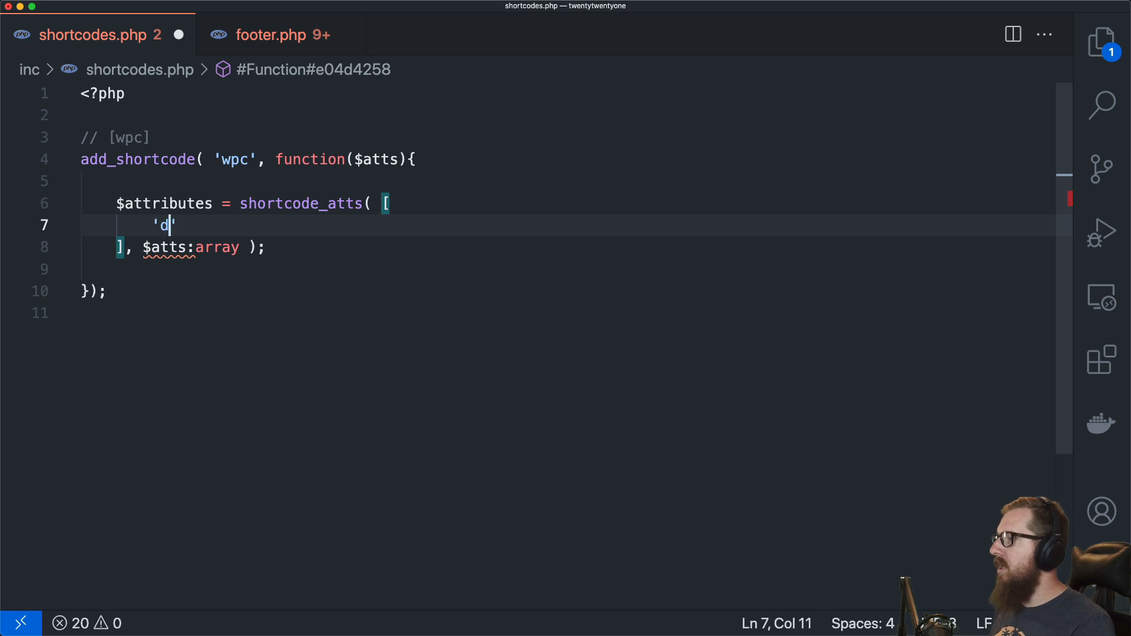
text(efault_1)
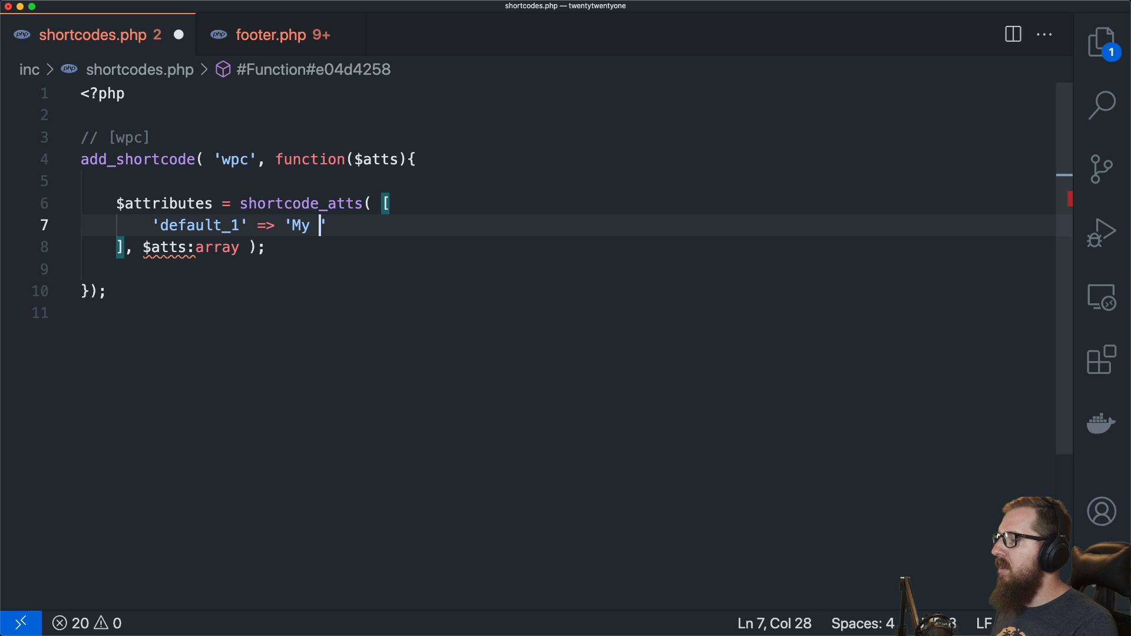
text(First Default Va)
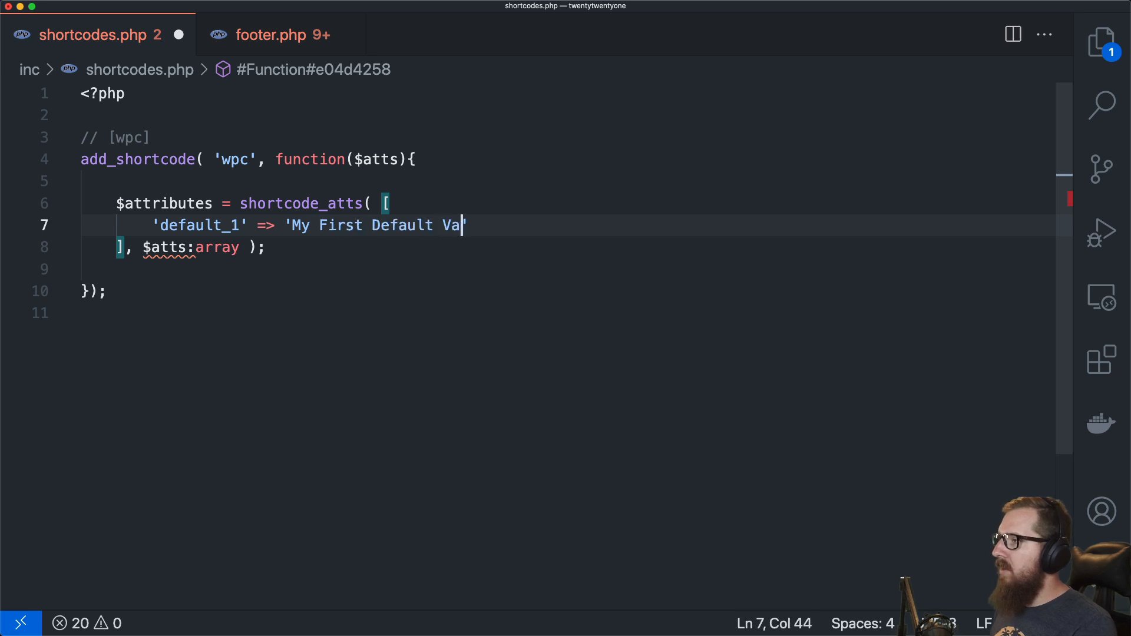
text(lue)
text('de)
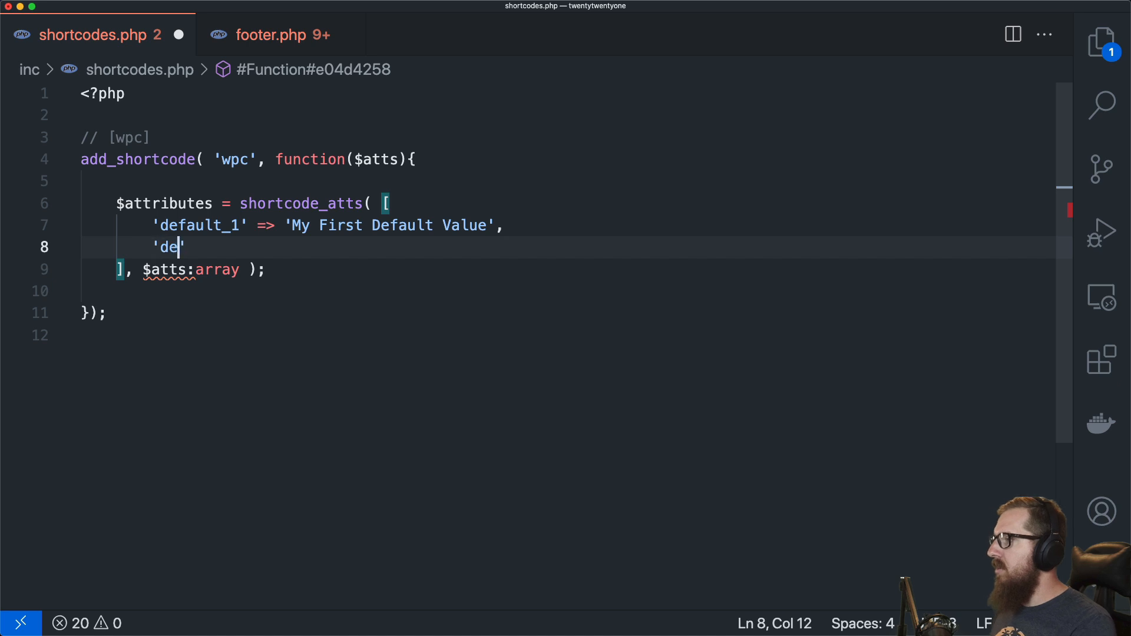
text(fault_2')
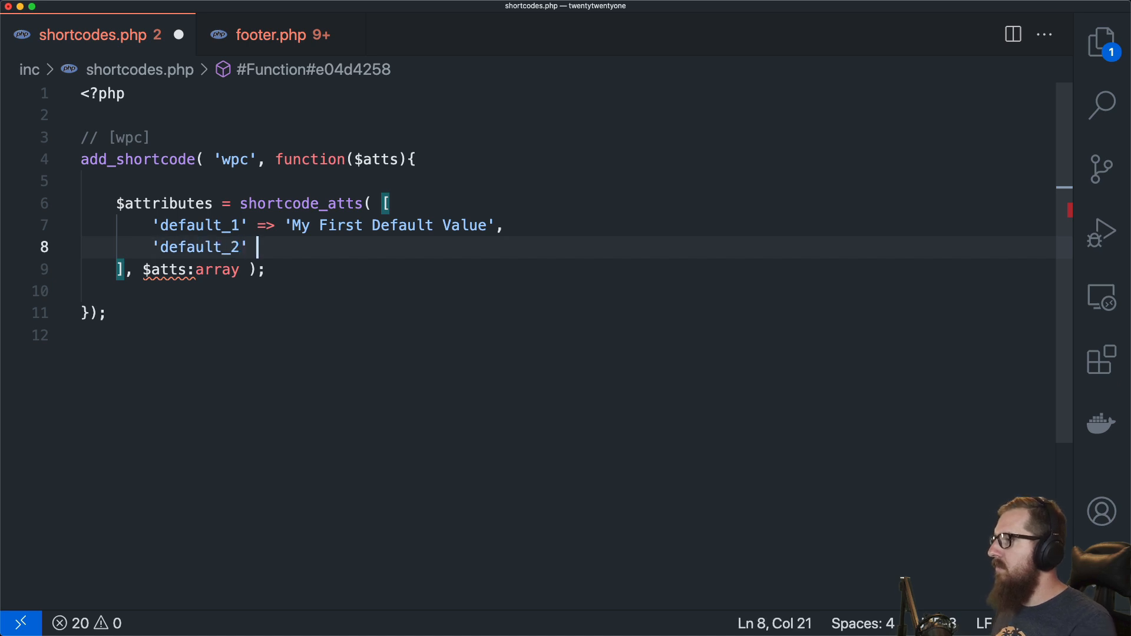
text(=> 'M')
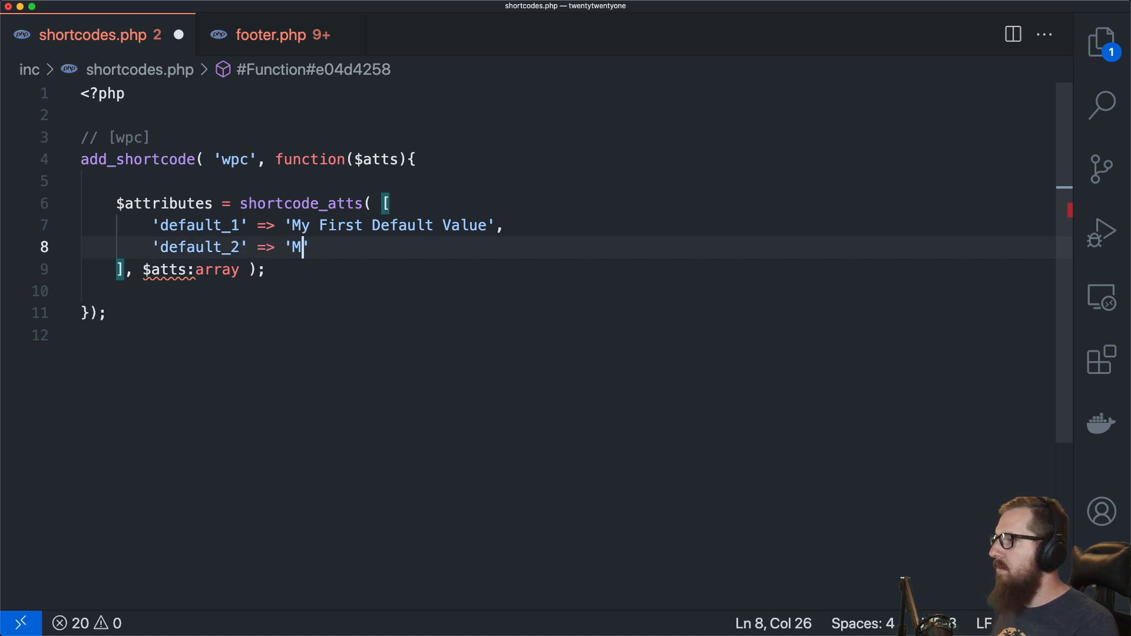
text(y Second Default)
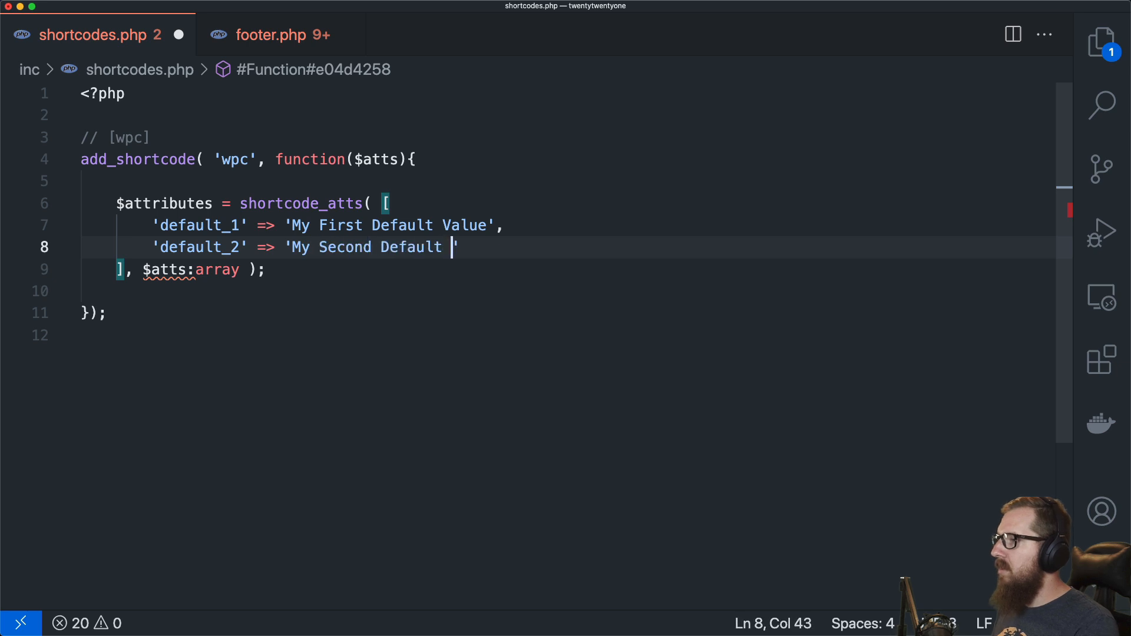
text(Value')
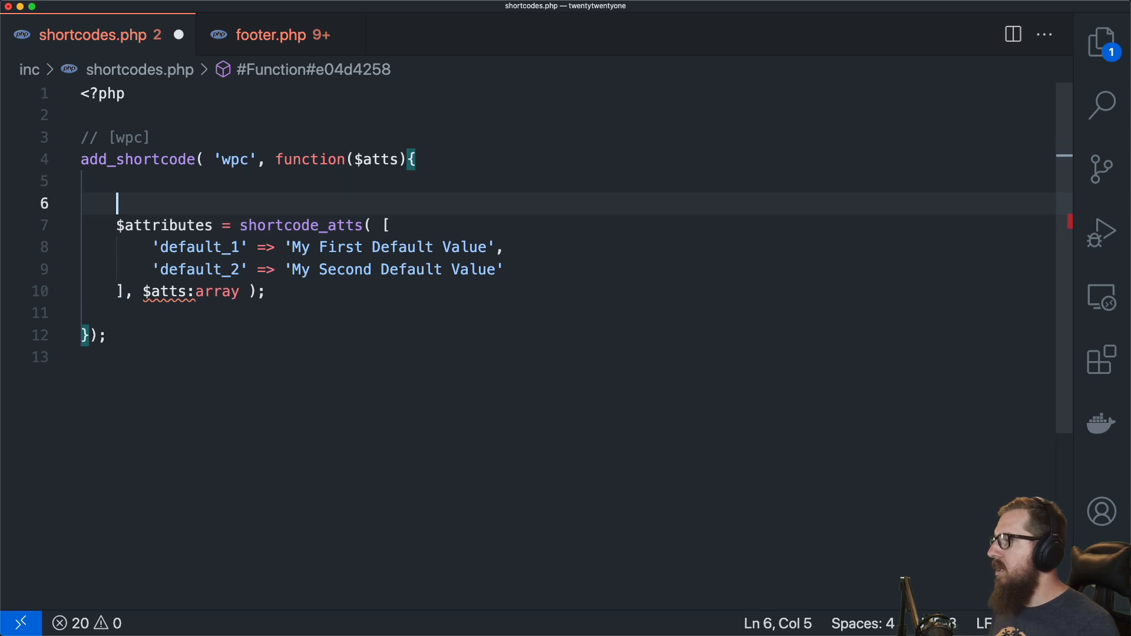
Step: Type an example comment // [wpc] with default_1 hello and default_2 world attributes
text(// [)
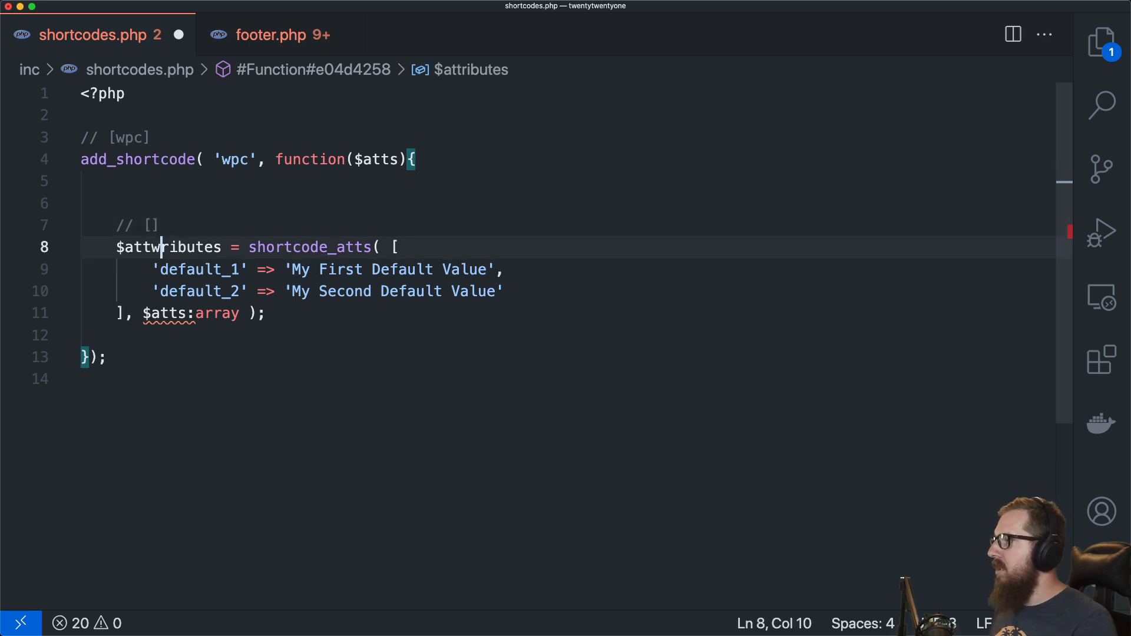
text(wpc)
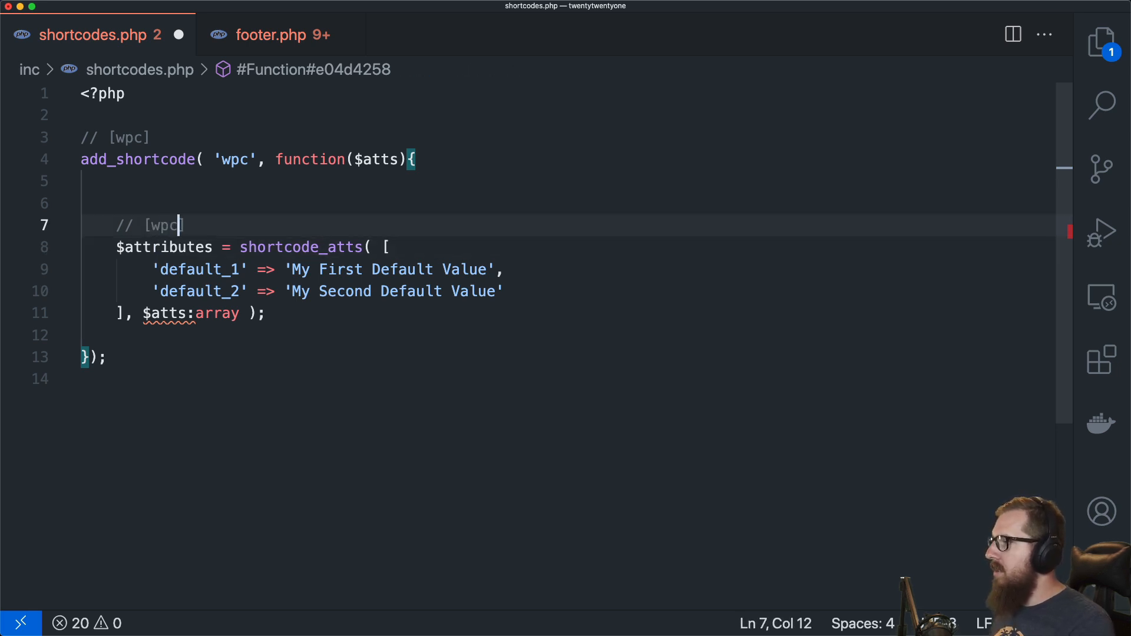
text(default)
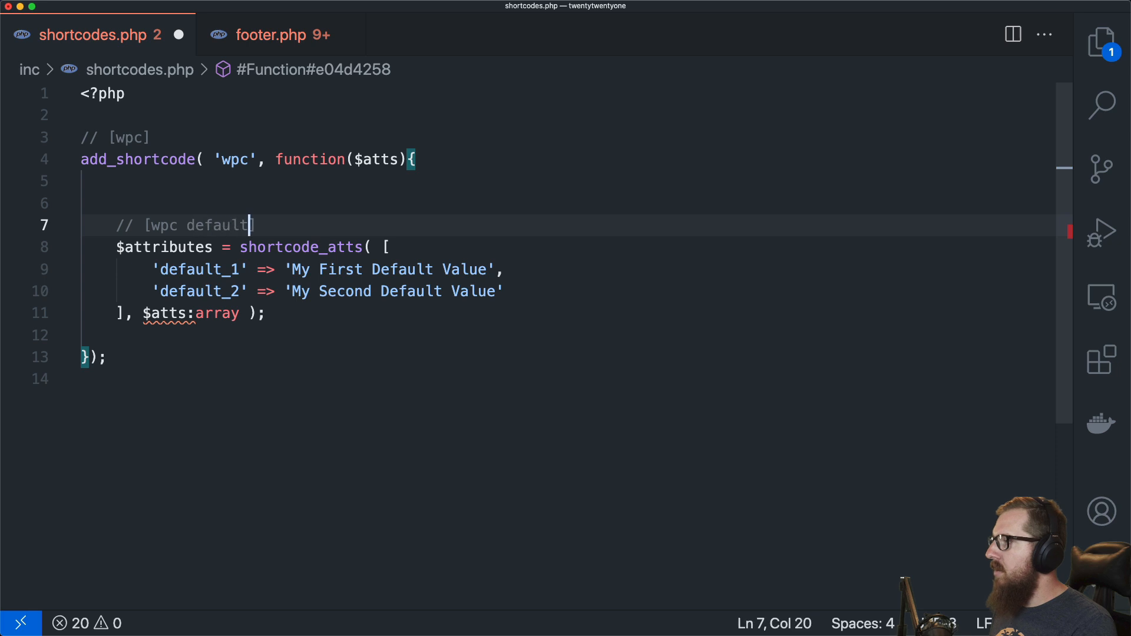
text(_1=)
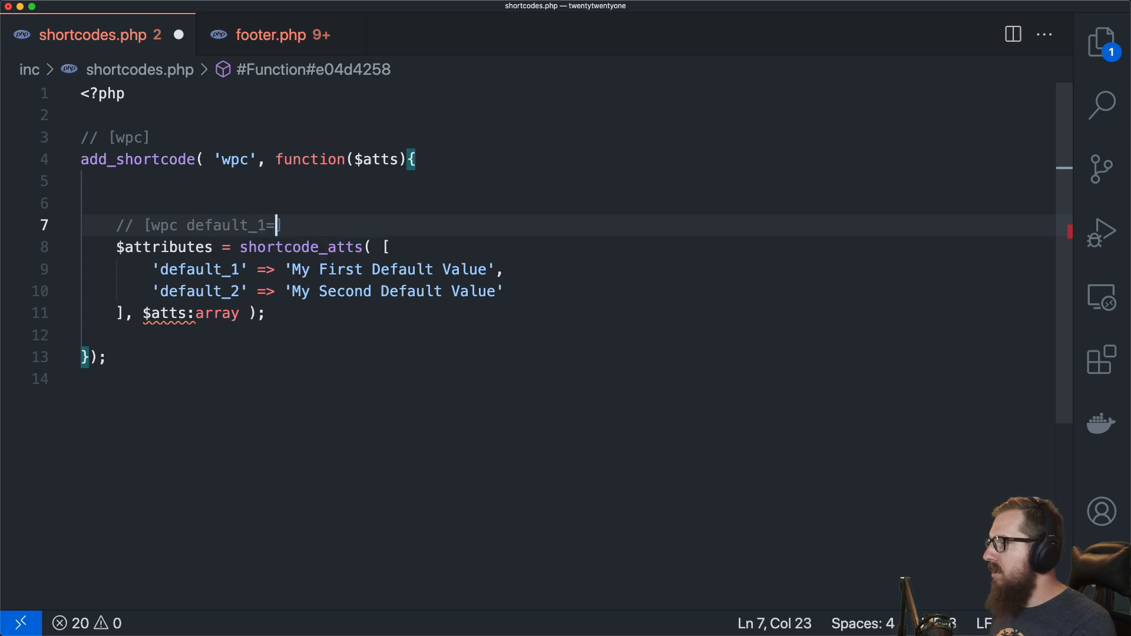
text("])
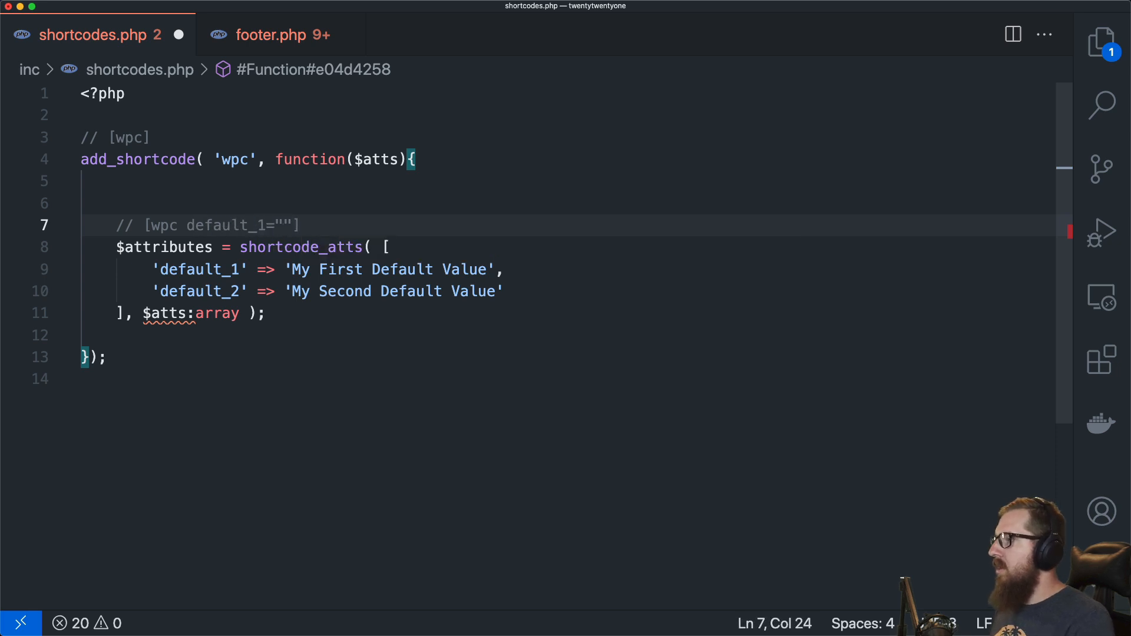
text(hello)
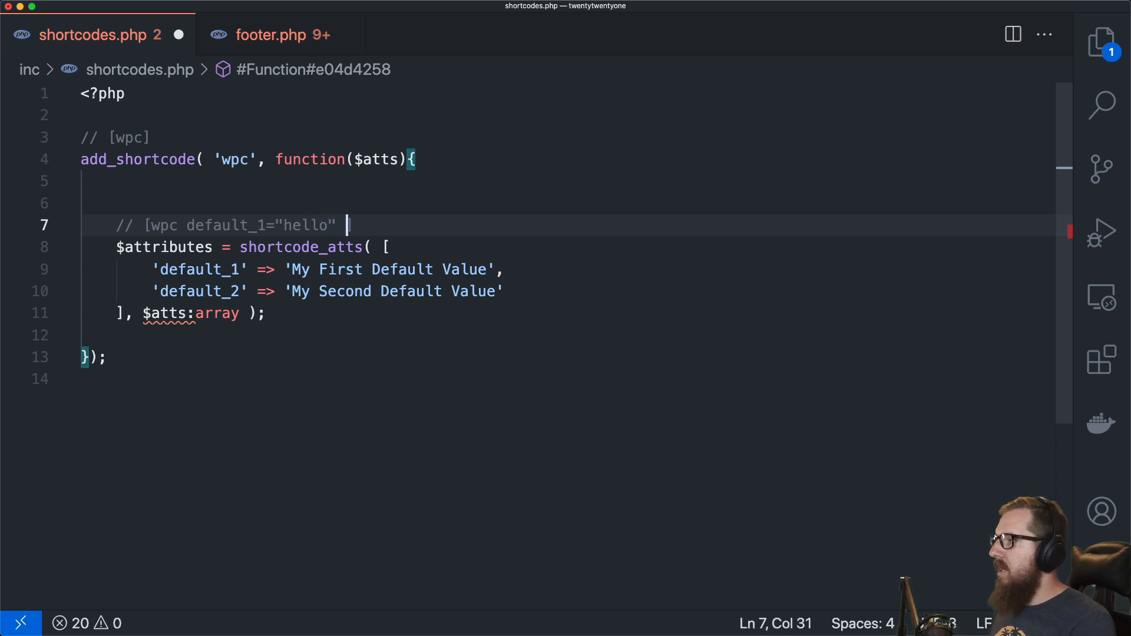
text(default_2="")
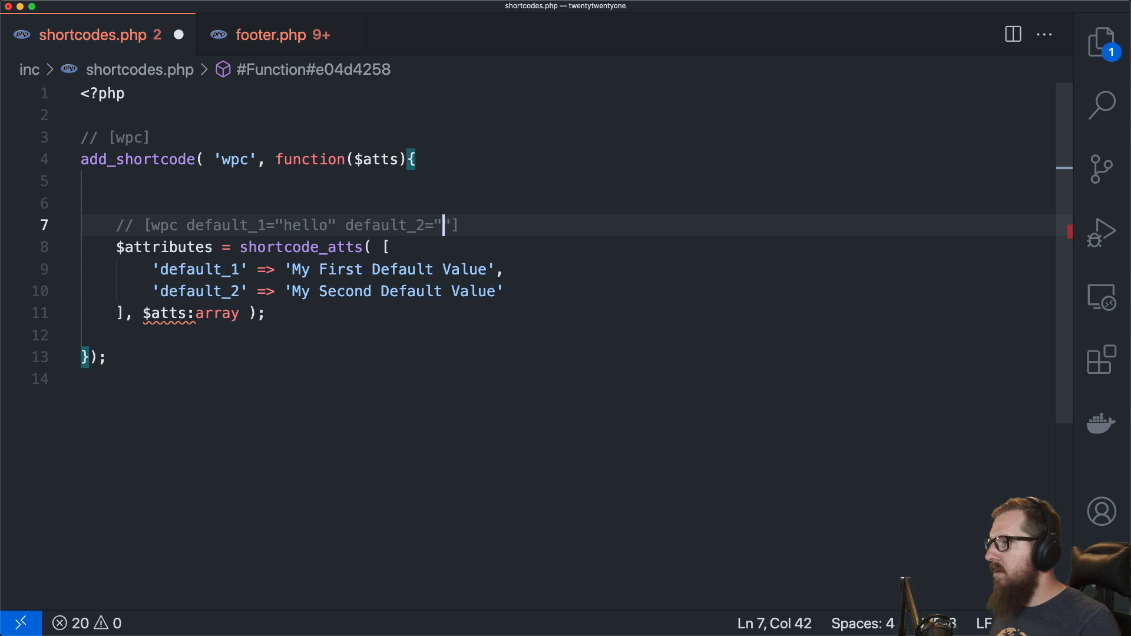
text(world"];)
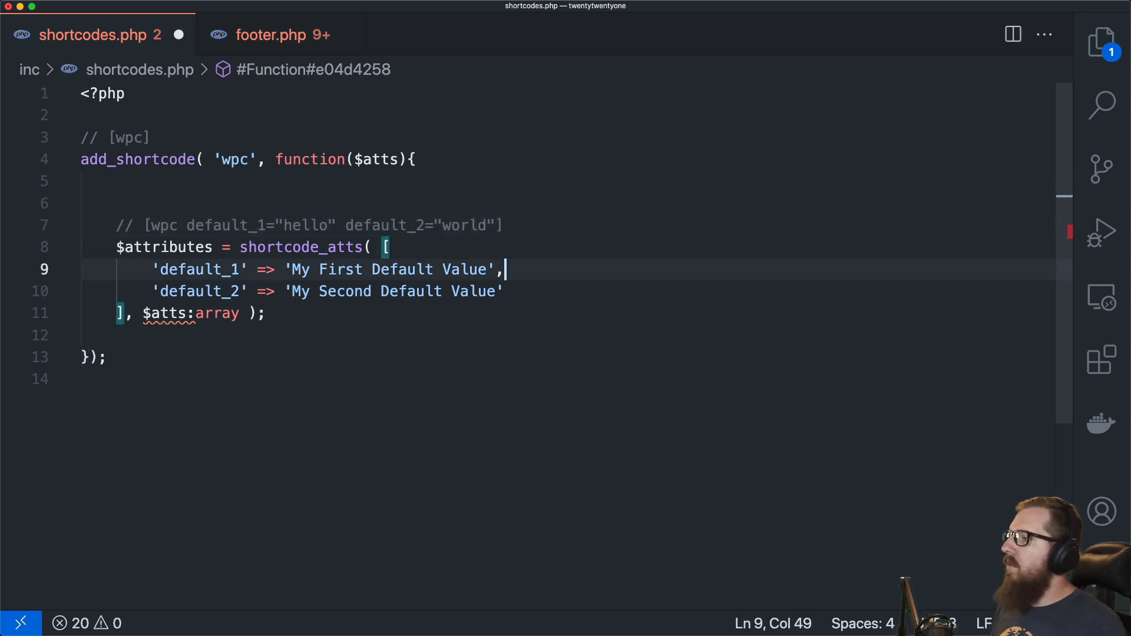
Step: Trim the attribute examples so the comment reads just // [wpc]
click(487, 225)
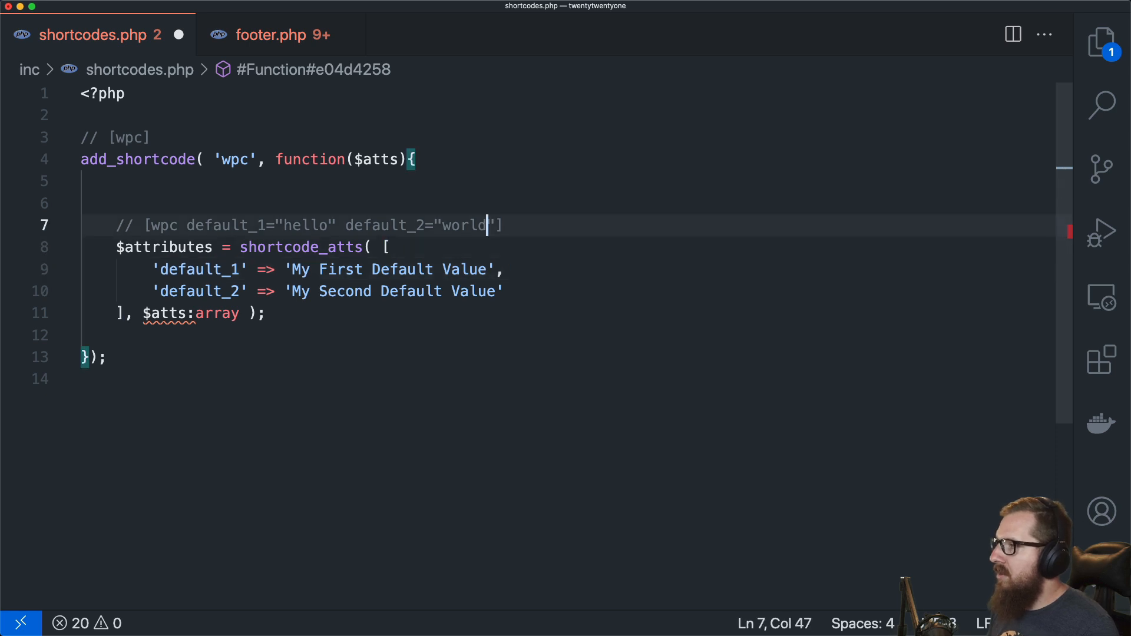
click(285, 225)
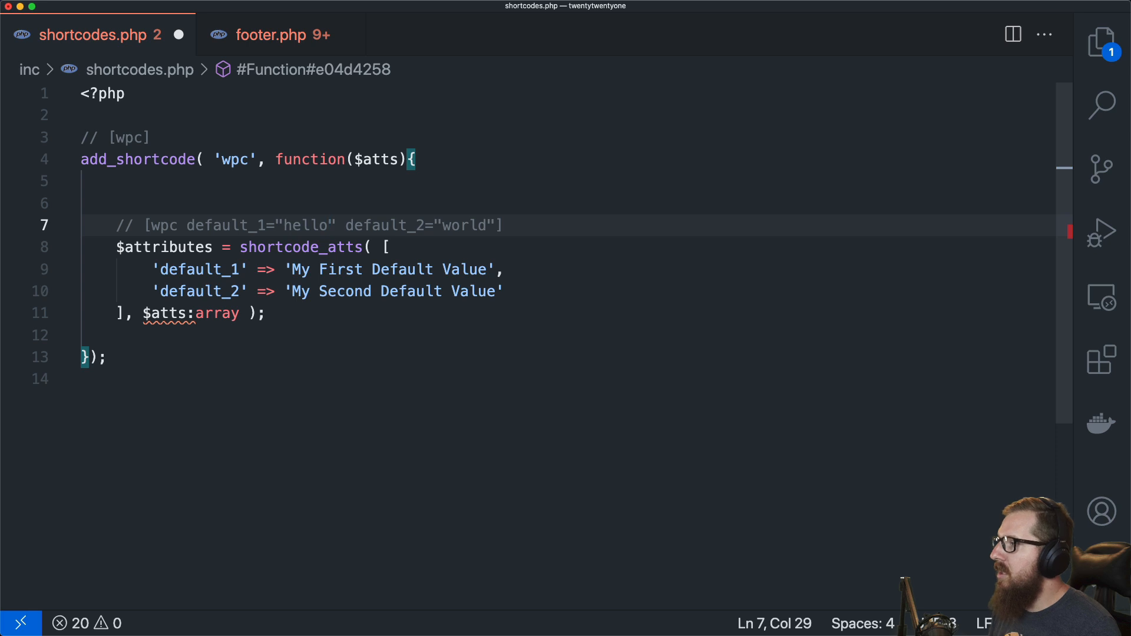
click(169, 225)
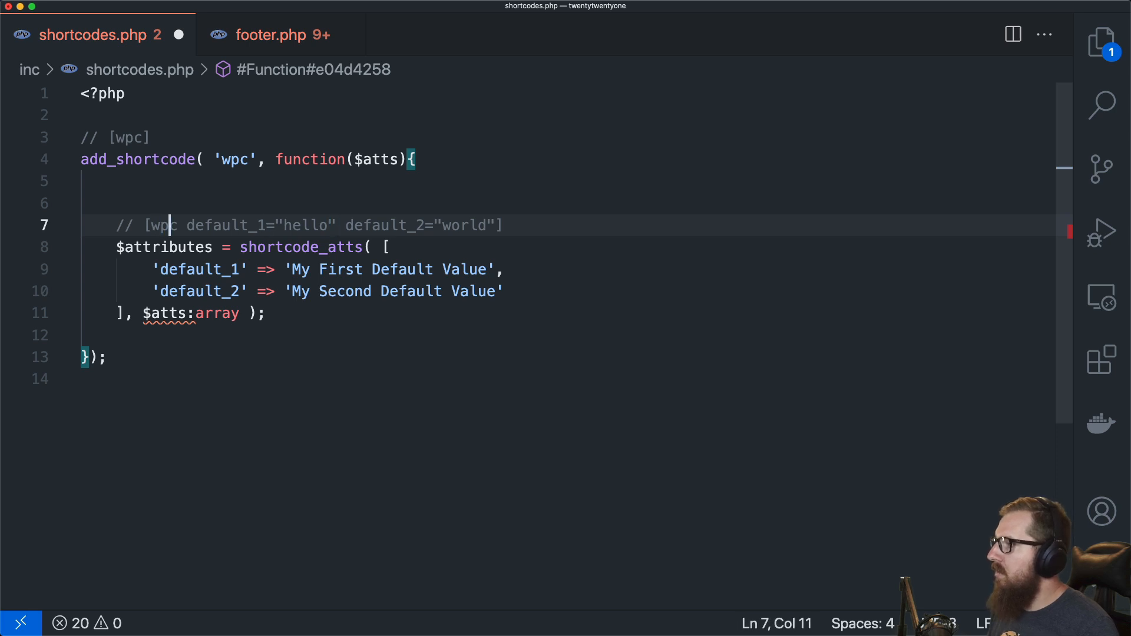
drag(186, 225, 487, 225)
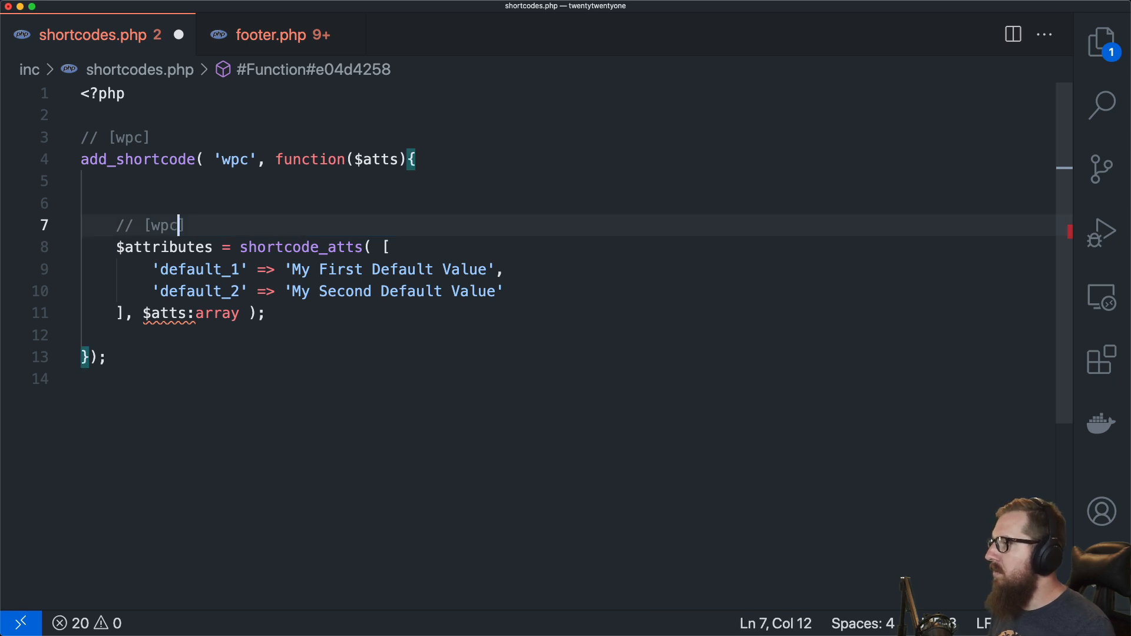
click(296, 269)
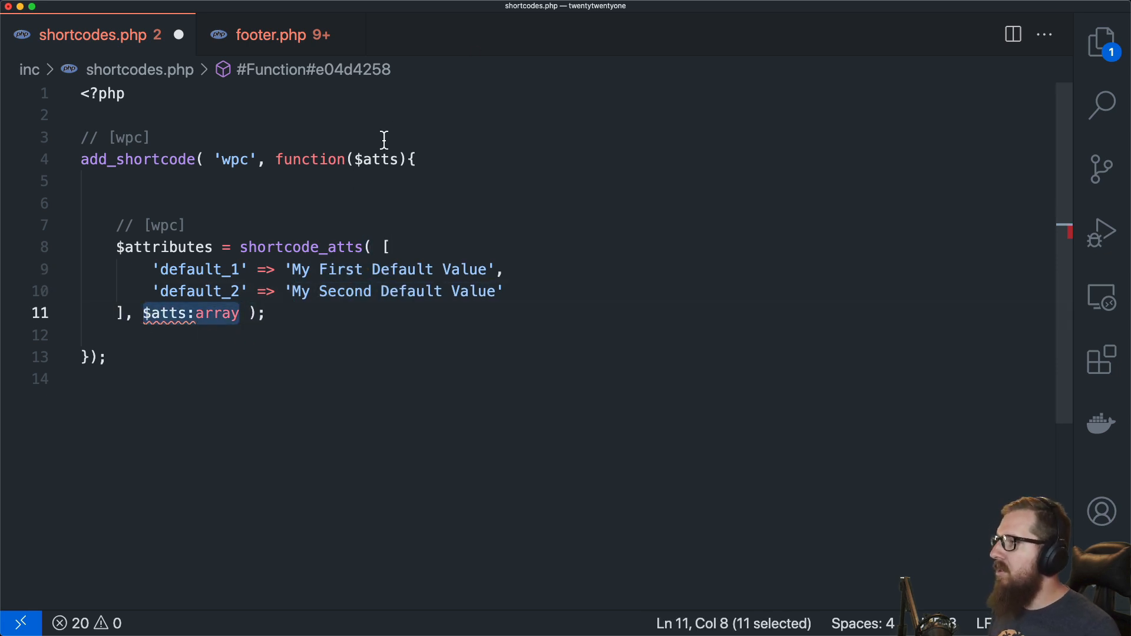
Step: Drop the array type hint from $atts and start returning 'Default 1 = ' . $attributes['default_1']
double_click(375, 160)
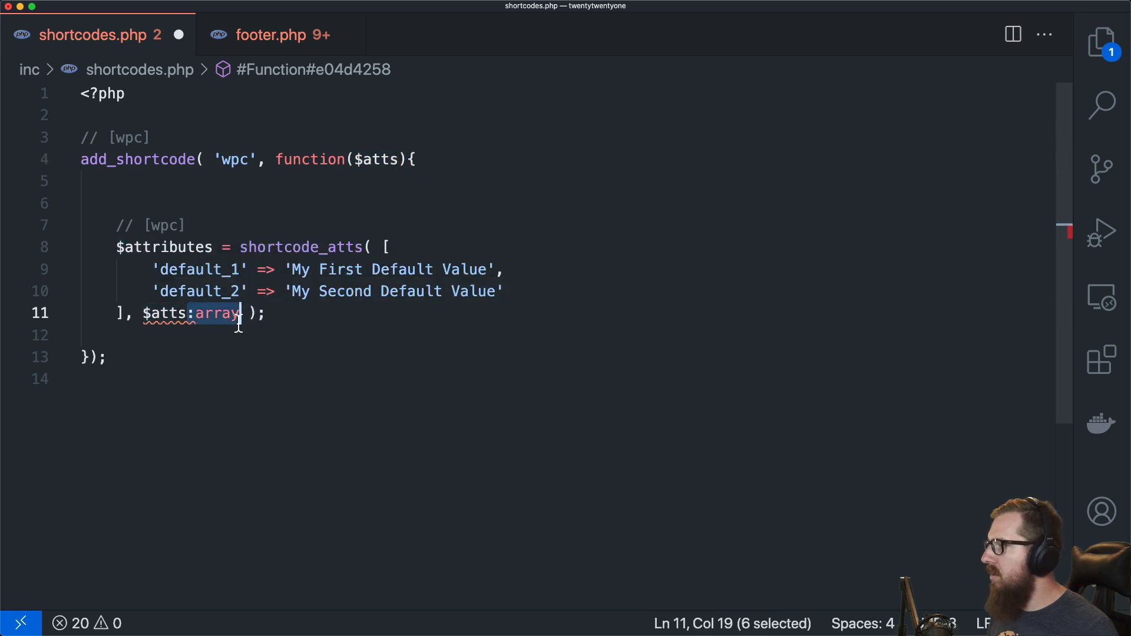
key(Backspace)
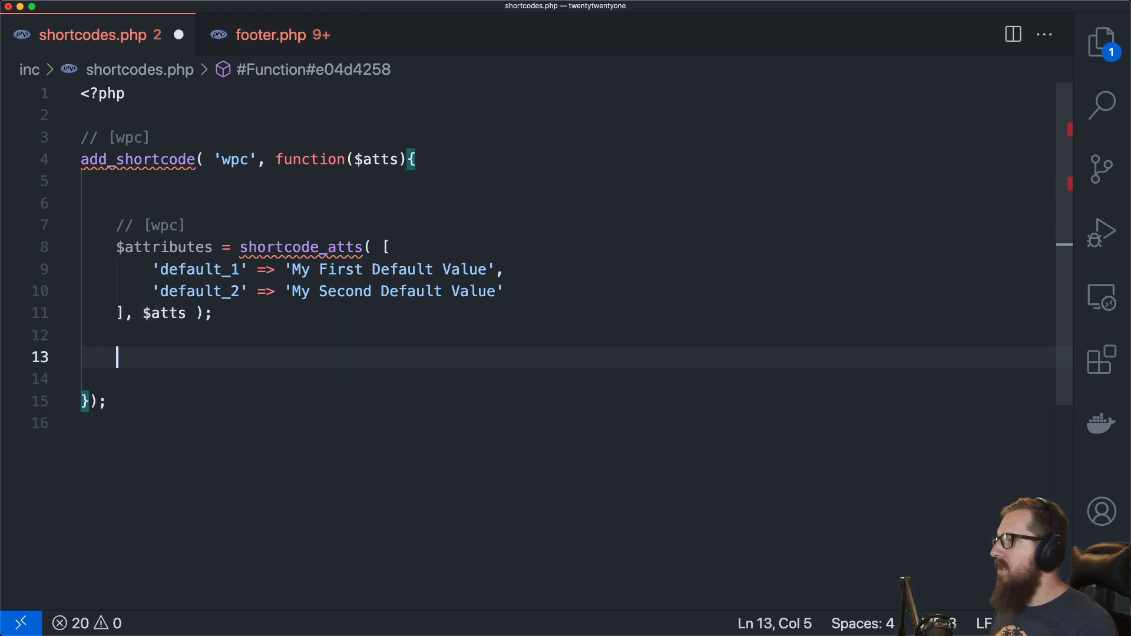
text(return)
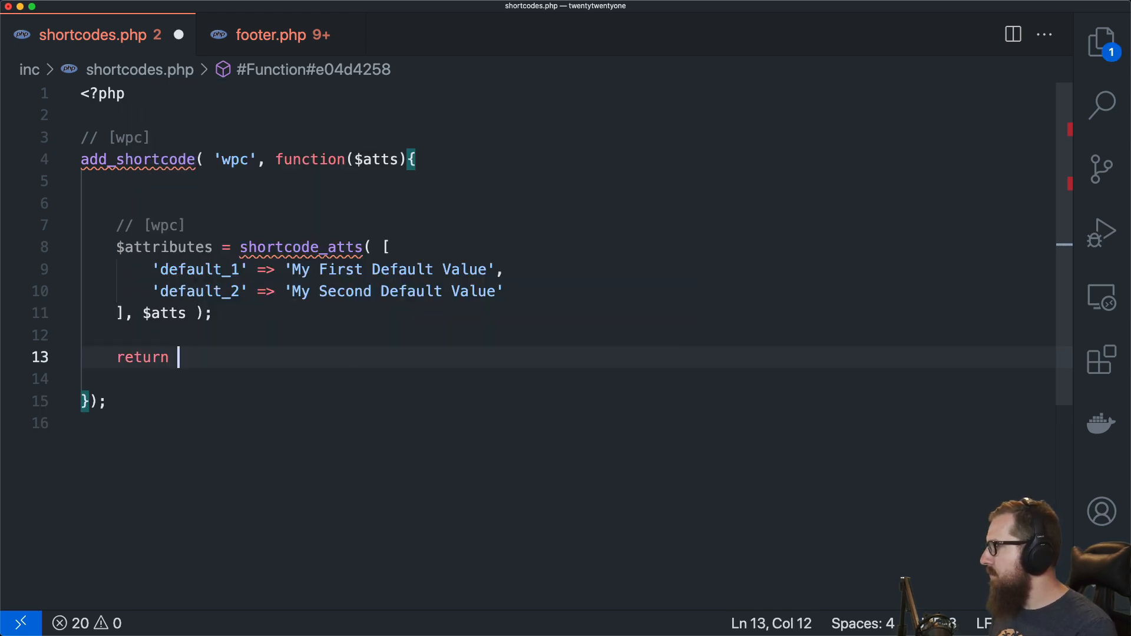
text(')
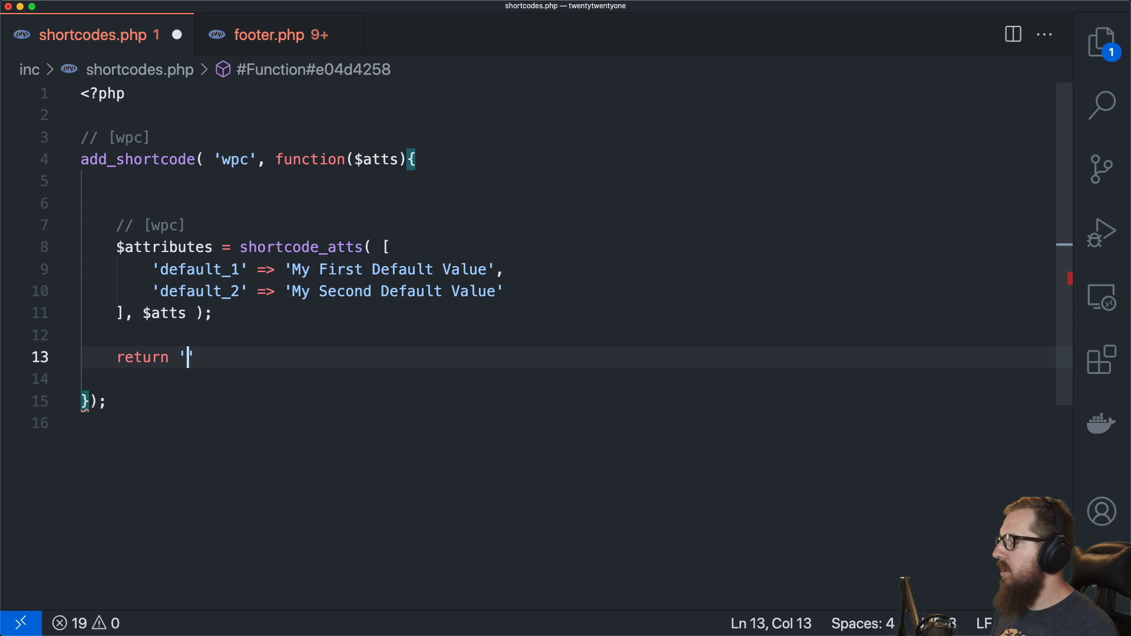
text(Default 1 =)
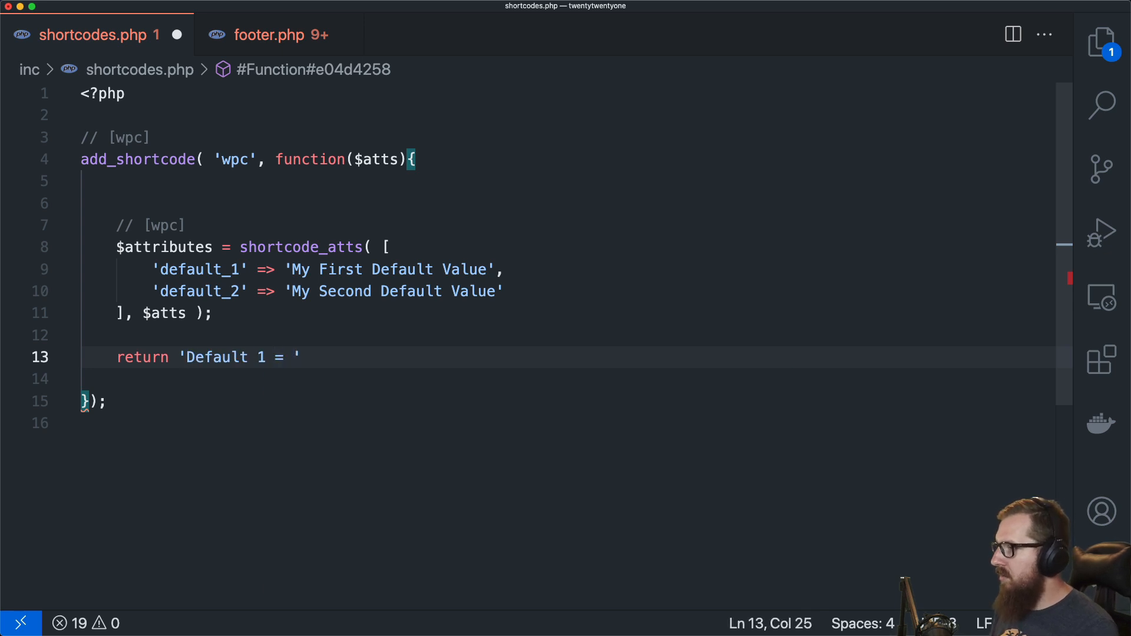
text(.)
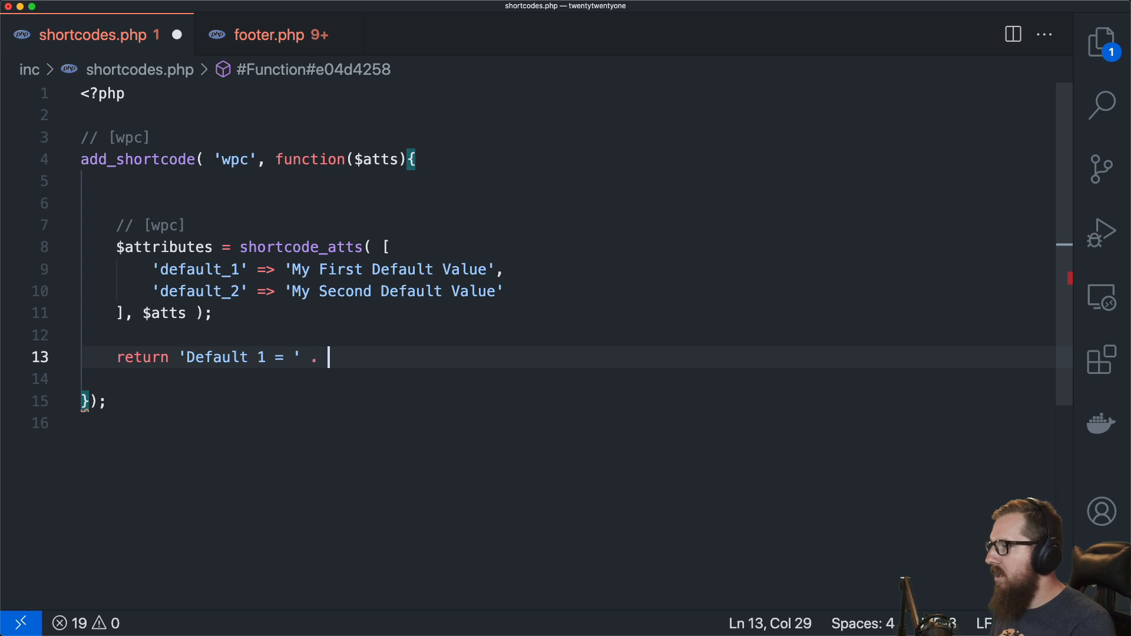
text('')
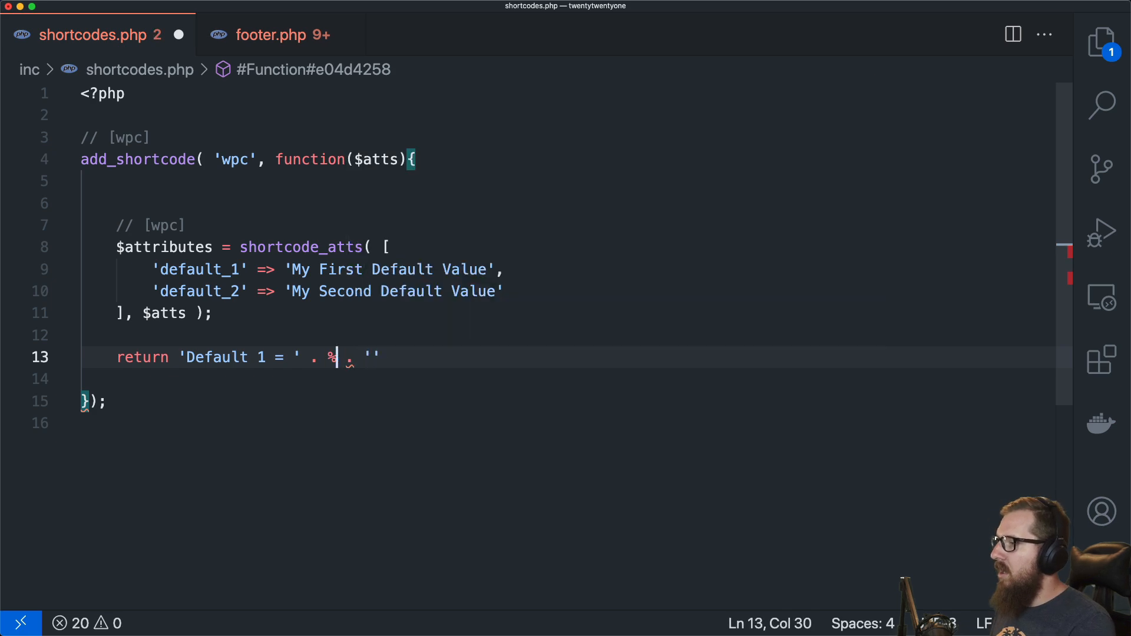
text(attributes)
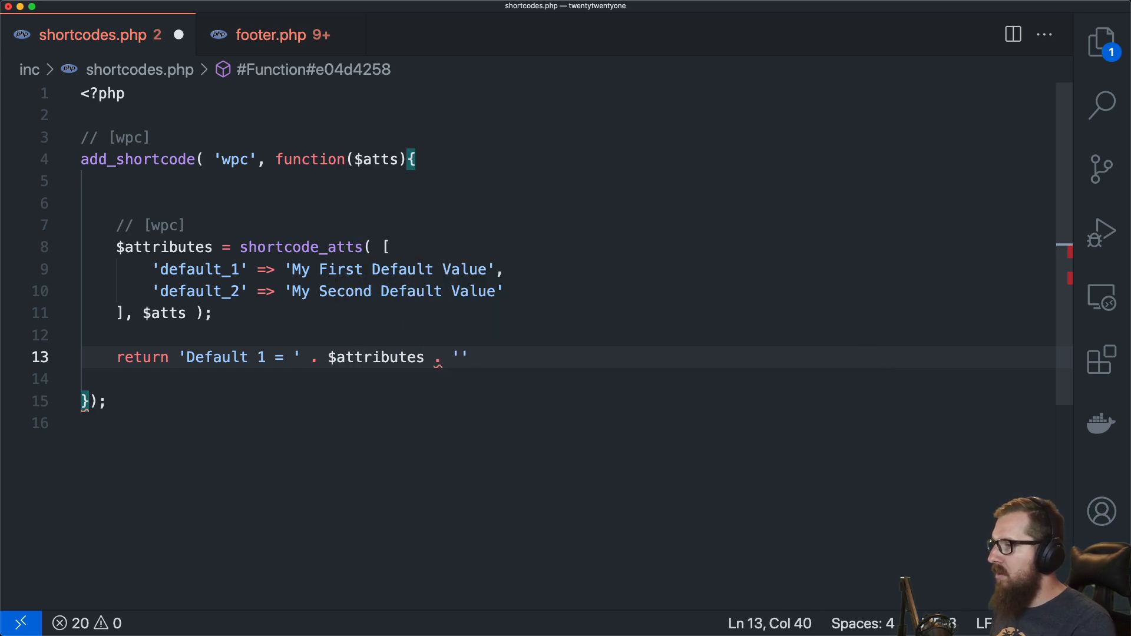
text(['def')
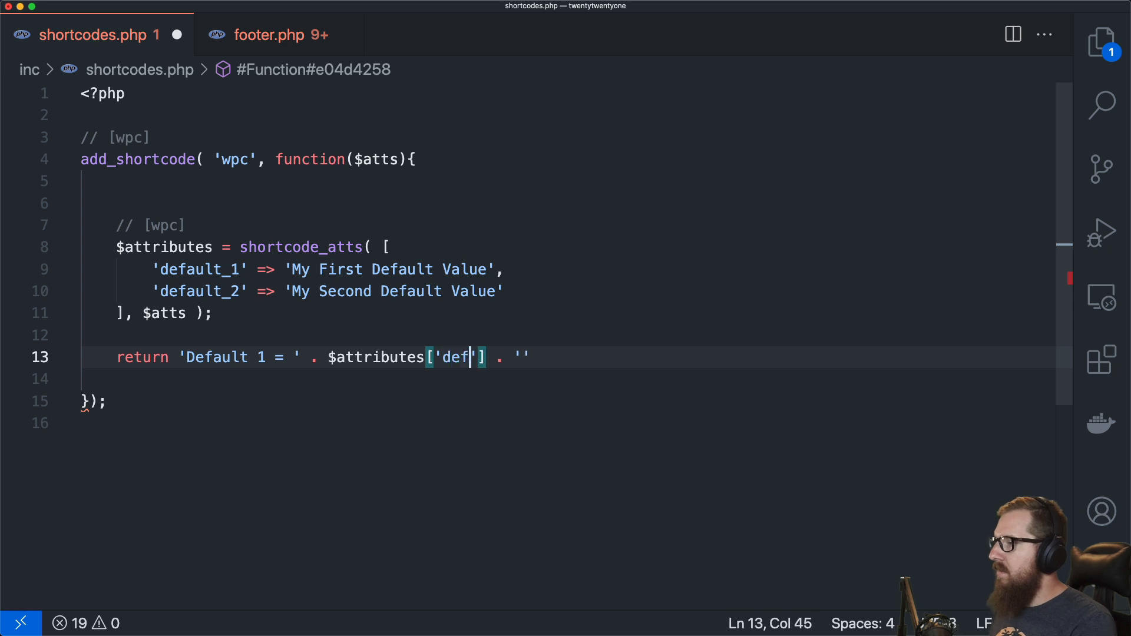
text(ault_1)
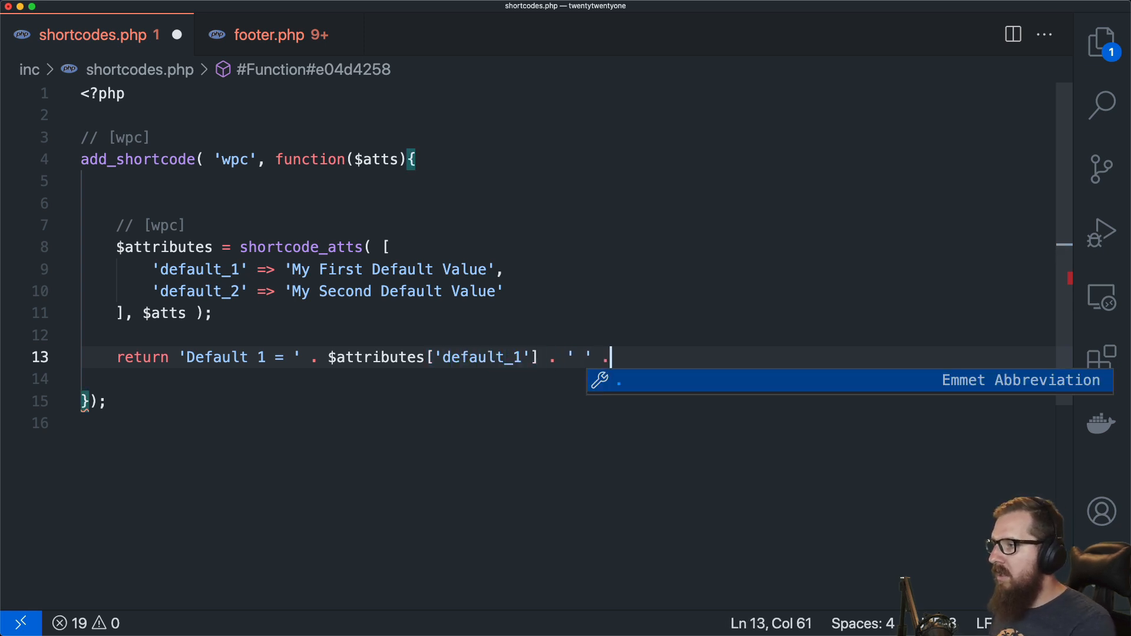
Step: Append ' Default 2 = ' . $attributes['default_2'] to the return statement
text(' ')
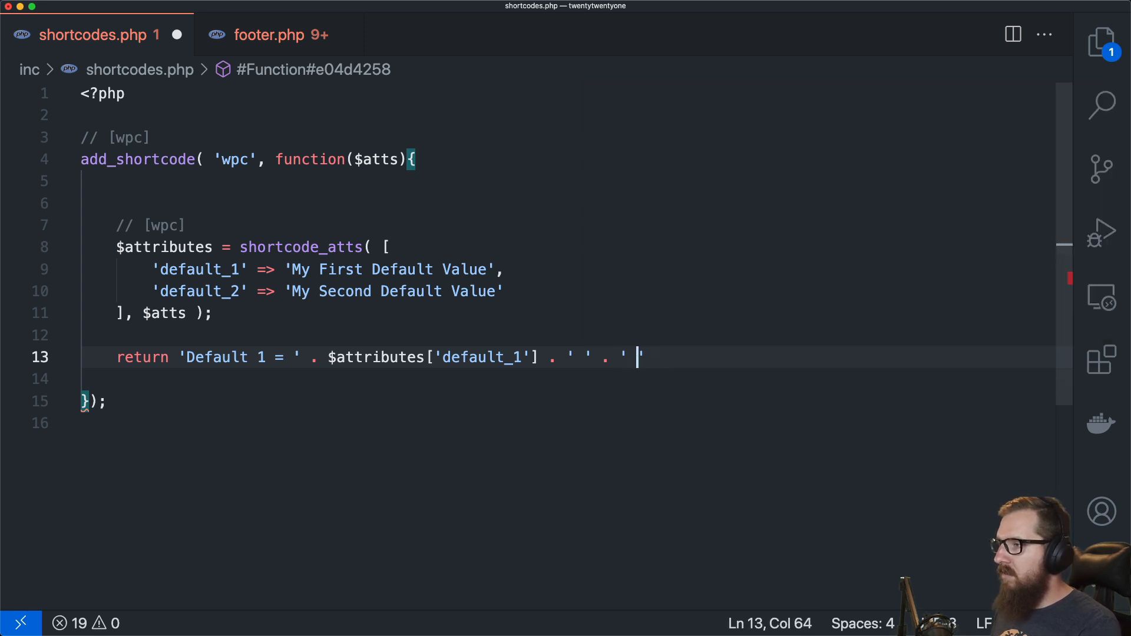
text(Default)
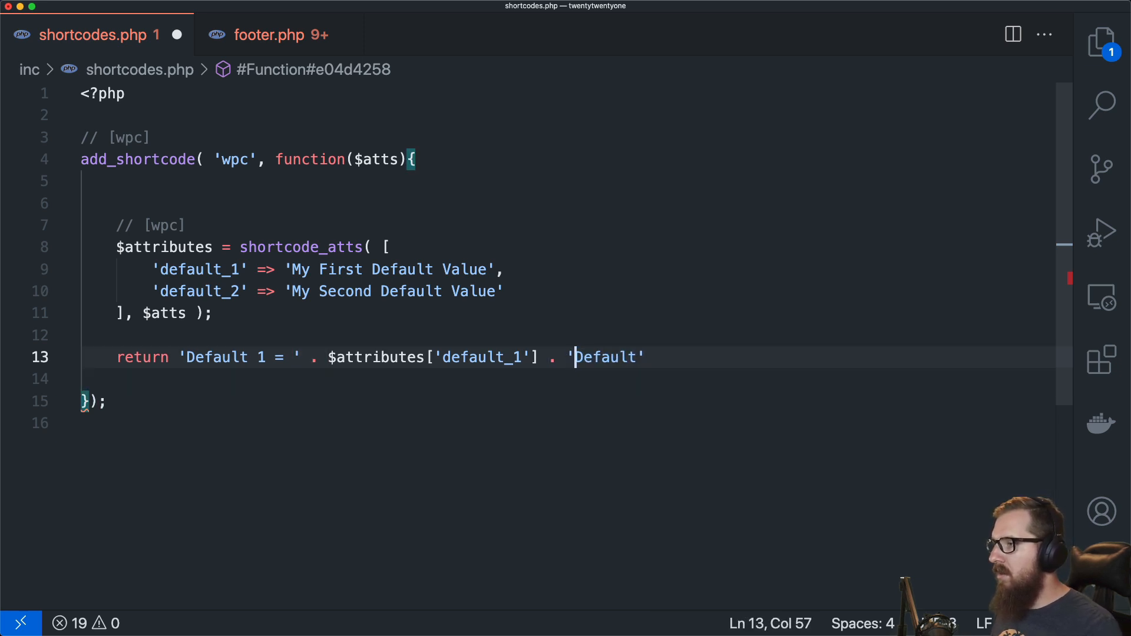
text(Default 2 =)
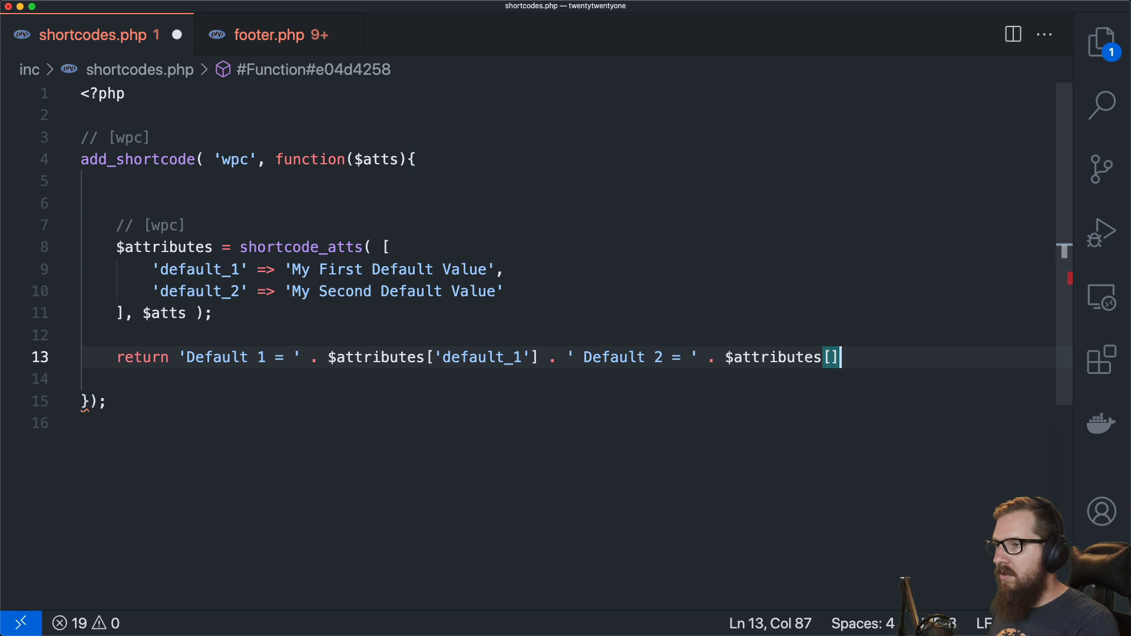
text('default_)
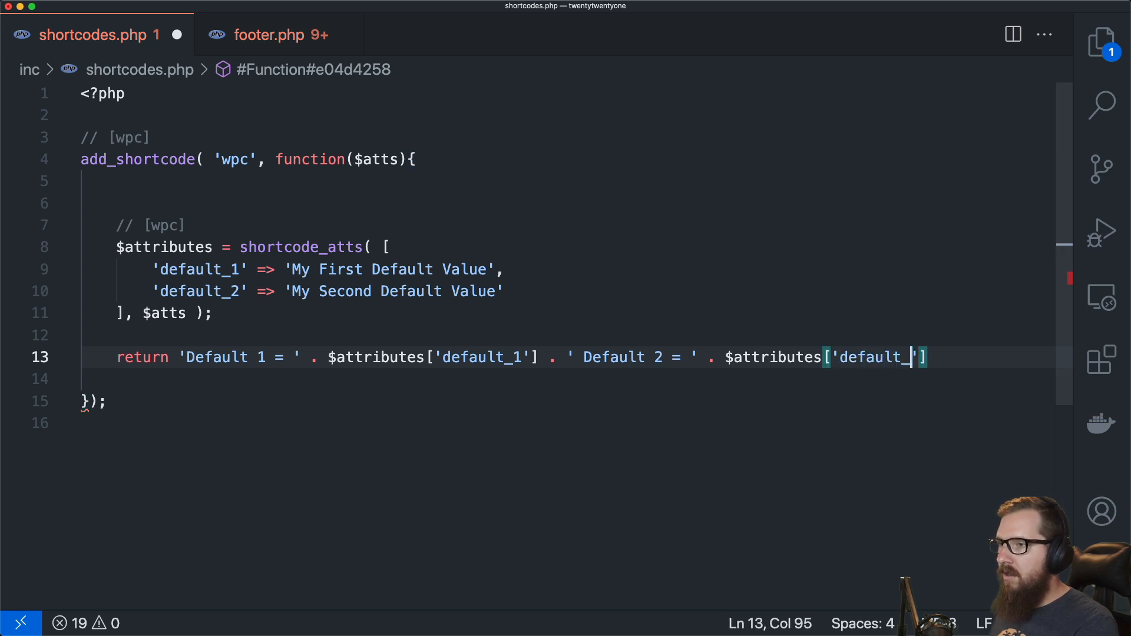
text(2'];)
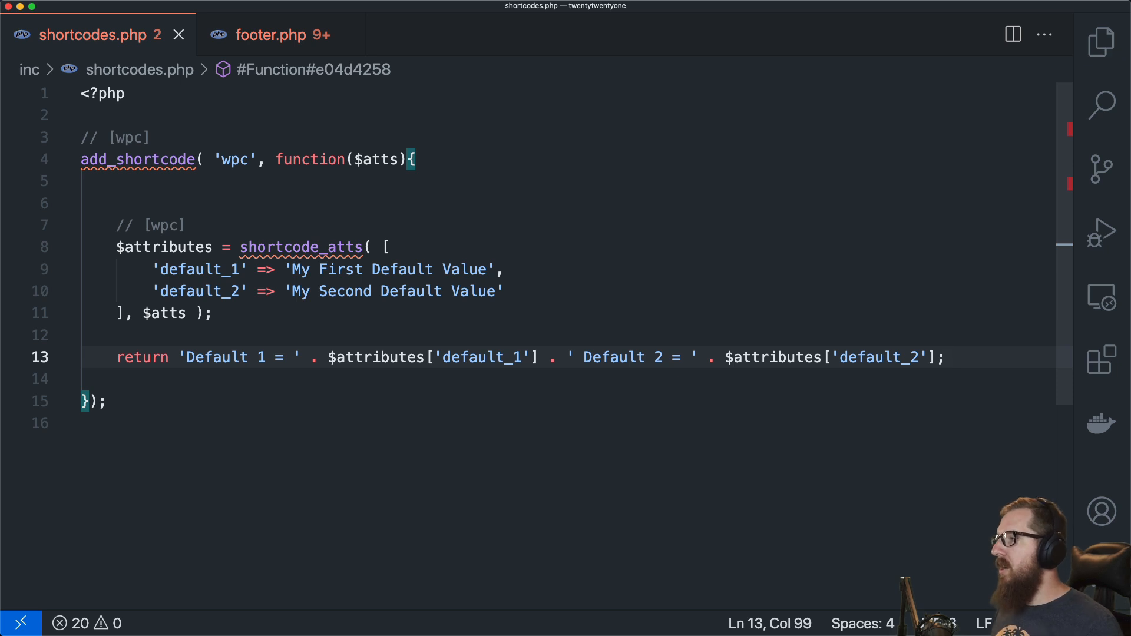
double_click(200, 269)
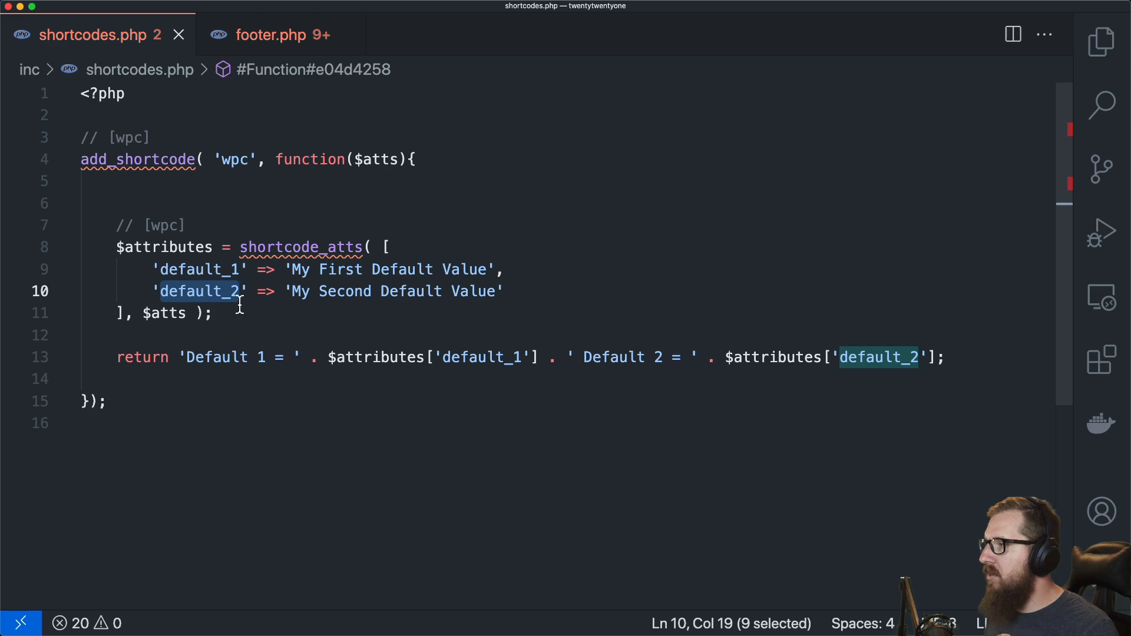
click(505, 269)
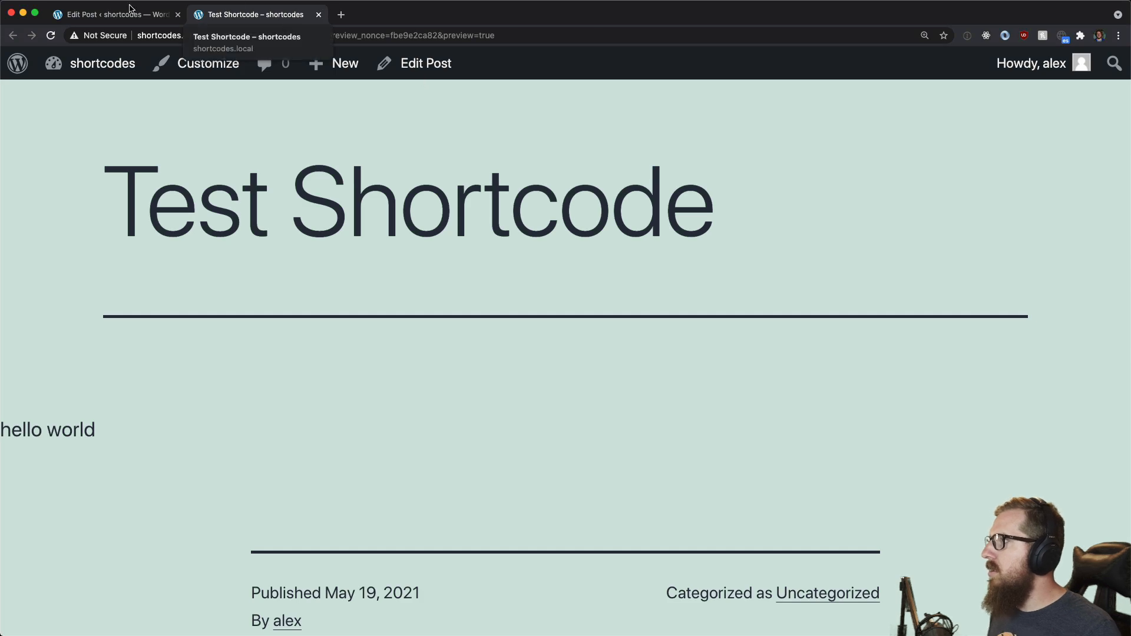
Step: Add default_1="hello" default_2="world" to the post's [wpc] shortcode and preview it
click(112, 15)
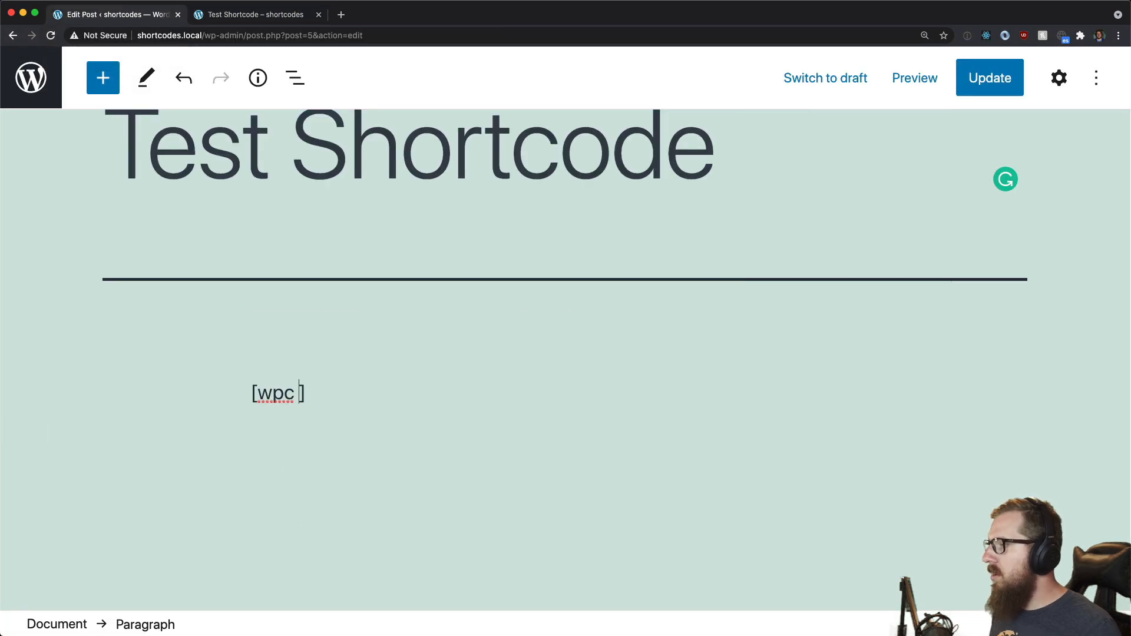
text(default_1)
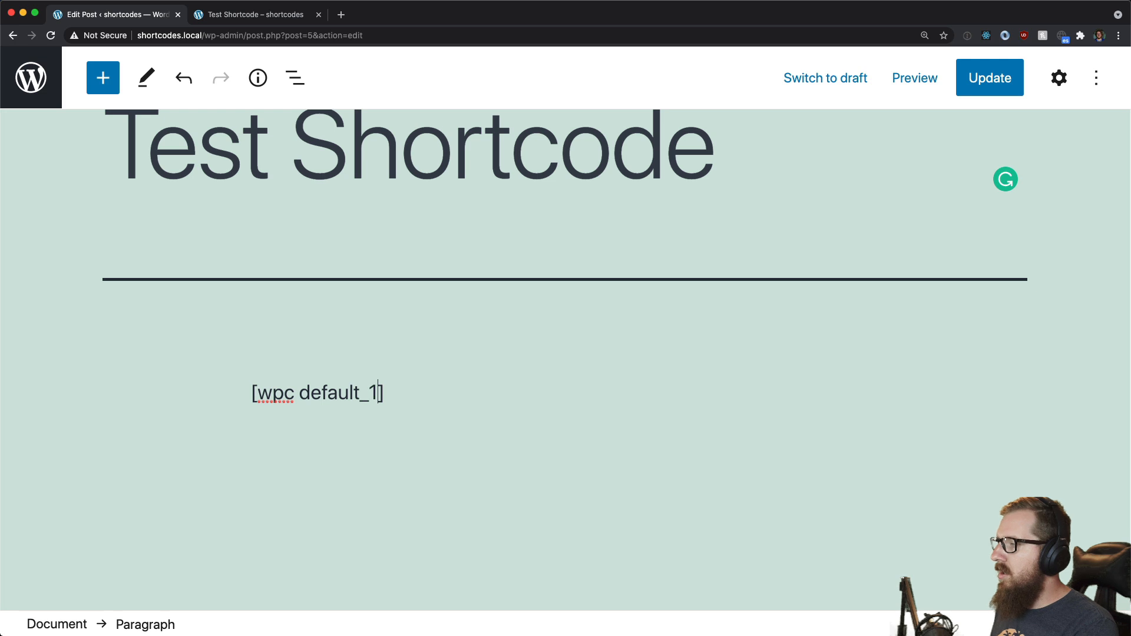
text(="hello")
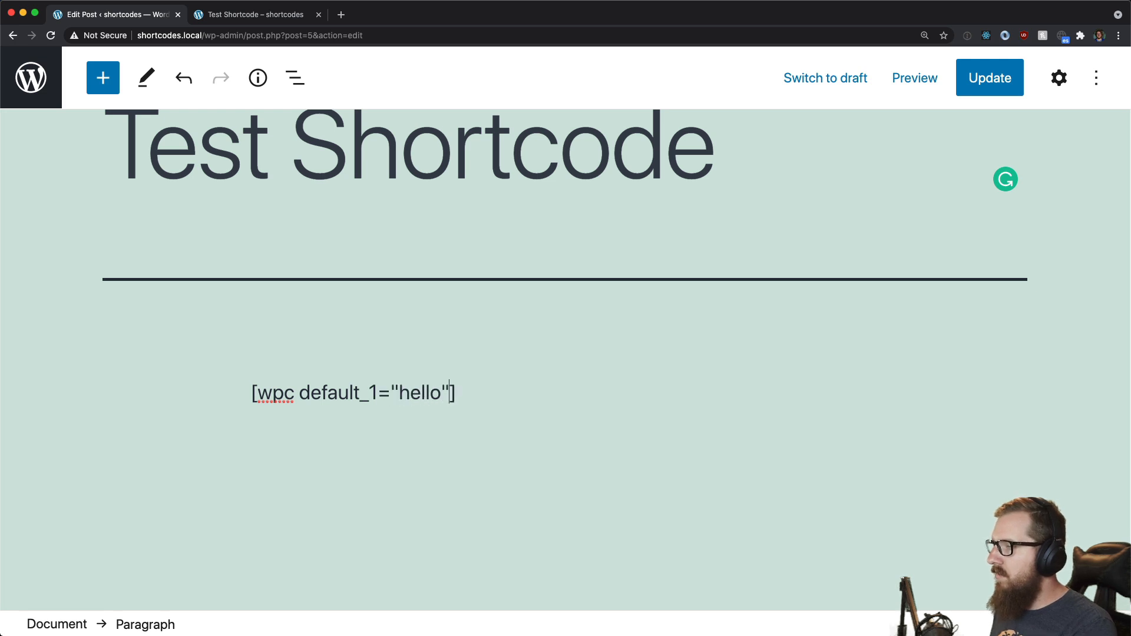
text(default)
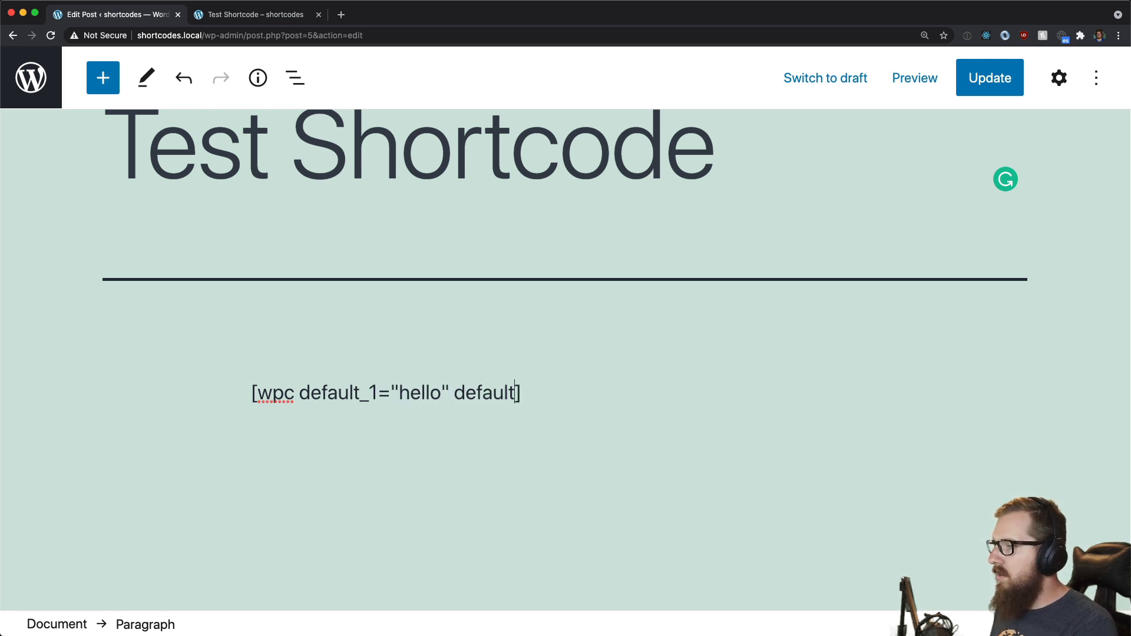
text(_2=")
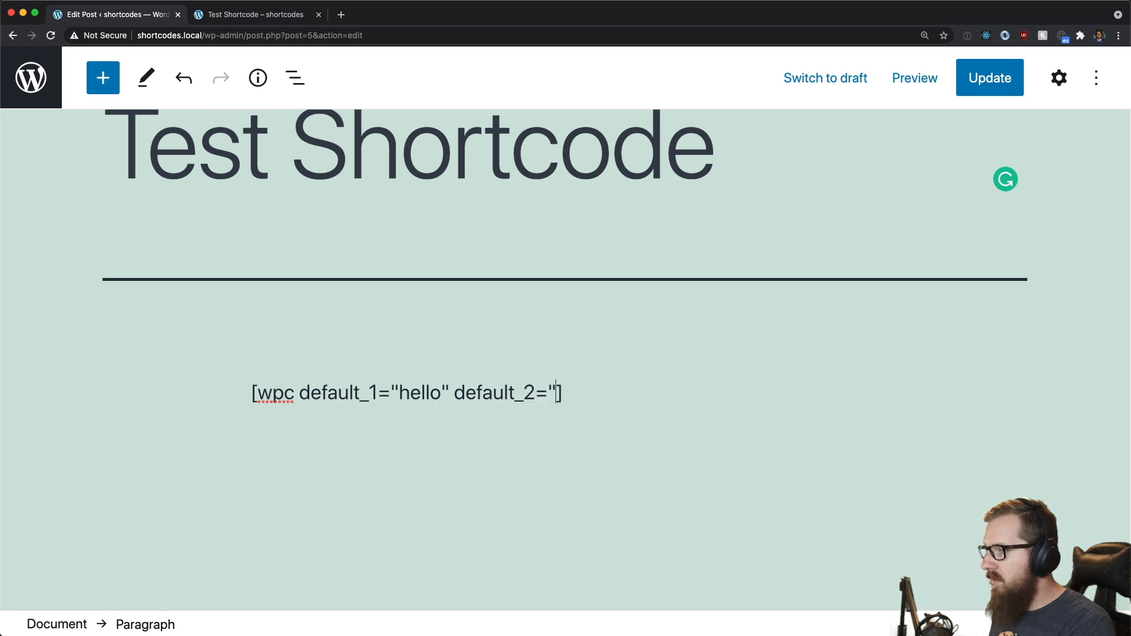
text(world)
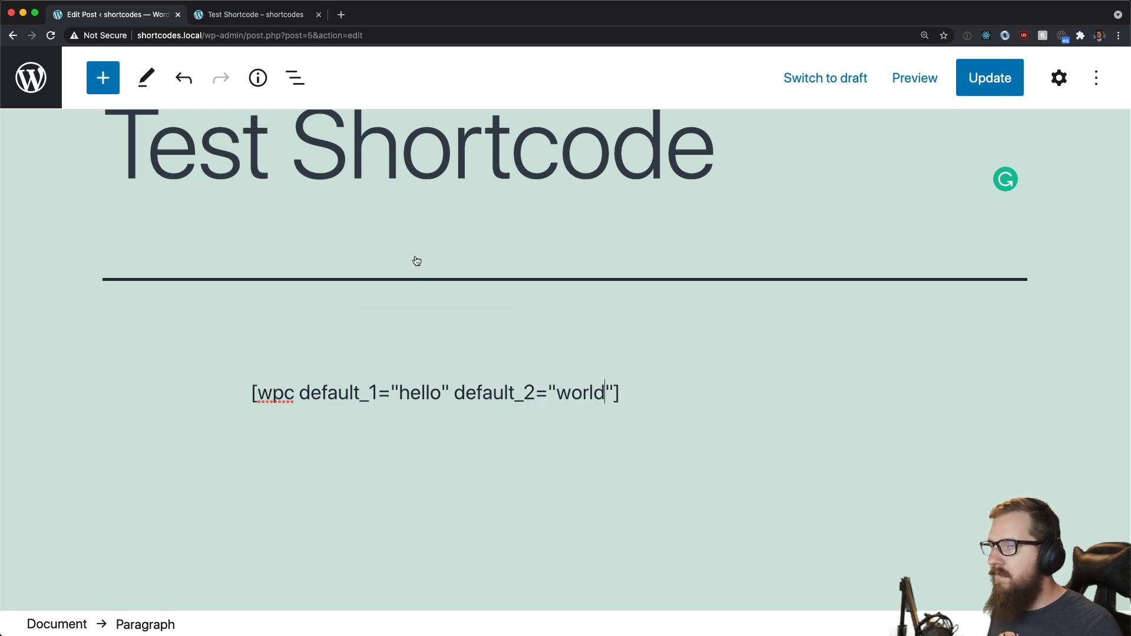
click(256, 14)
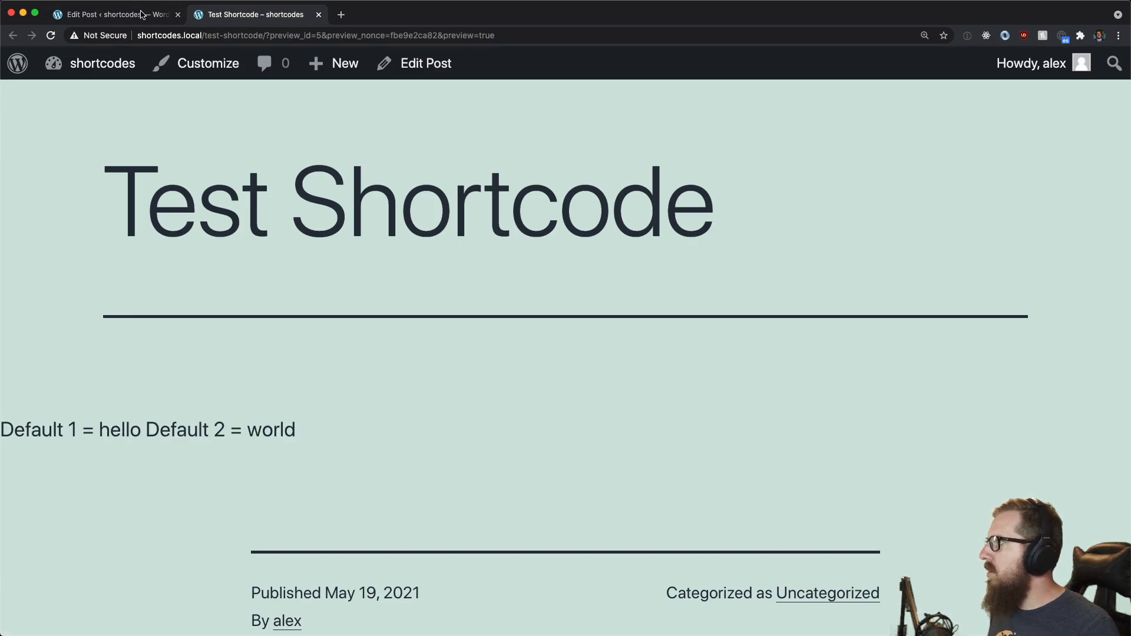
Step: Remove the quotes around hello and world, then reload the preview
click(116, 14)
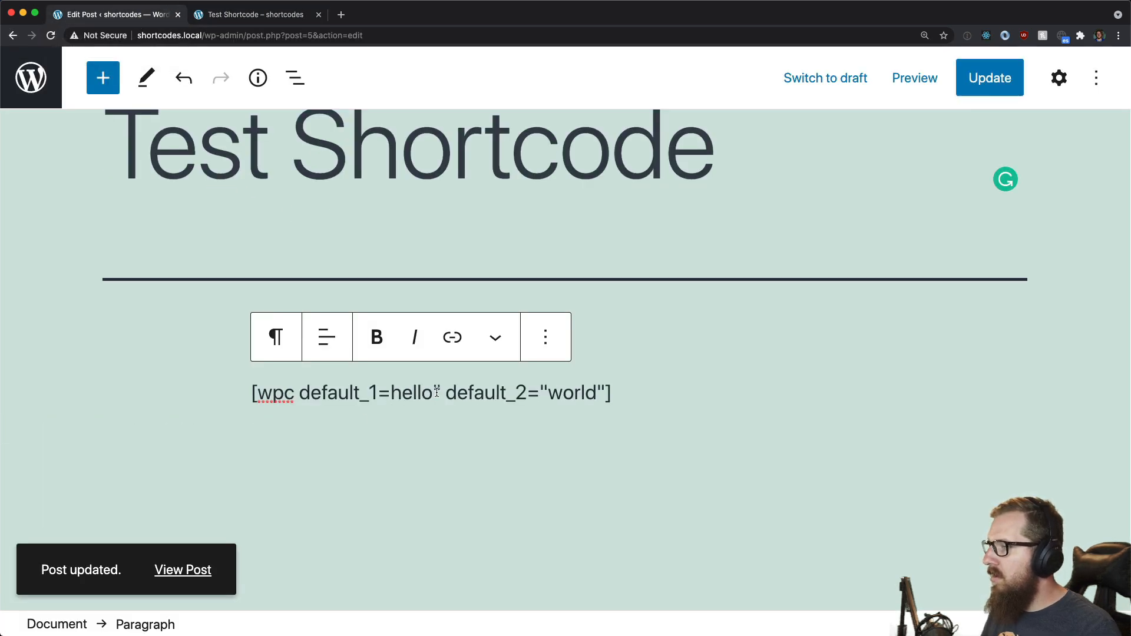
key(Backspace)
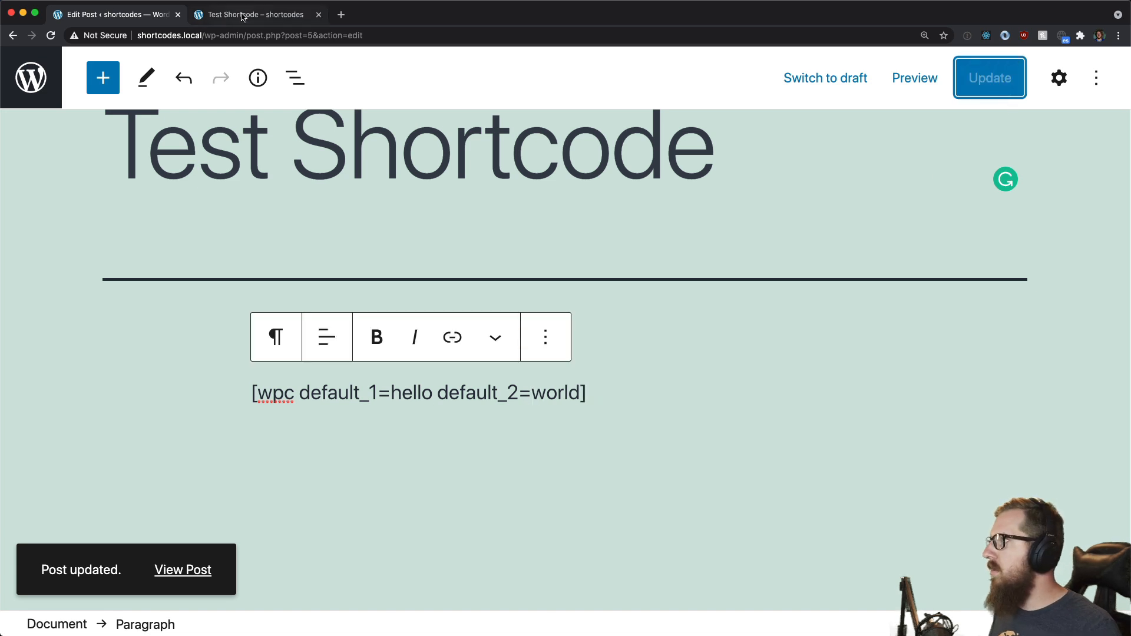
click(257, 14)
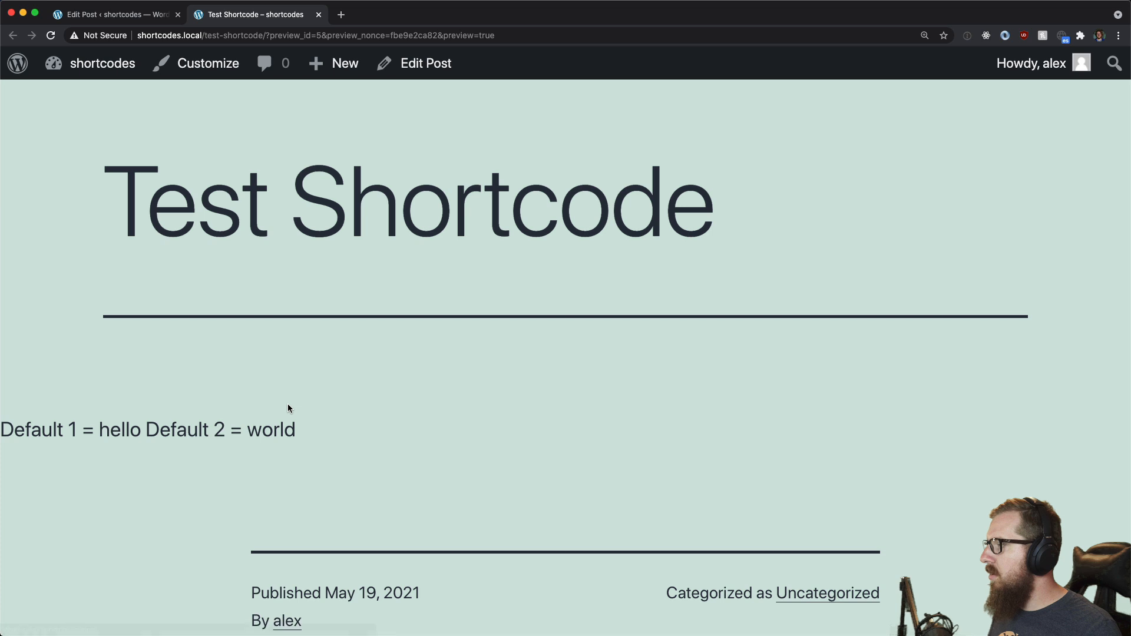
mouse_move(86, 429)
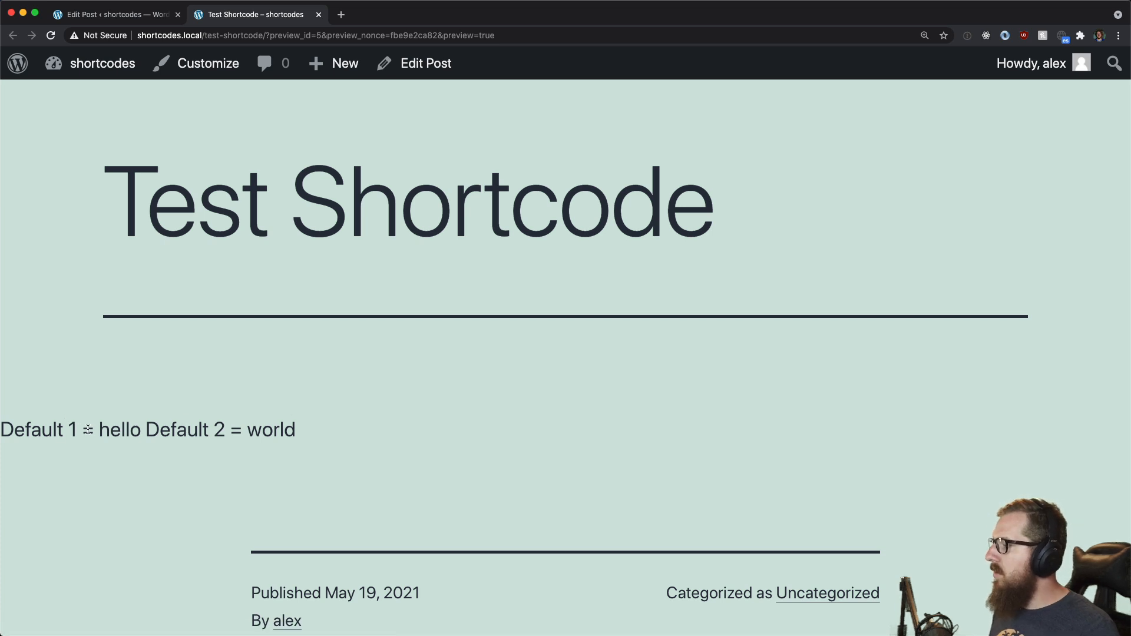
double_click(120, 429)
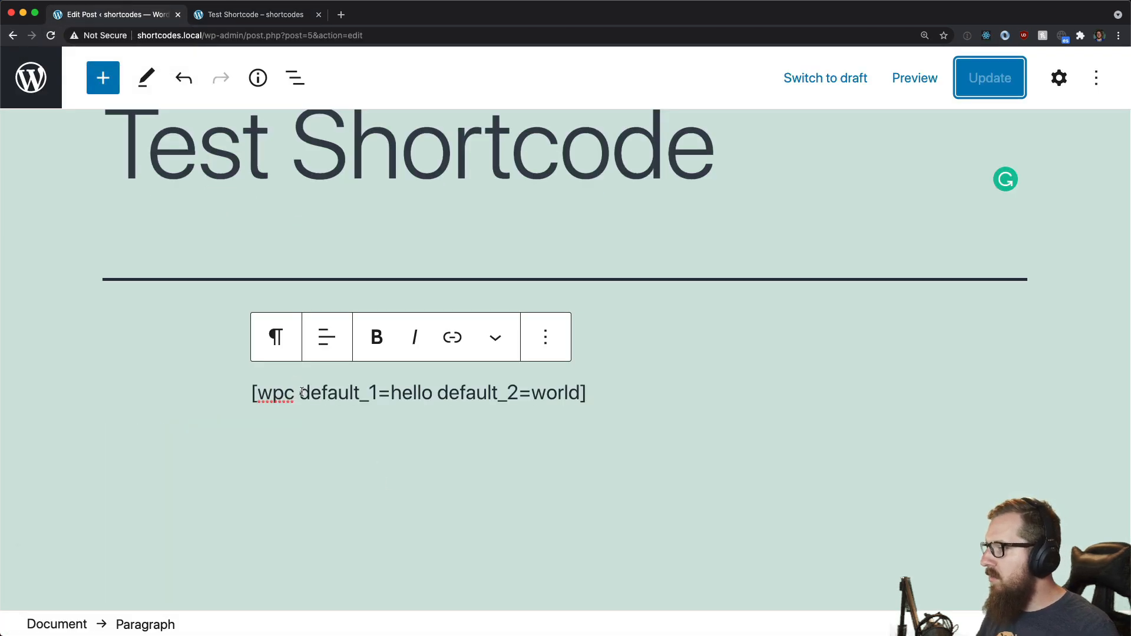
Step: Strip the attributes to a bare [wpc] and preview the two default values
key(Backspace)
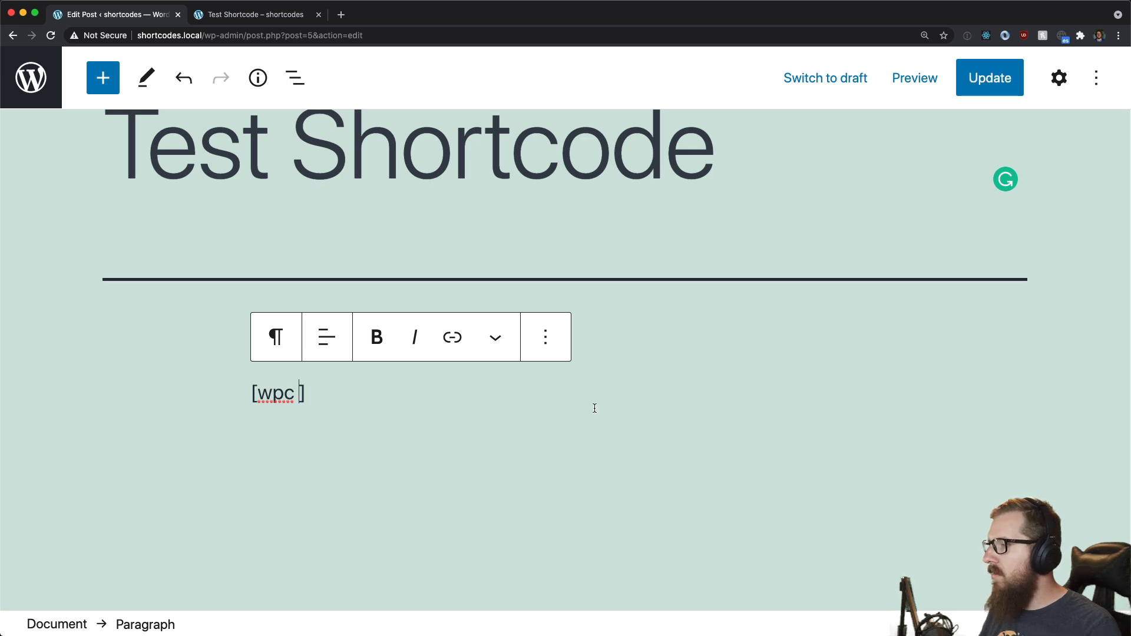
click(989, 77)
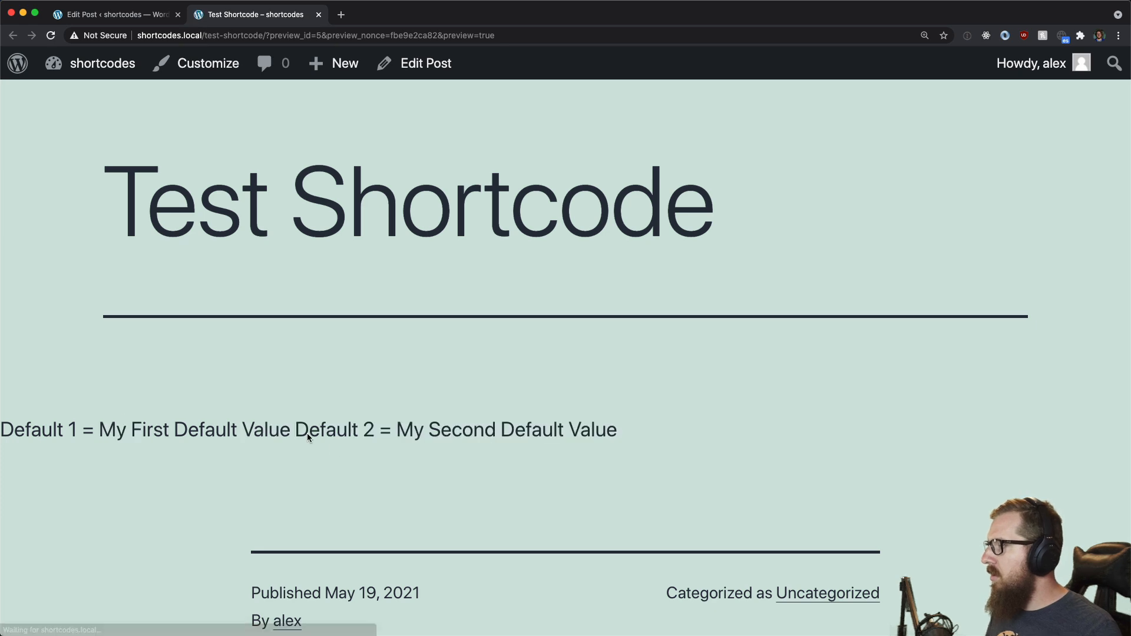
double_click(189, 429)
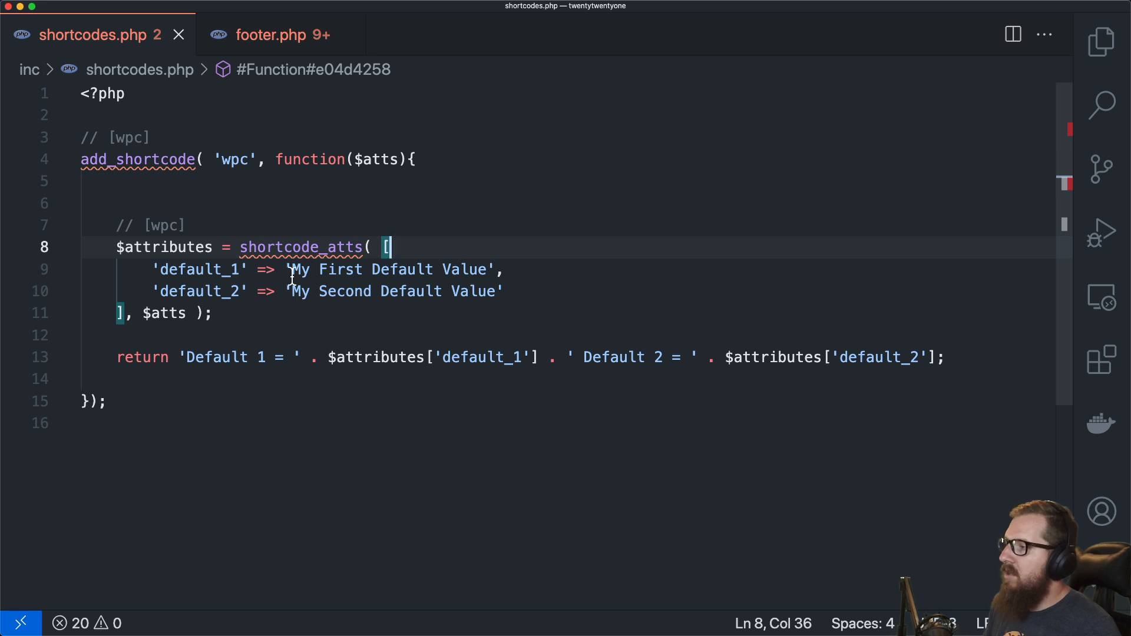
Step: Rename the default_1 key to 'type' and cut its default value down to 'primary'
click(308, 356)
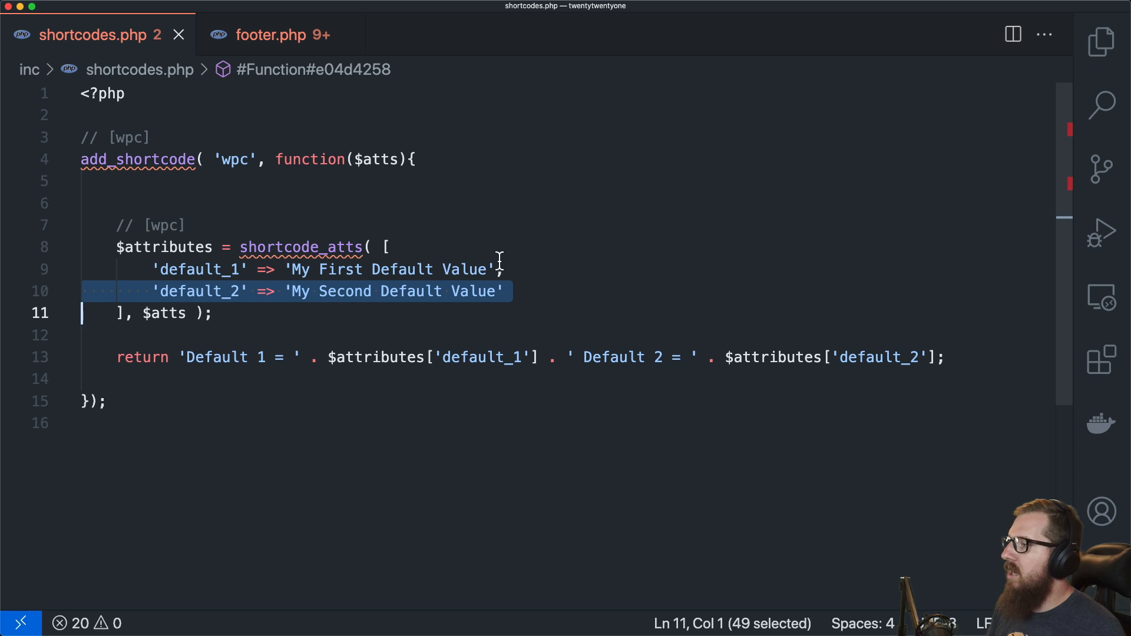
double_click(200, 269)
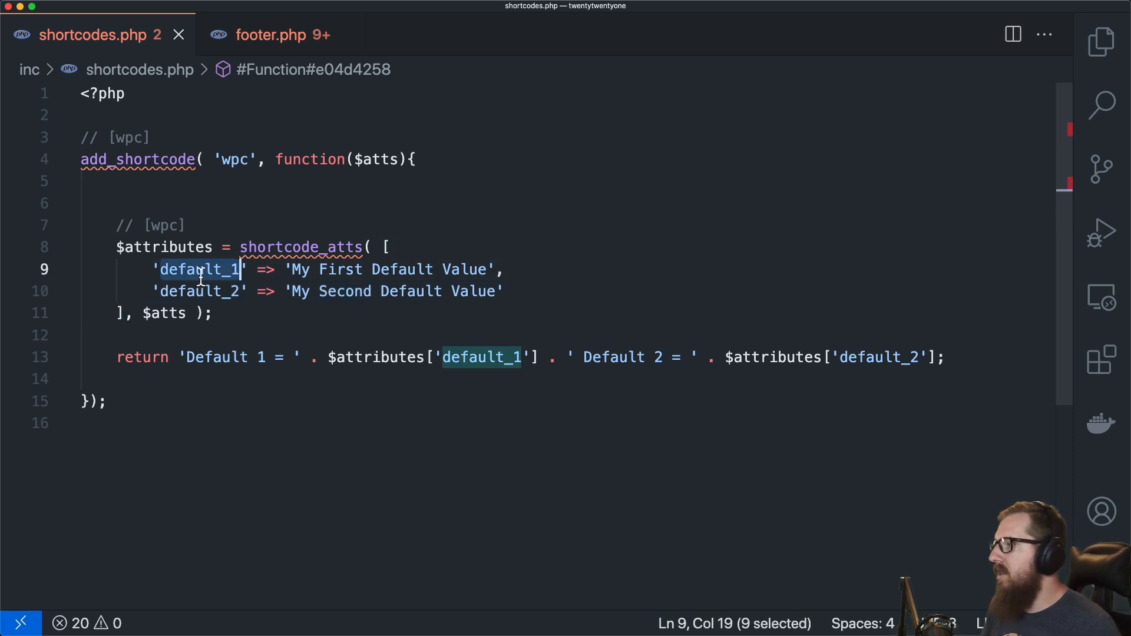
text(classes)
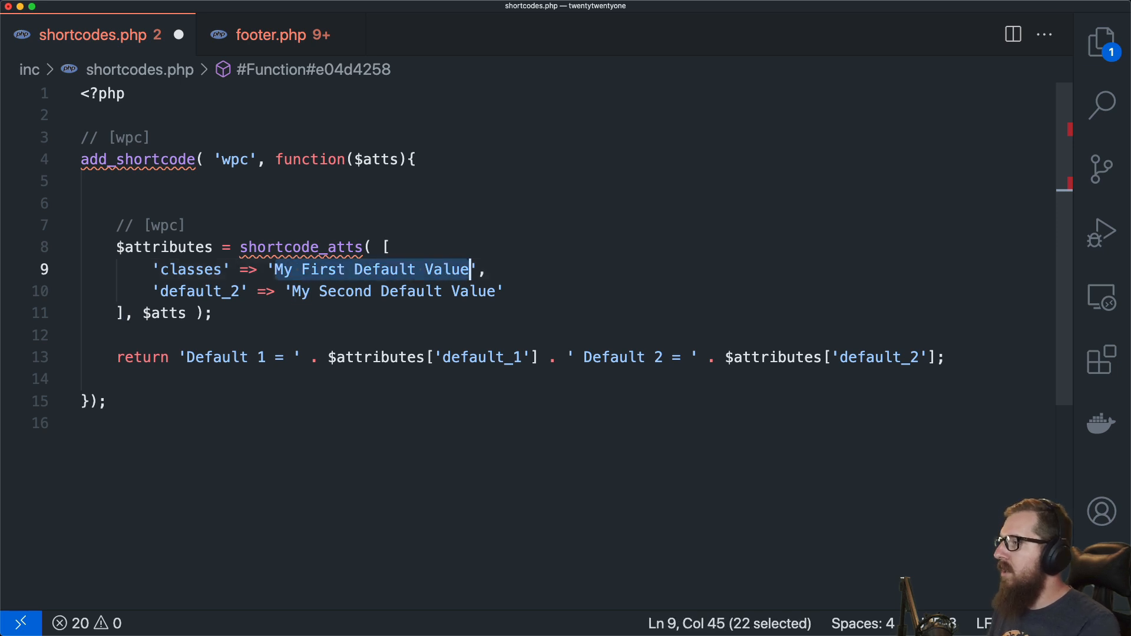
text(button primary',)
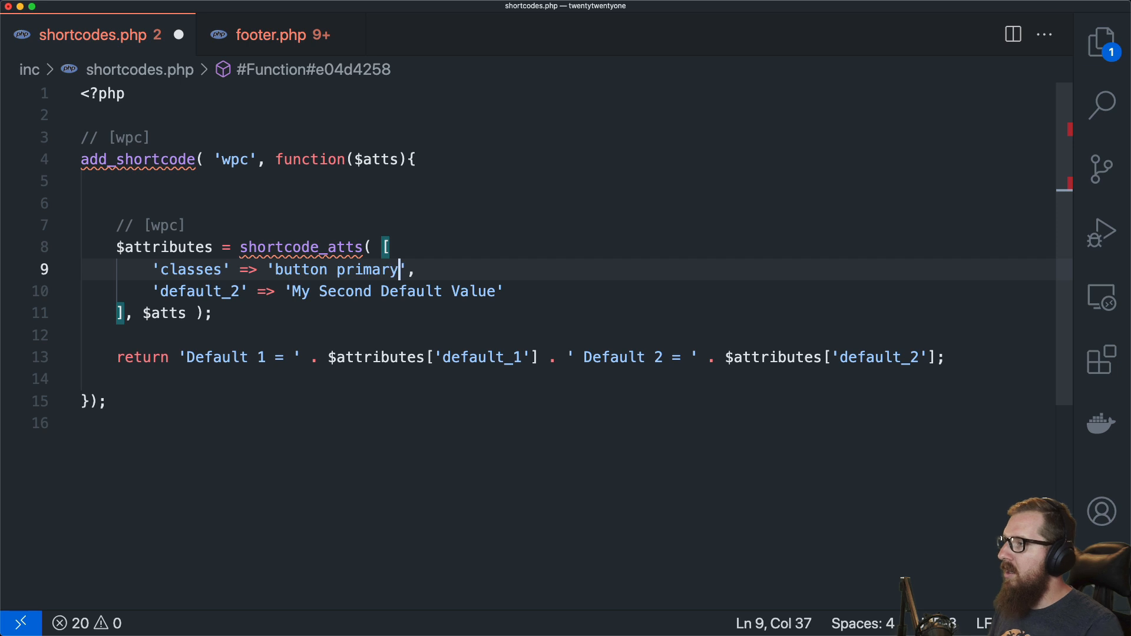
double_click(367, 269)
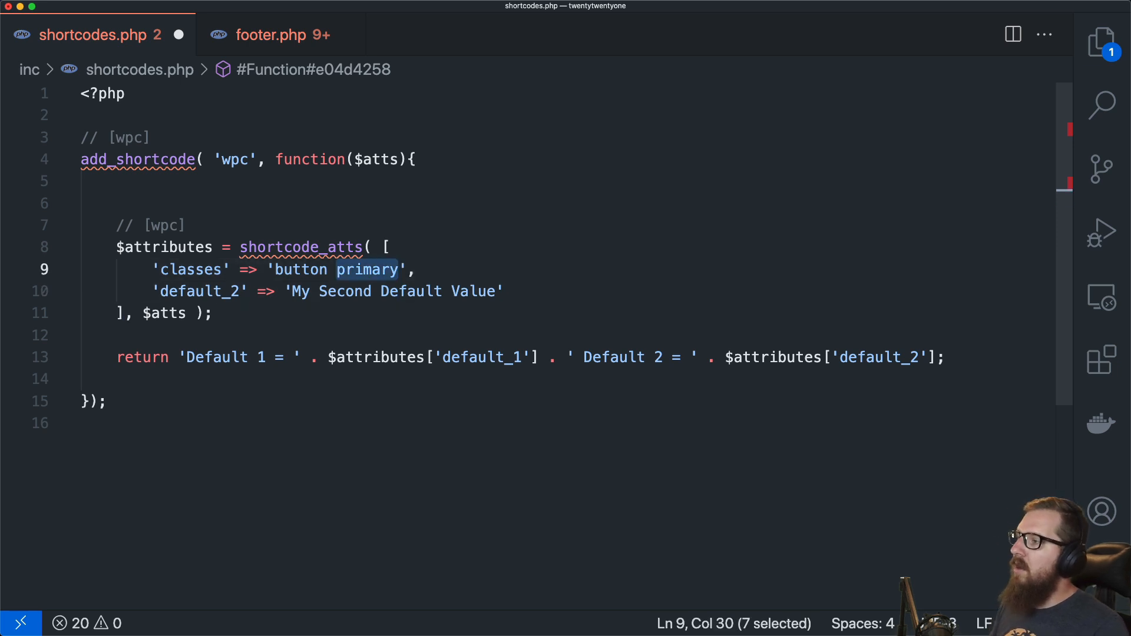
key(Backspace)
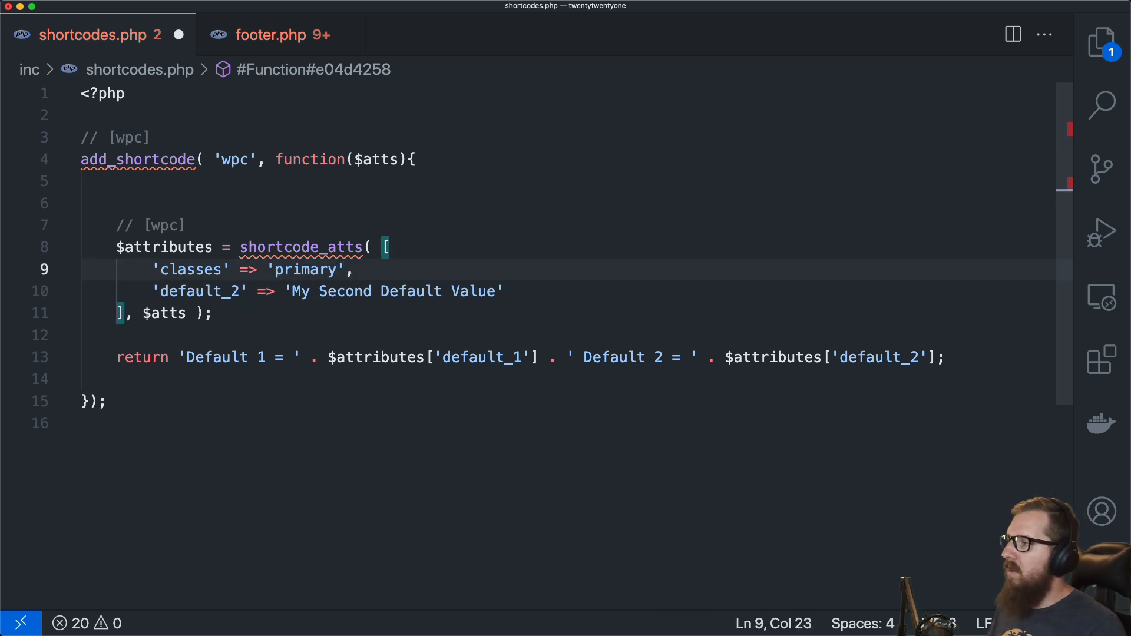
text(b)
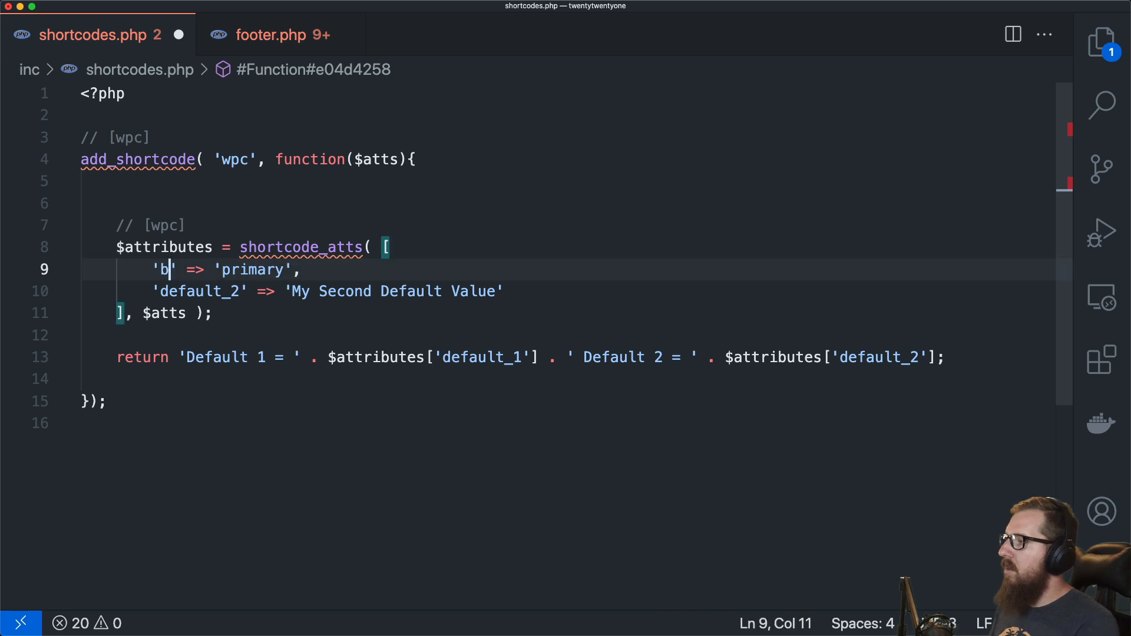
text(tn_type)
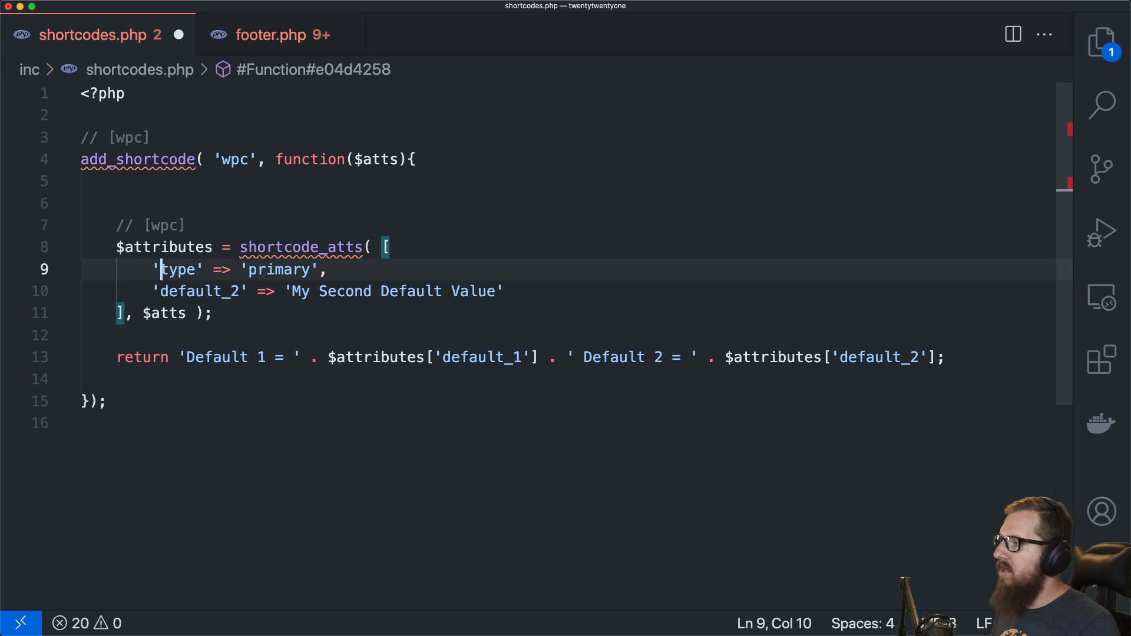
click(209, 312)
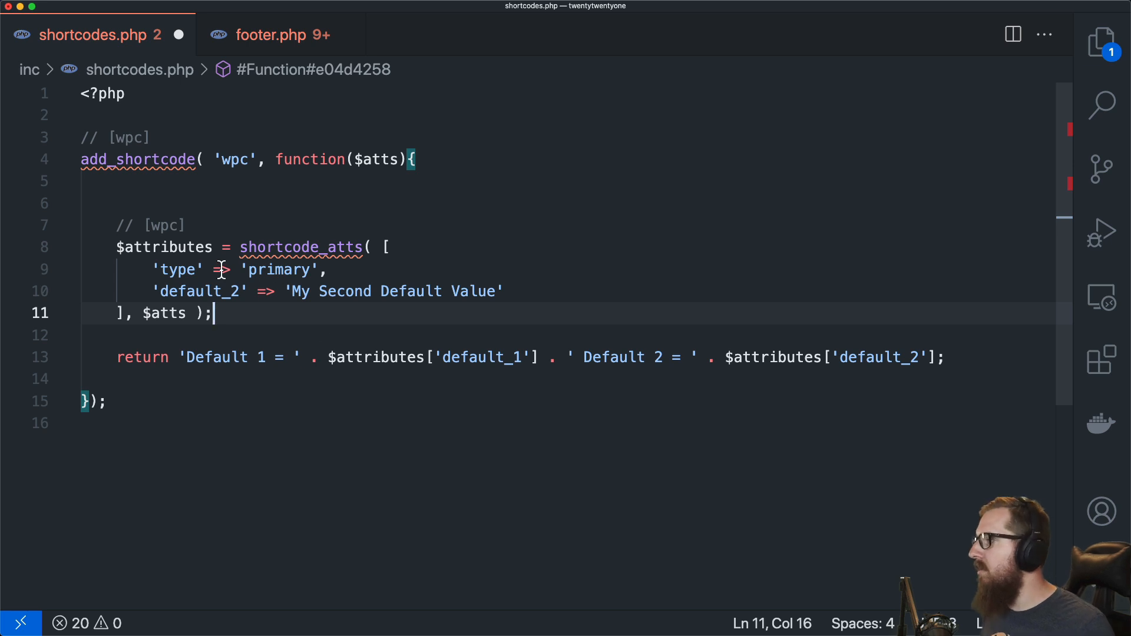
mouse_move(122, 280)
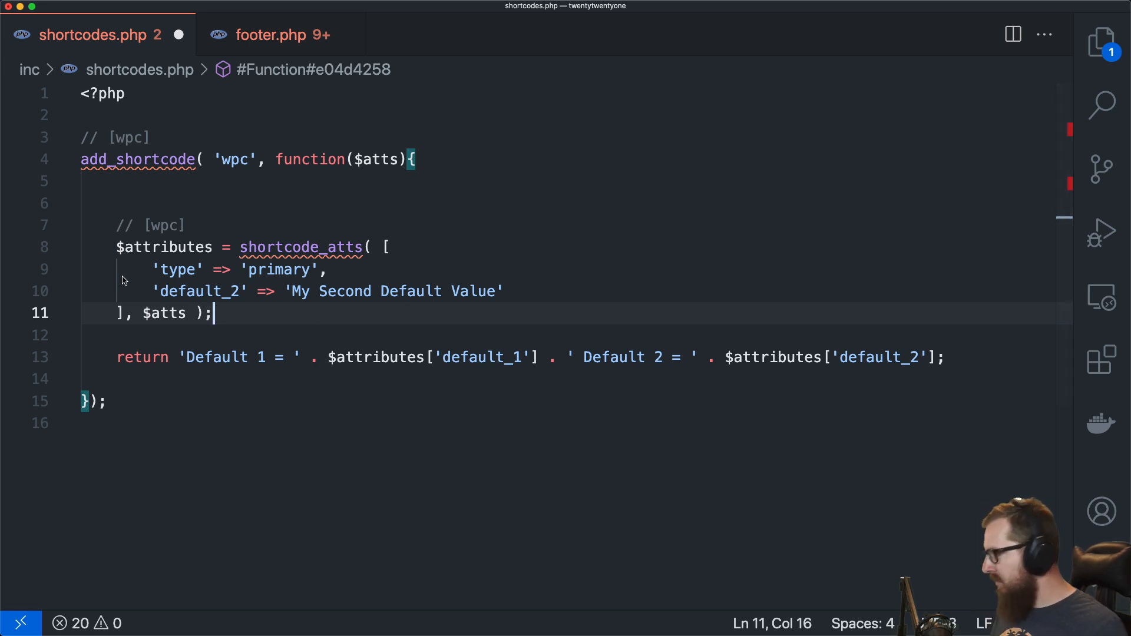
mouse_move(248, 342)
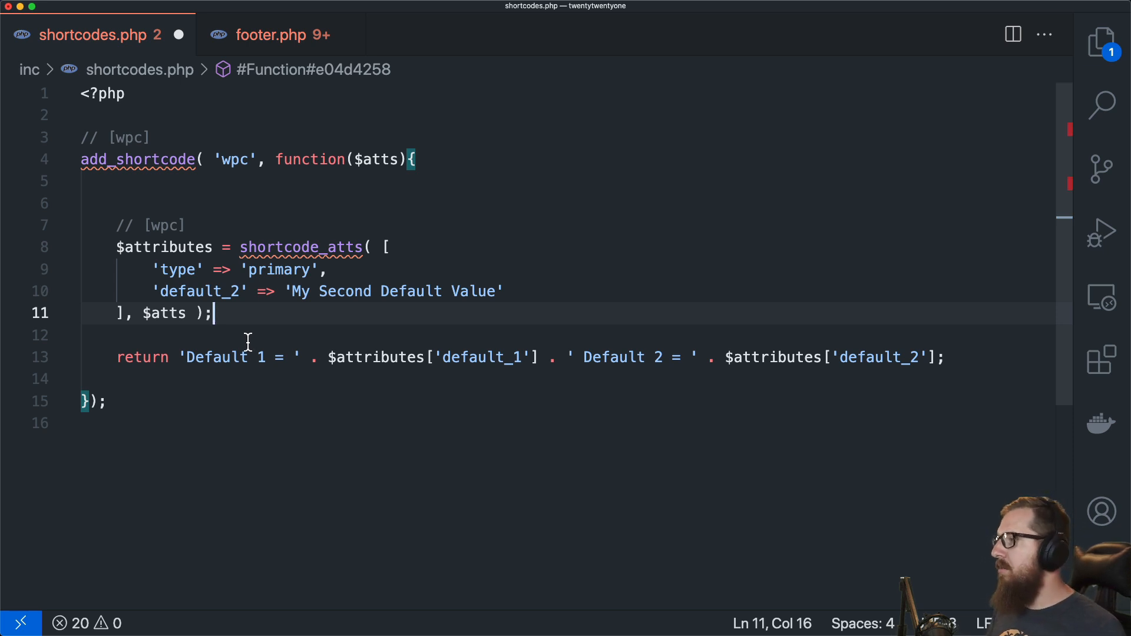
Step: Rewrite the usage comment as [wpc default_1=primary]
double_click(162, 225)
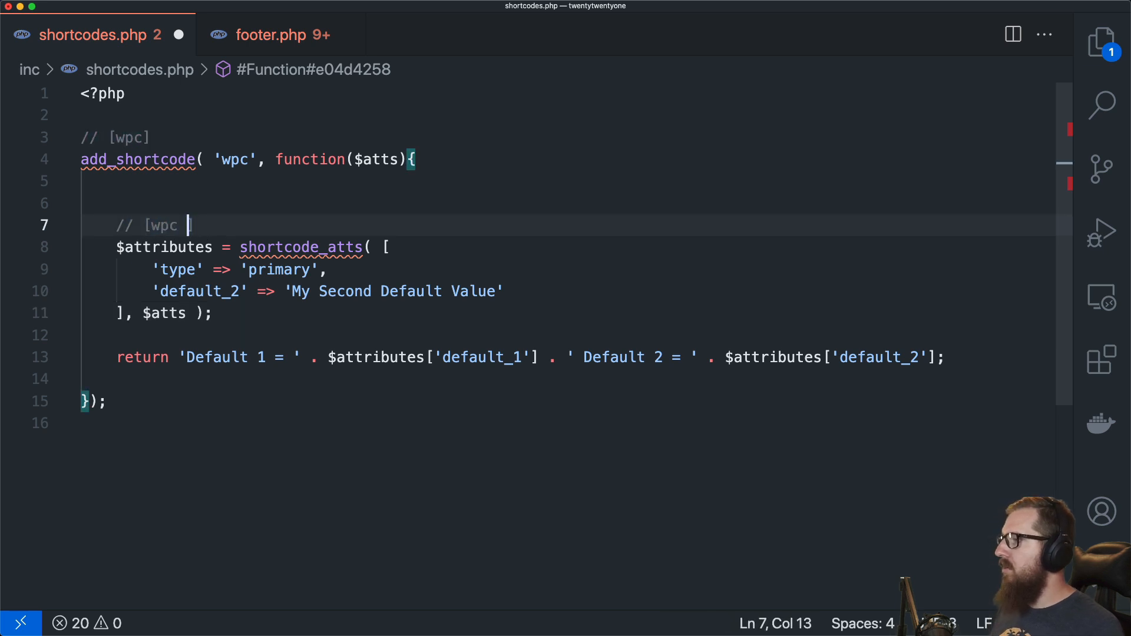
text(default)
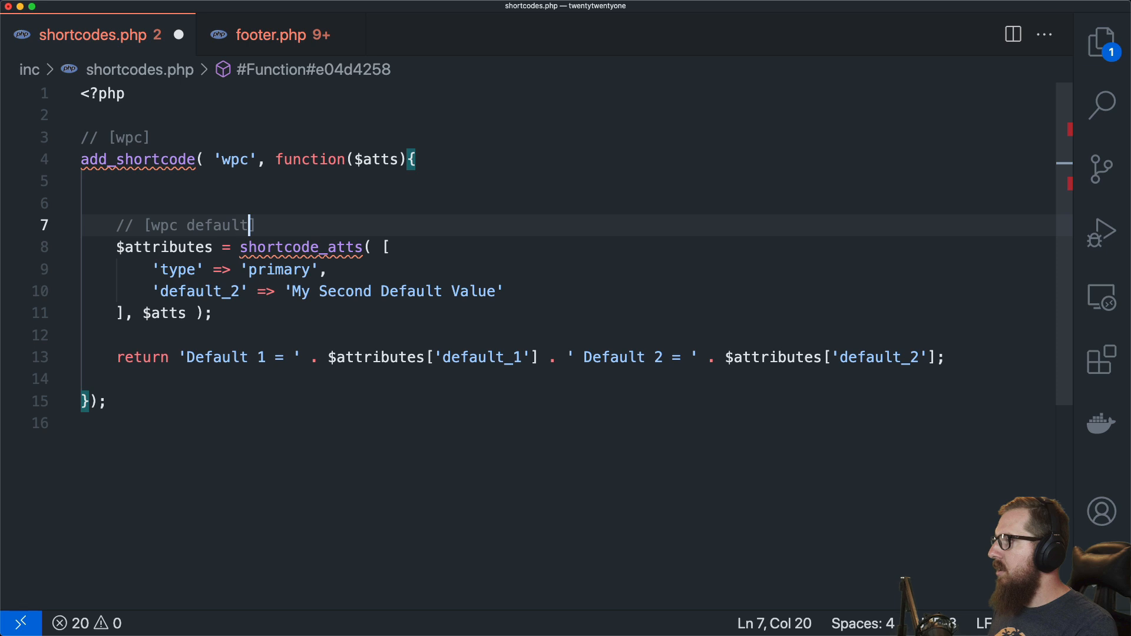
text(_)
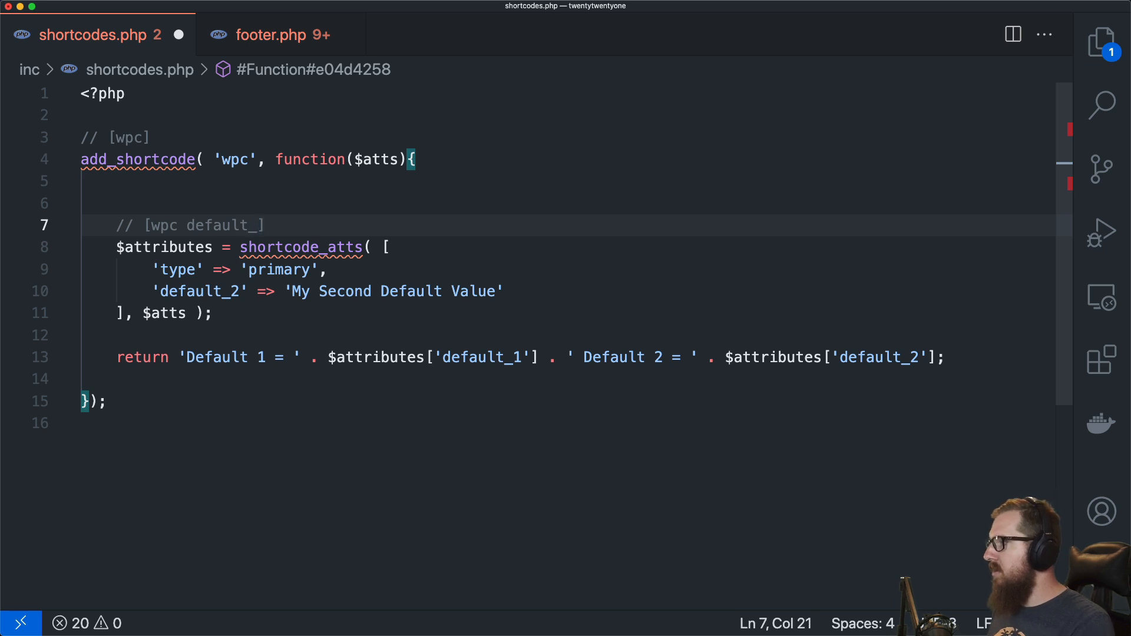
text(1=)
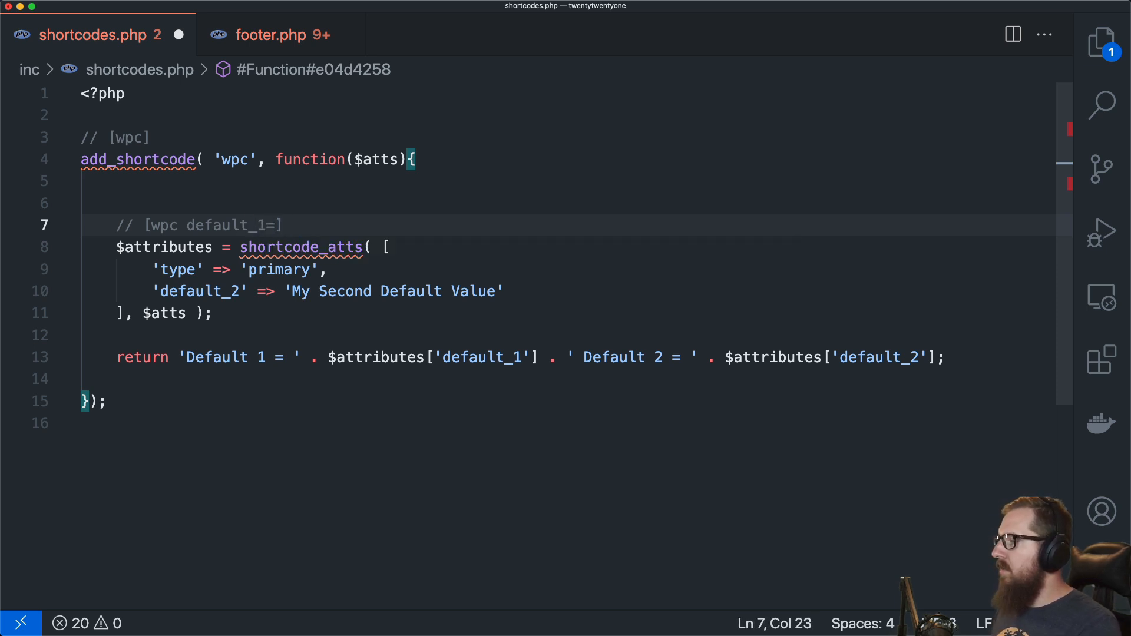
text(primary)
text(//)
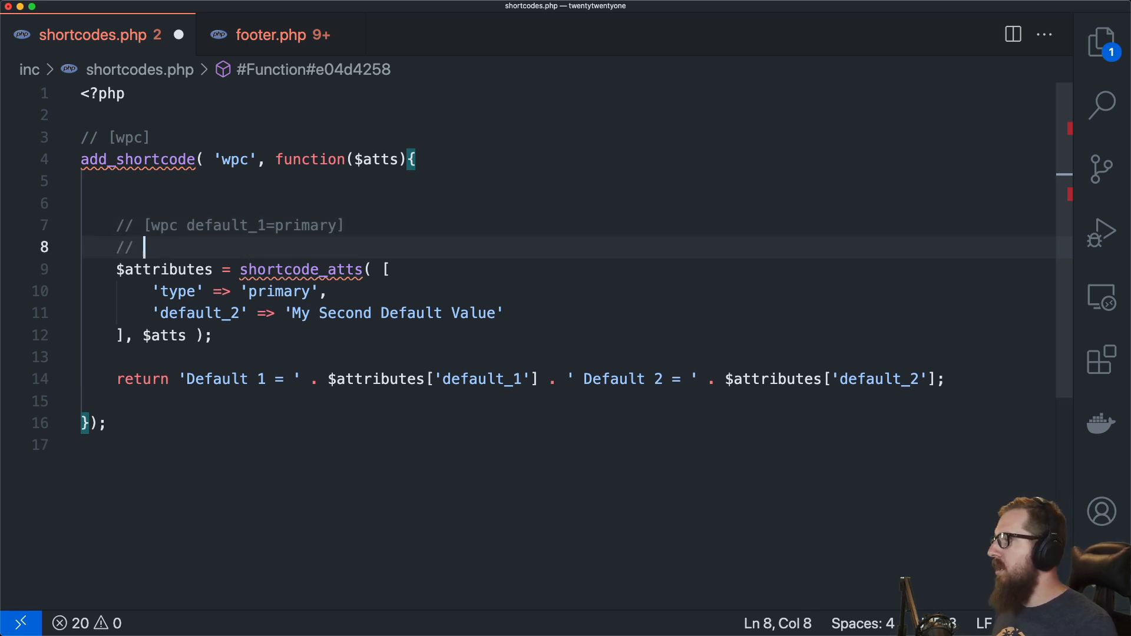
Step: Add an enclosing usage comment: [wpc]hello from the inside[/wpc]
text([wpc] [)
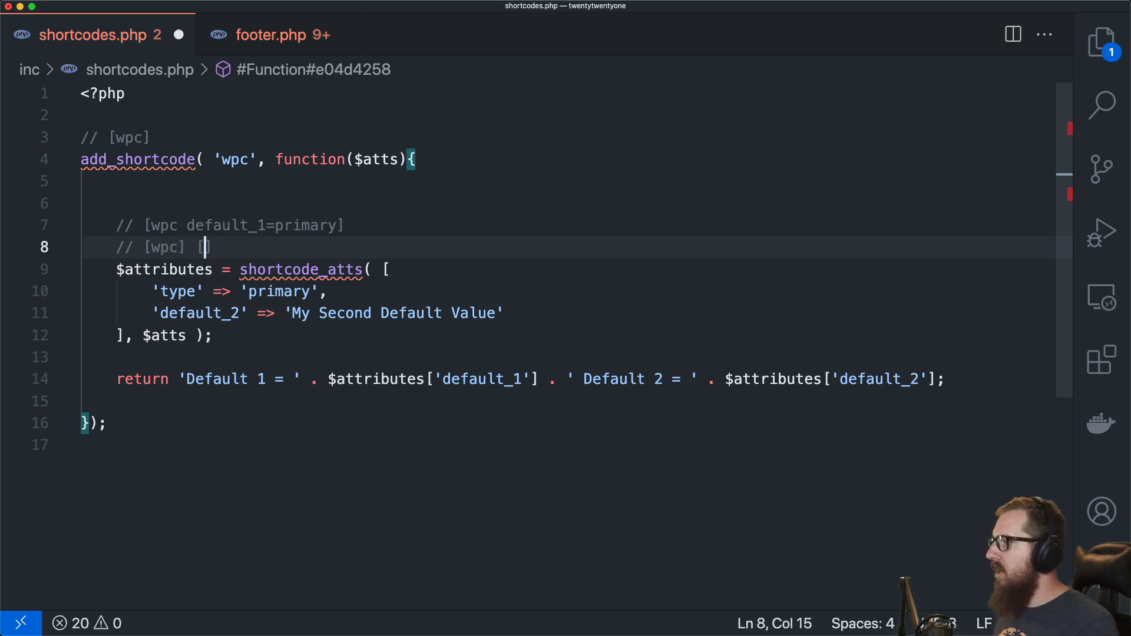
text([/wpc])
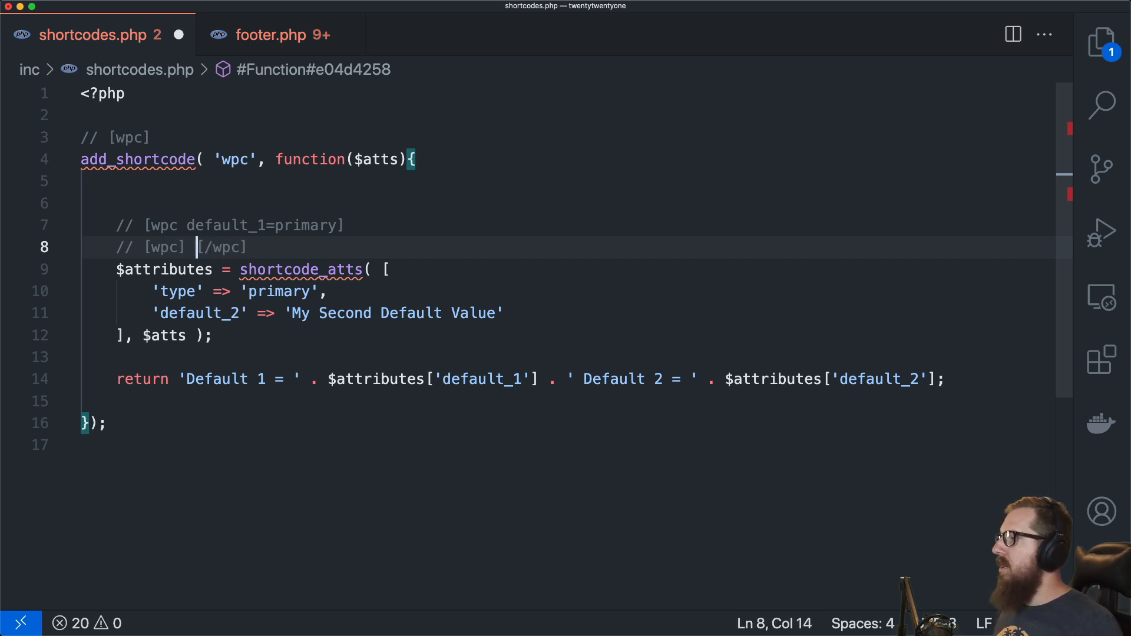
text(hello)
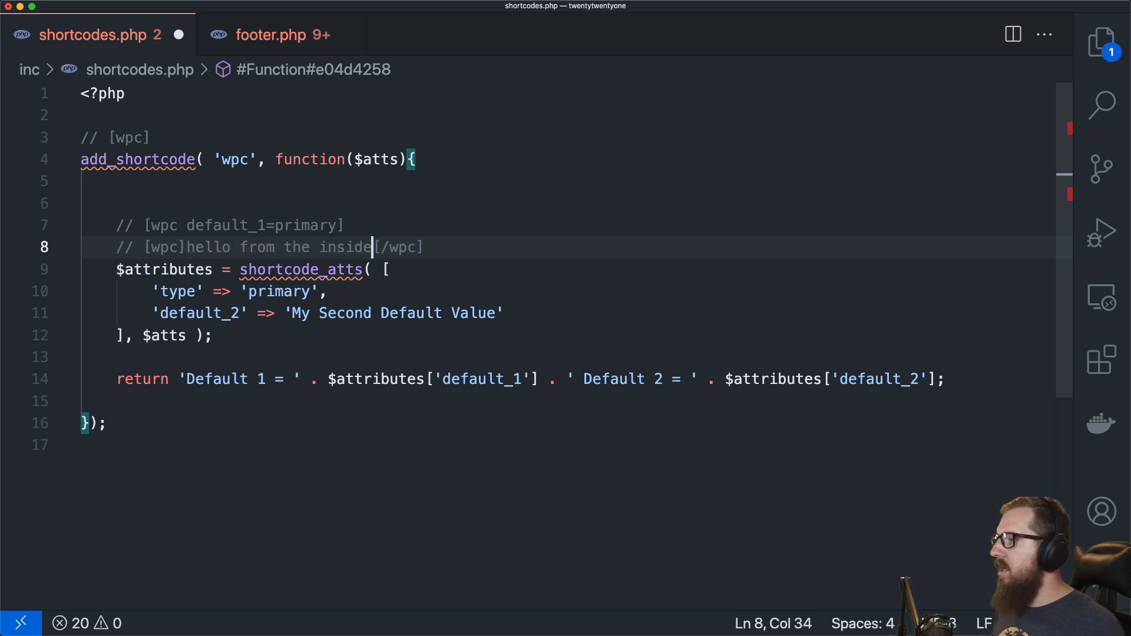
click(325, 292)
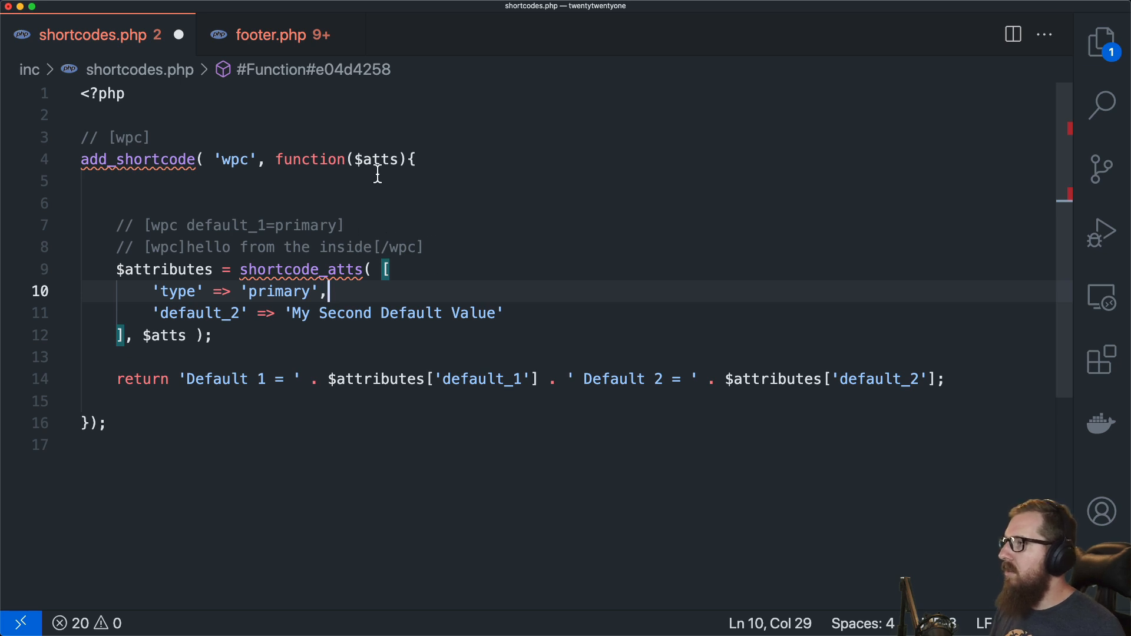
Step: Give the wpc callback a $content = null parameter and return $content instead of the string
text(, $content = null)
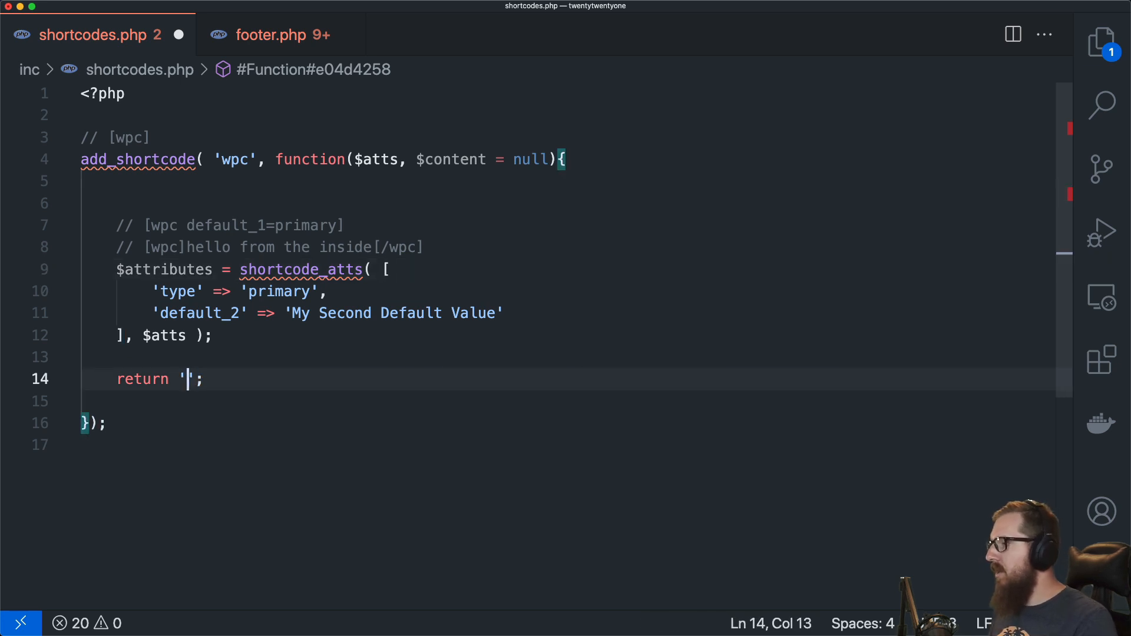
key(Backspace)
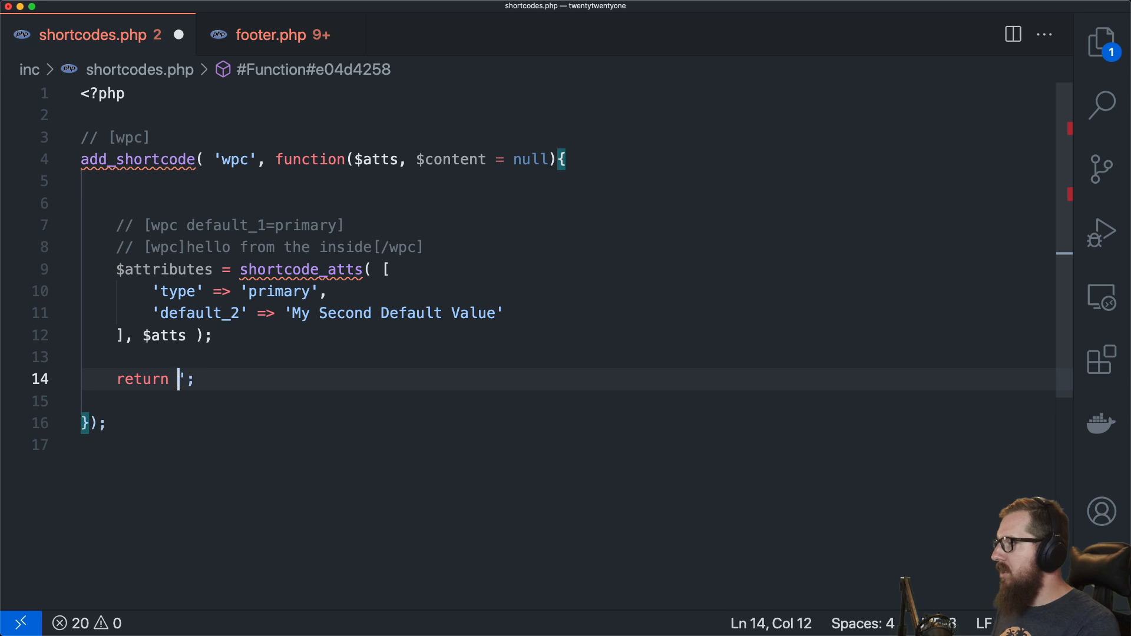
text($content)
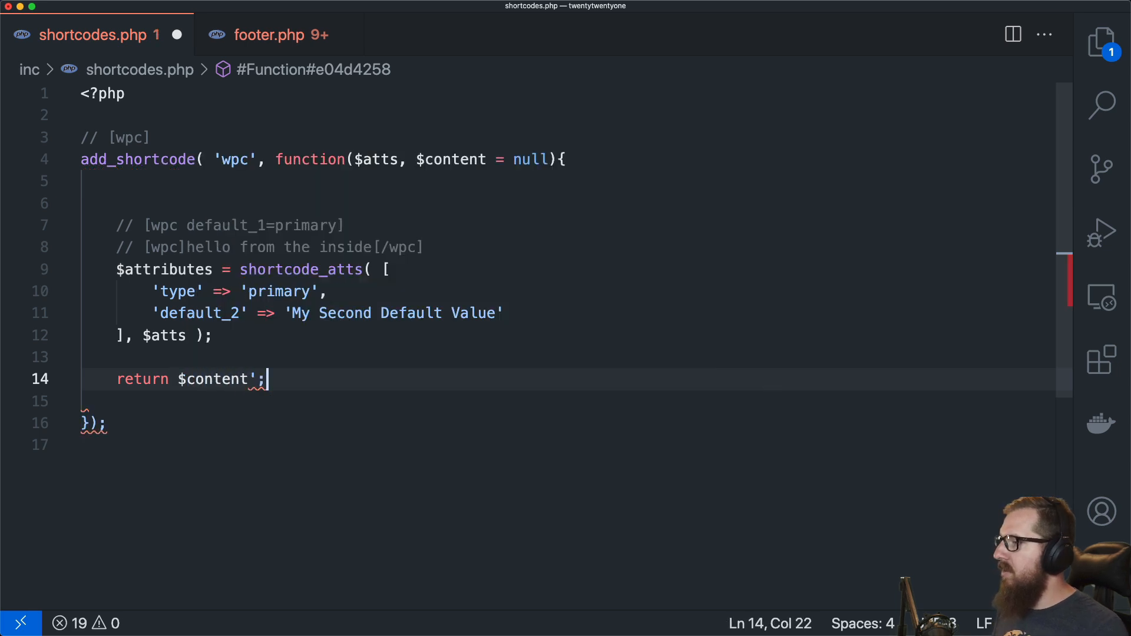
key(Backspace)
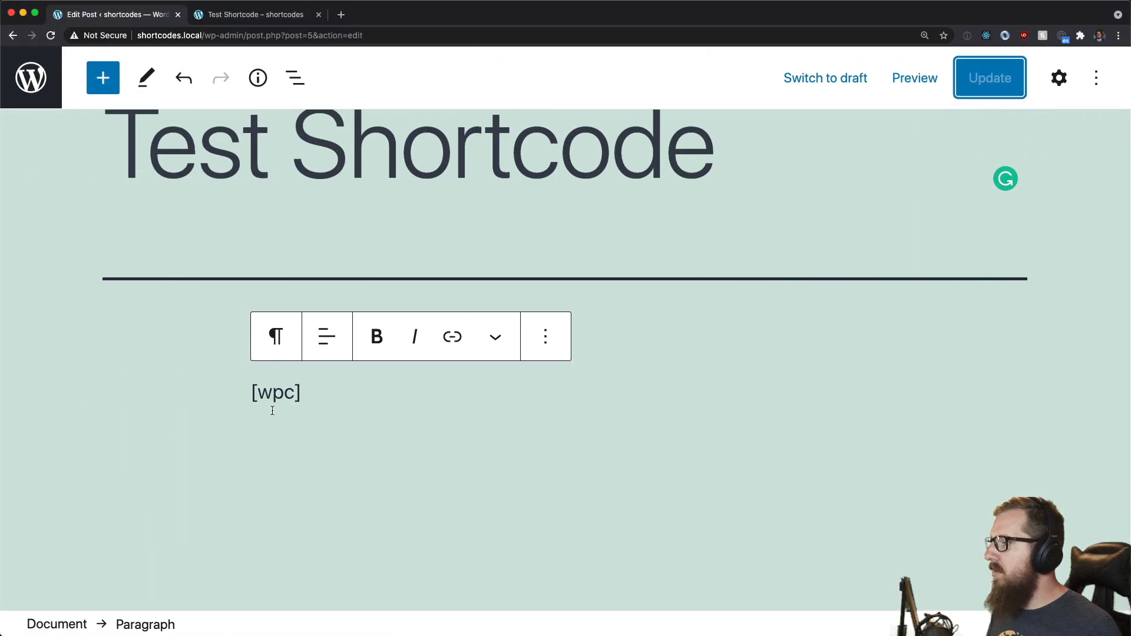
Step: Change the post's shortcode to [wpc]yoyoyoyoyo[/wpc]
text([])
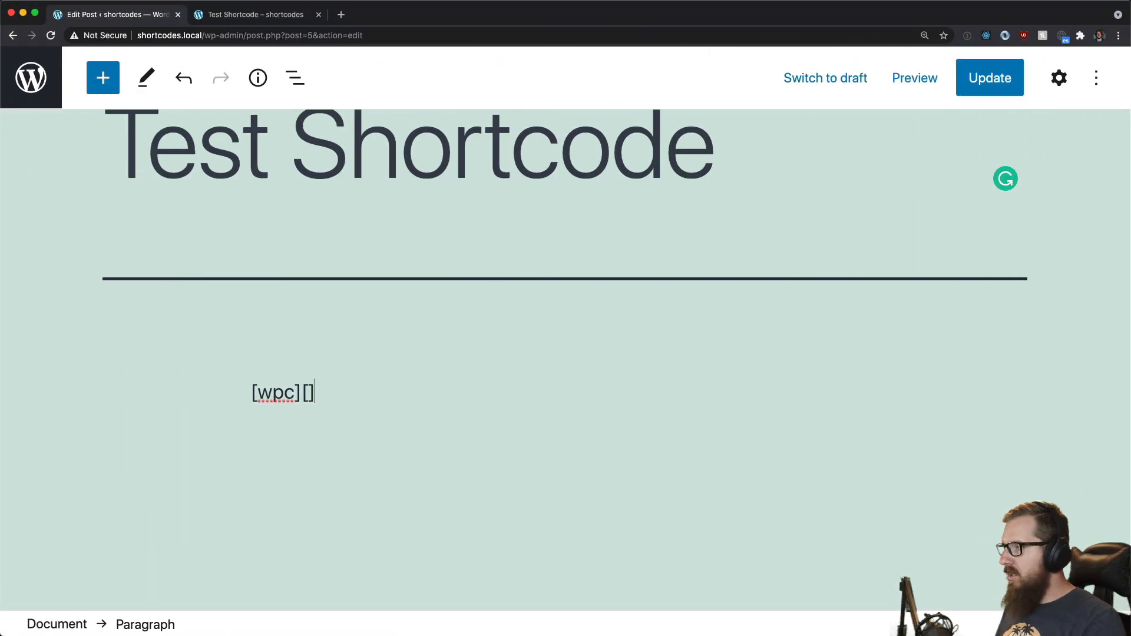
text(/wpc)
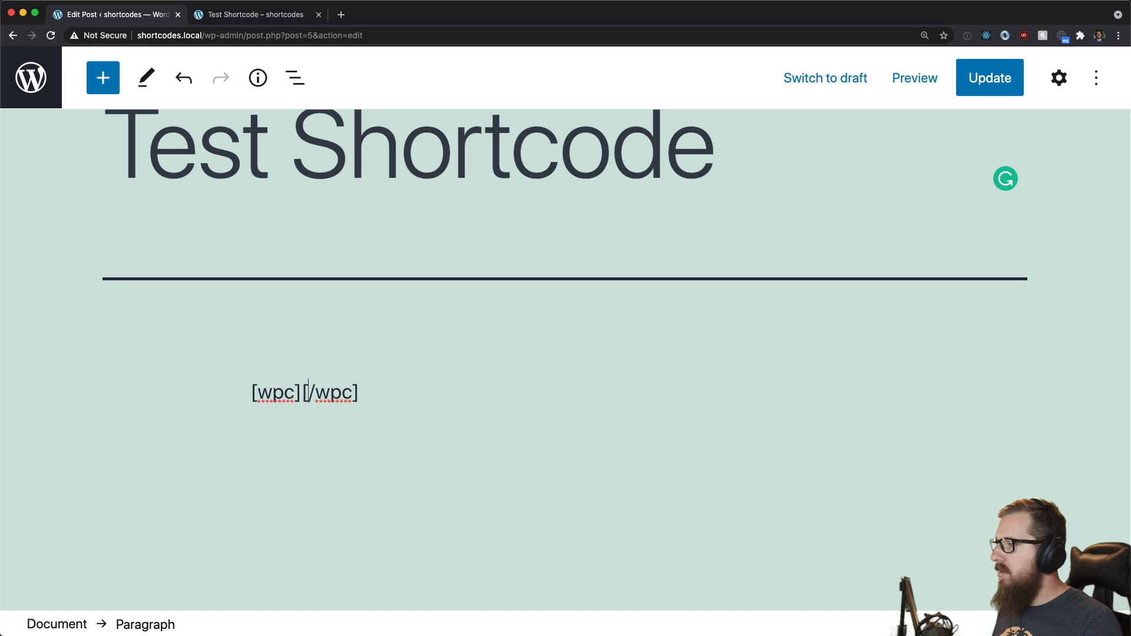
text(yoyoyoyoyo)
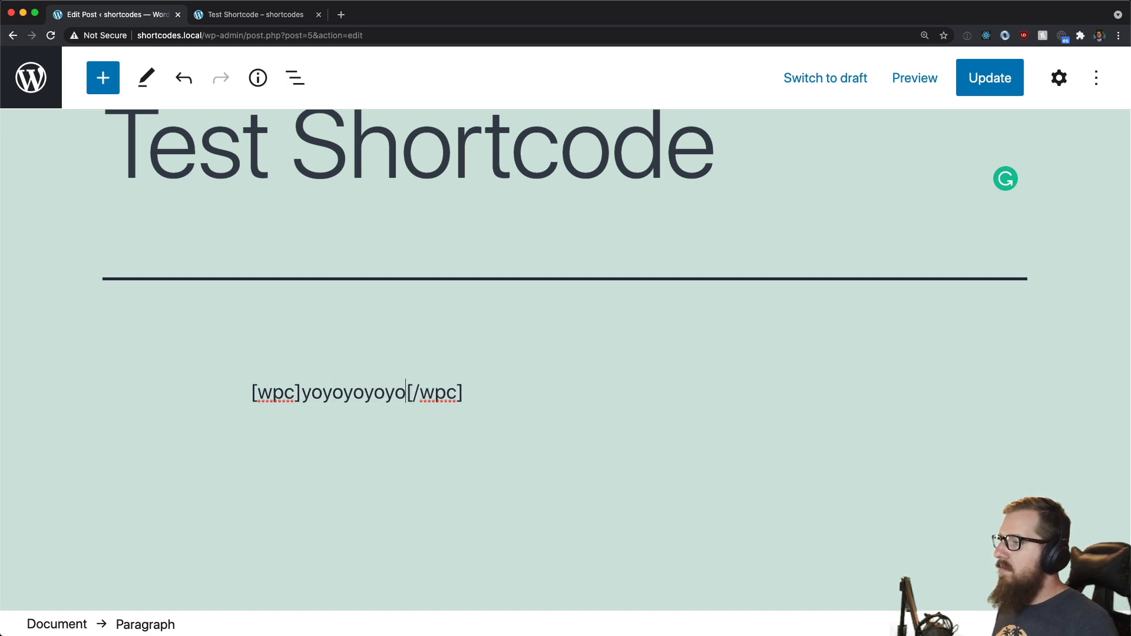
click(256, 14)
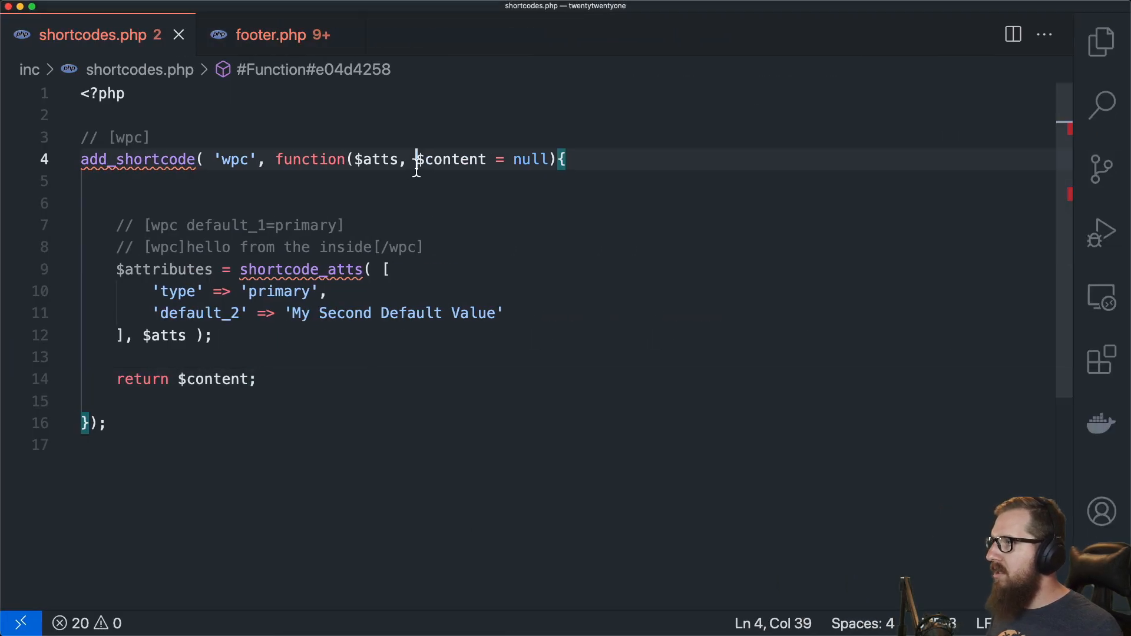
Step: Remove both [wpc] example comments and $content from the return, then open footer.php
click(187, 247)
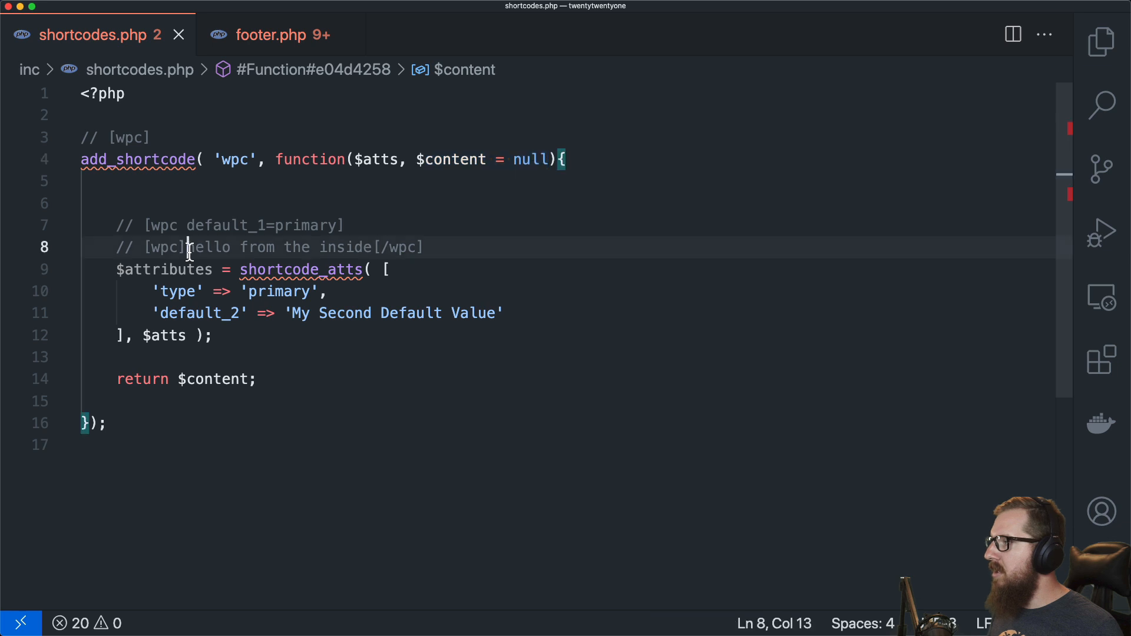
drag(190, 247, 370, 247)
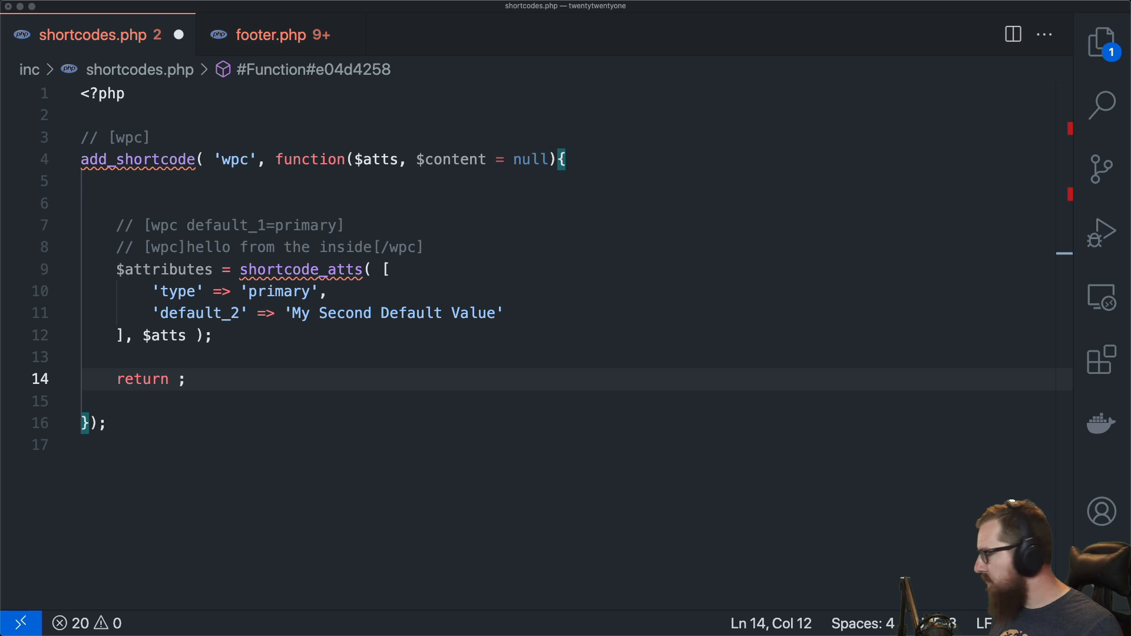
mouse_move(251, 283)
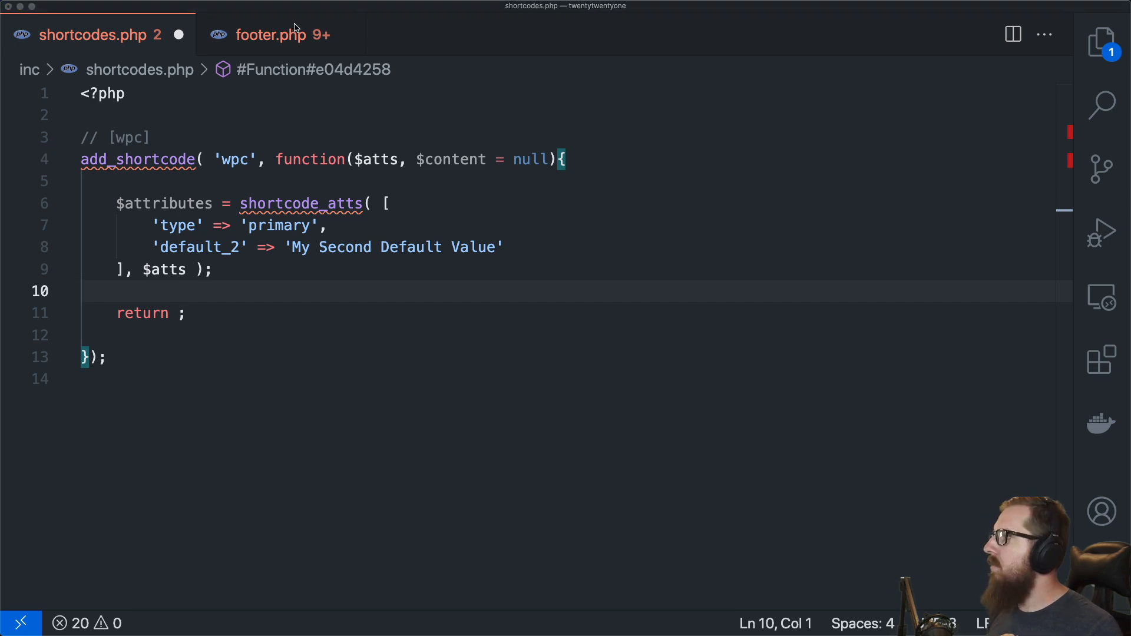
click(270, 35)
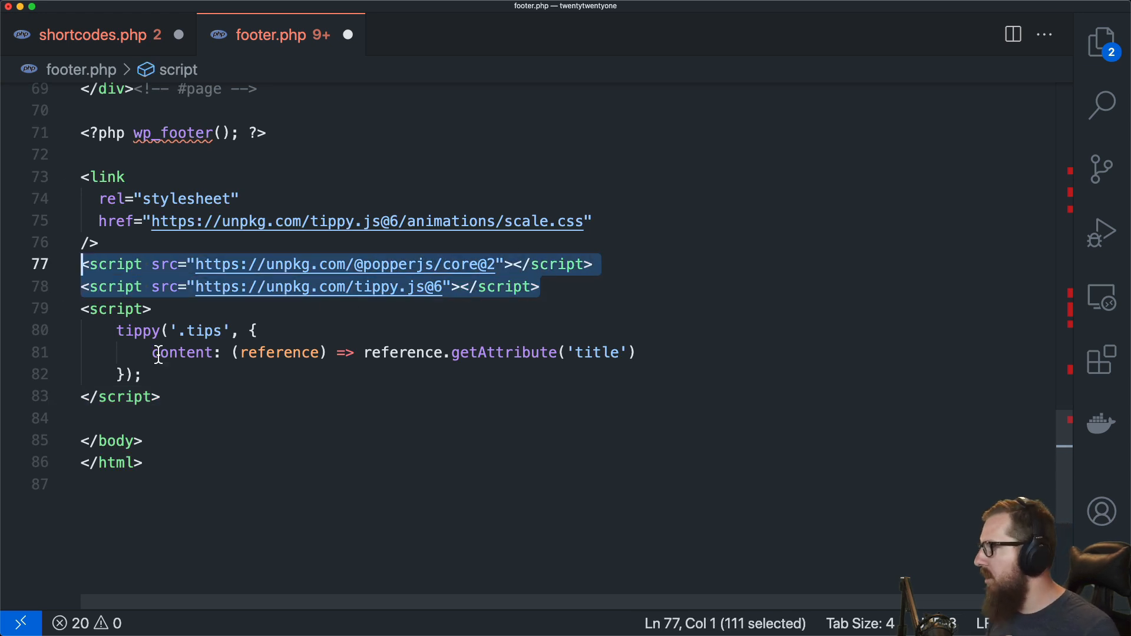
Step: Review footer.php's Tippy.js links, .tips selector and title attribute, then return to shortcodes.php
click(97, 242)
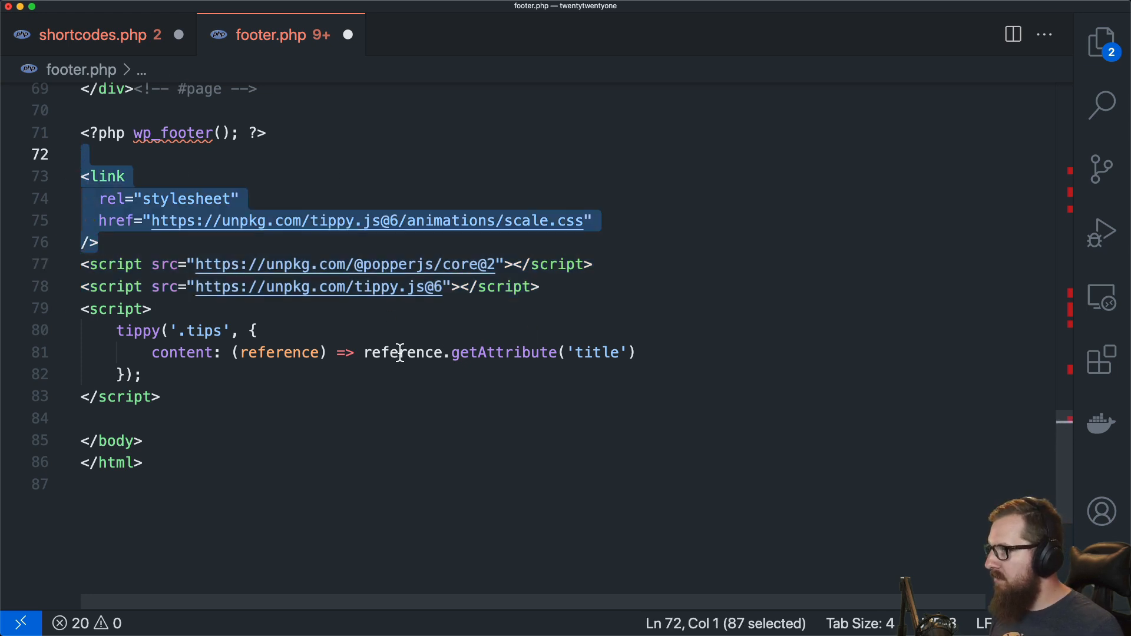
mouse_move(253, 395)
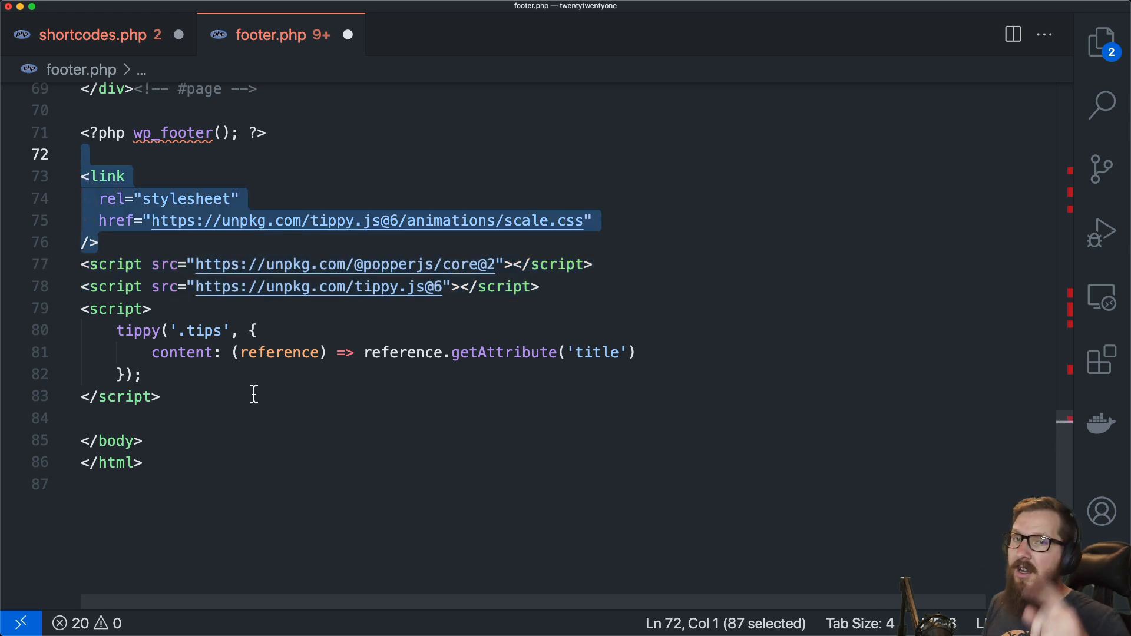
mouse_move(566, 251)
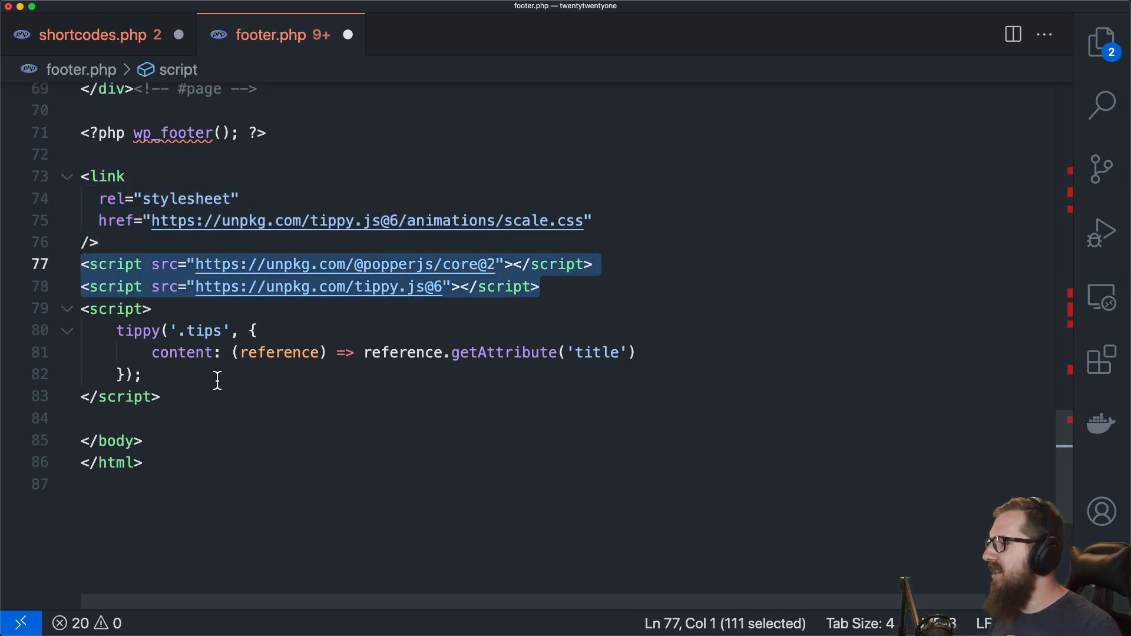
double_click(200, 330)
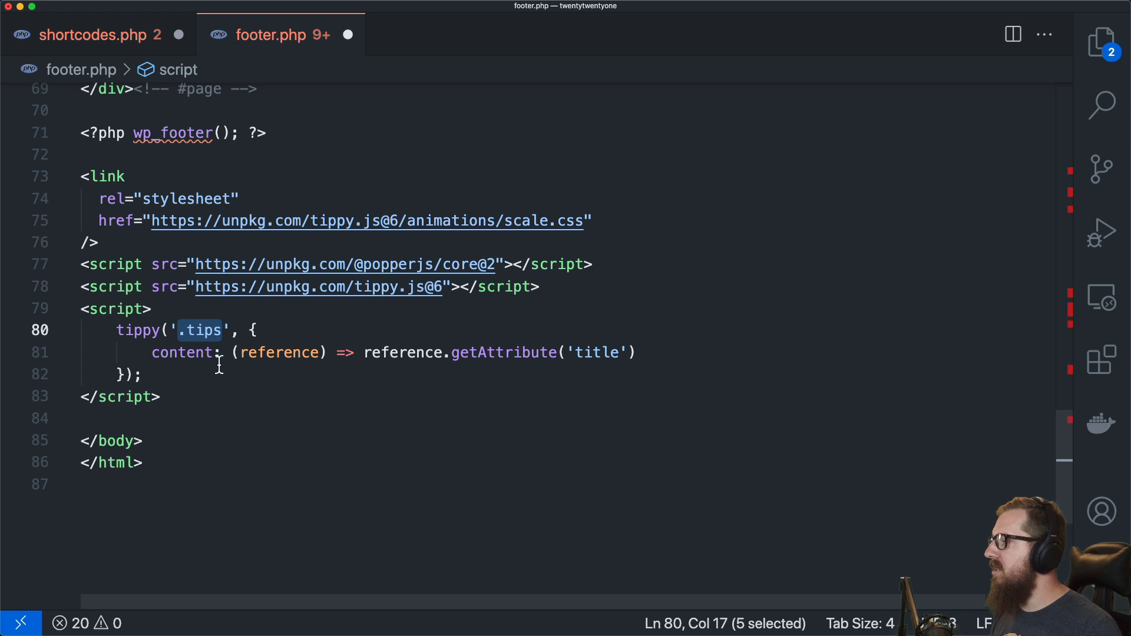
mouse_move(155, 353)
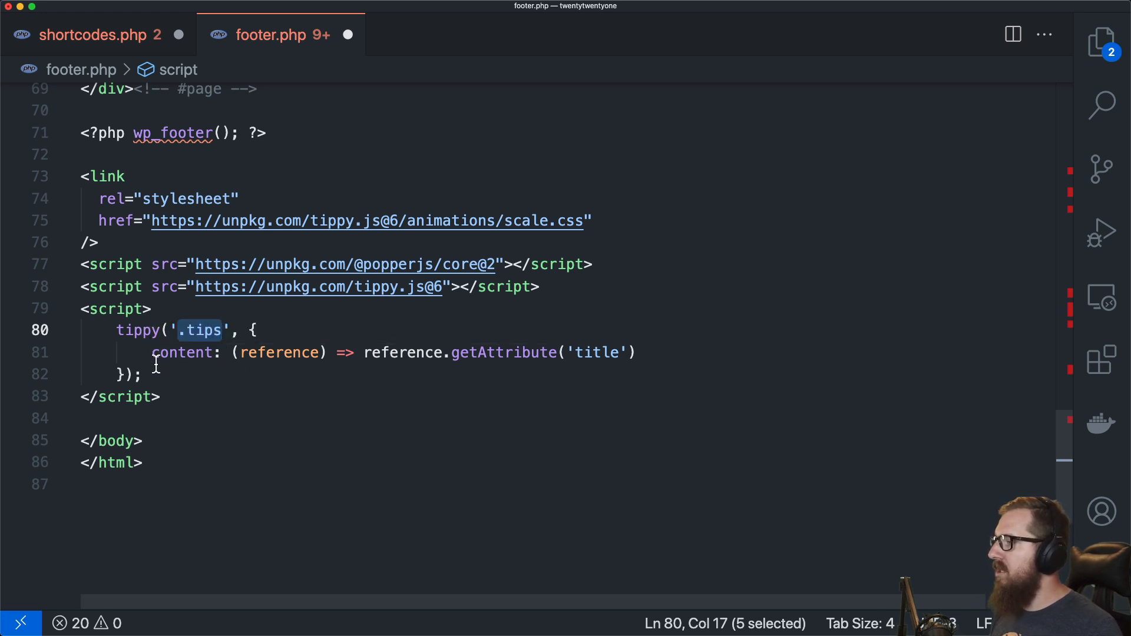
double_click(277, 353)
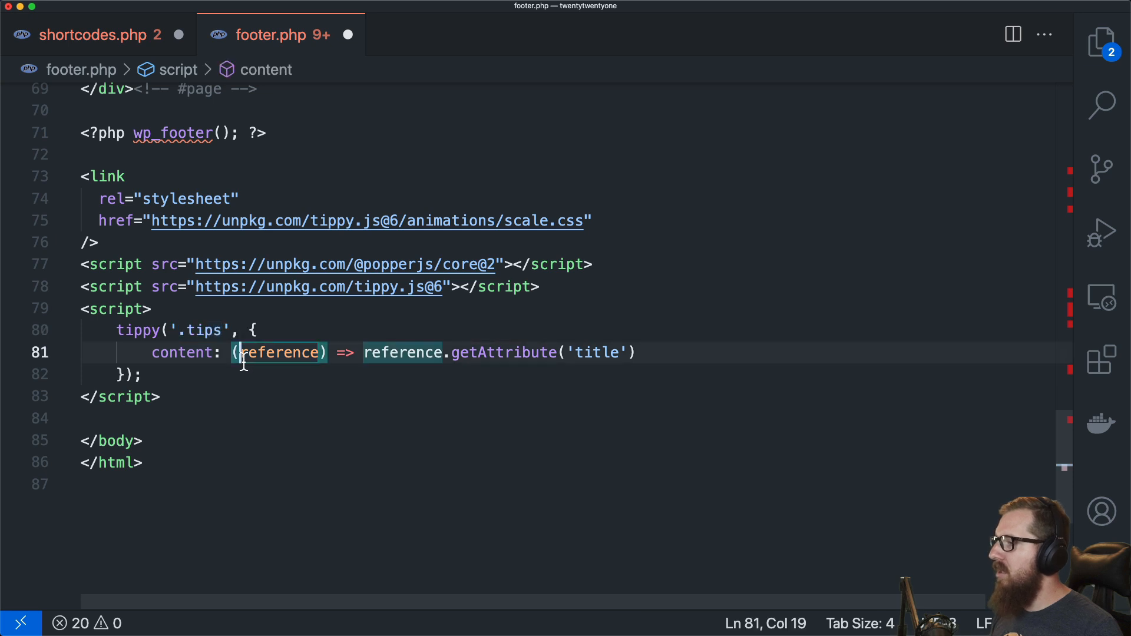
double_click(597, 352)
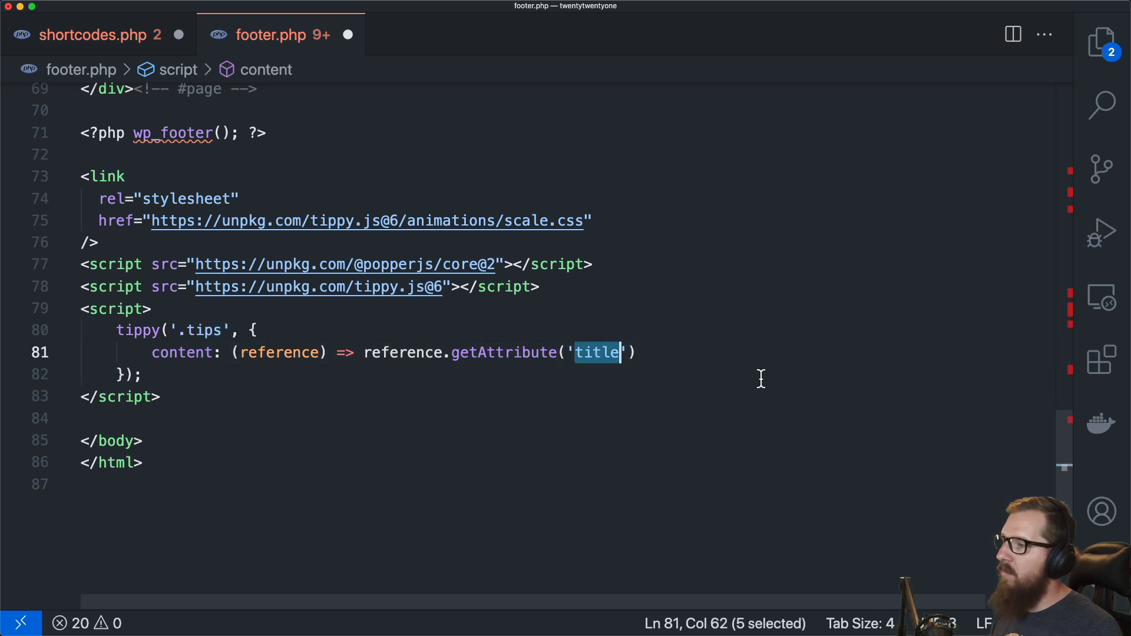
mouse_move(353, 156)
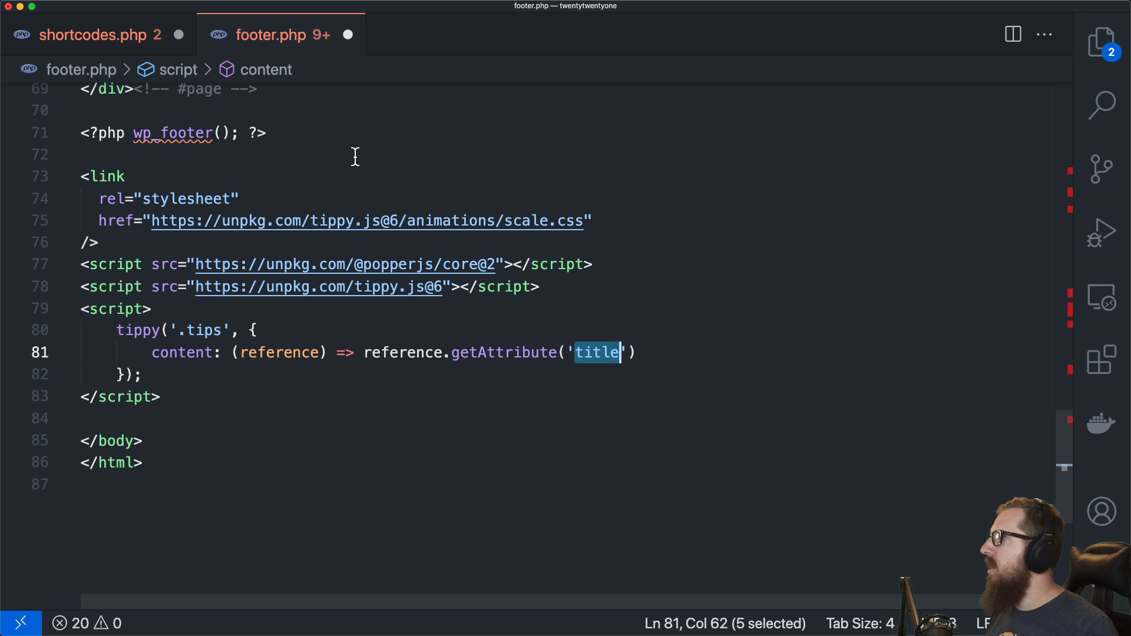
click(94, 35)
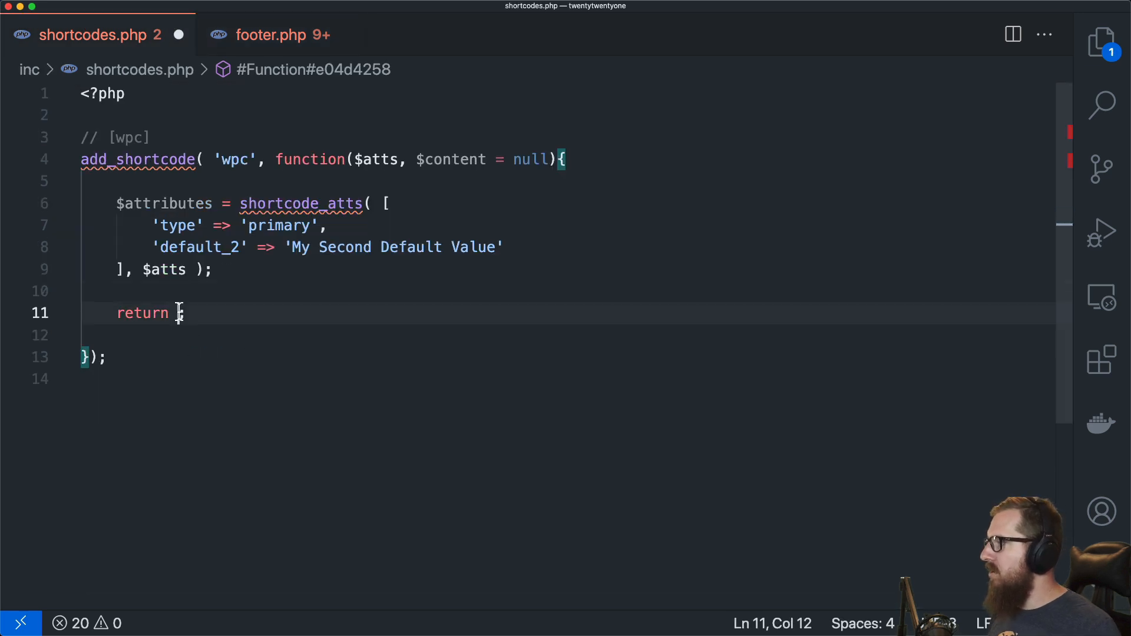
Step: Return $content inside <span class="tips"> and comment out the shortcode_atts block
text('<)
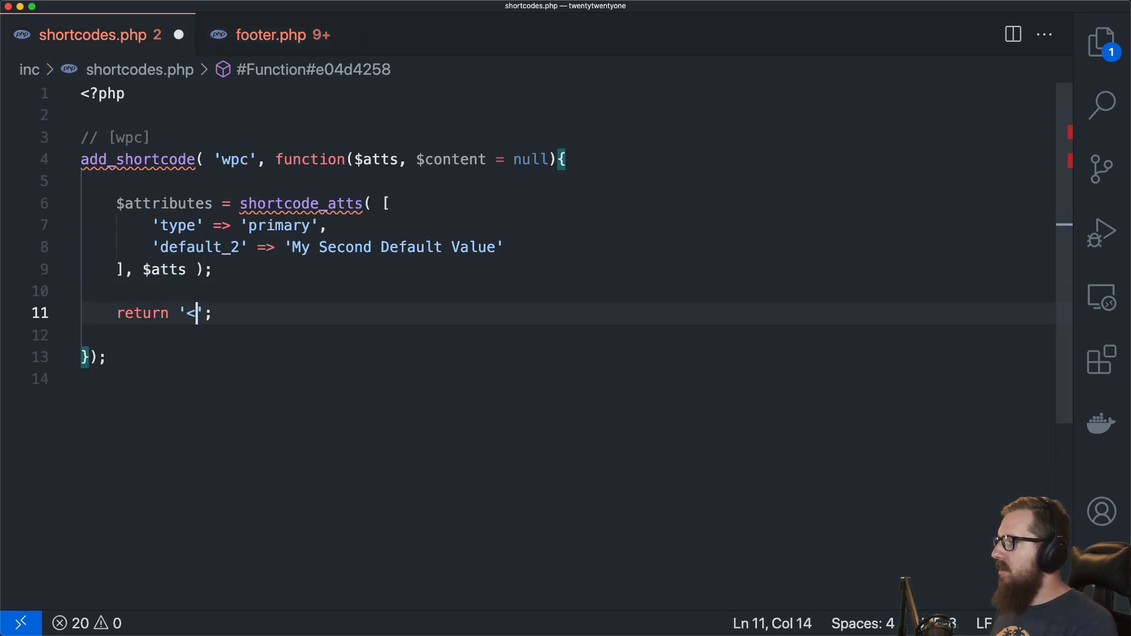
text(span class="tips)
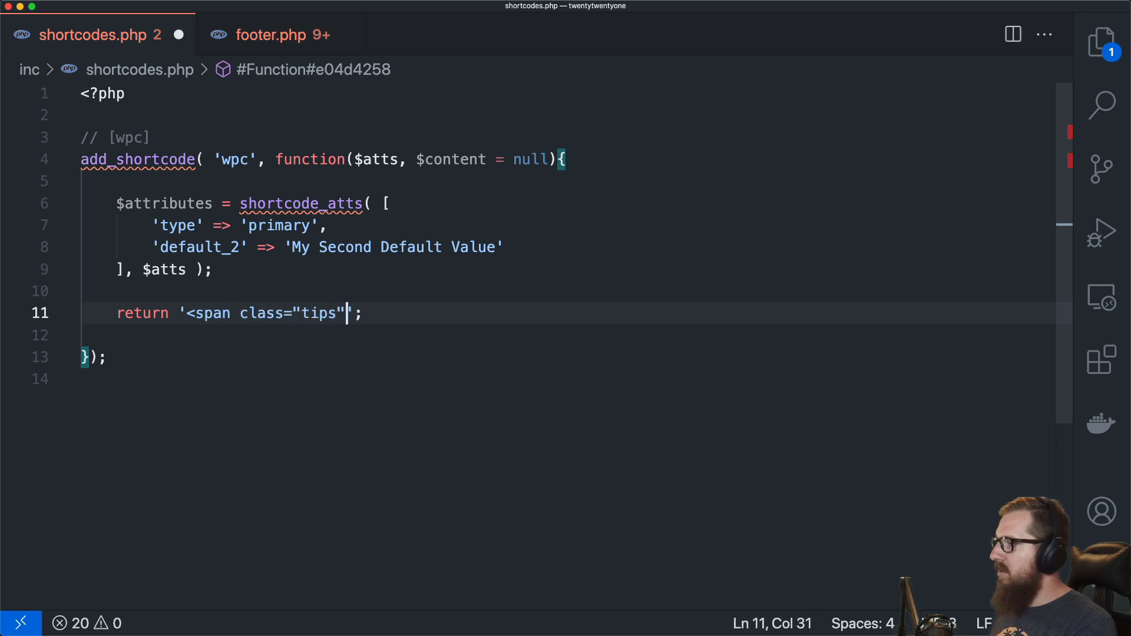
text(></)
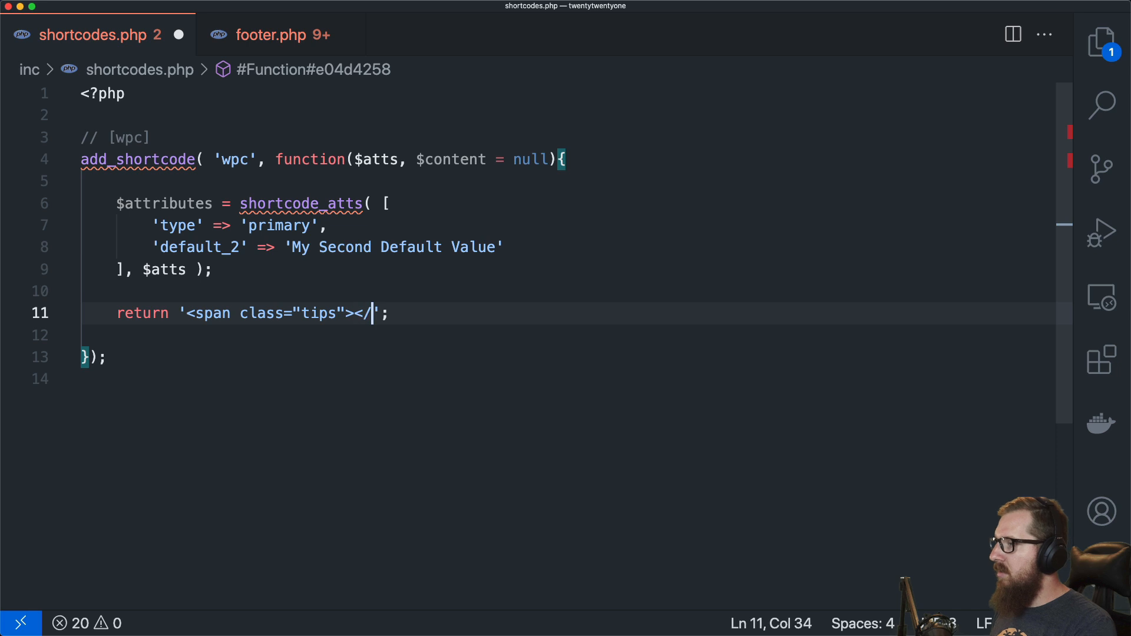
text(span>)
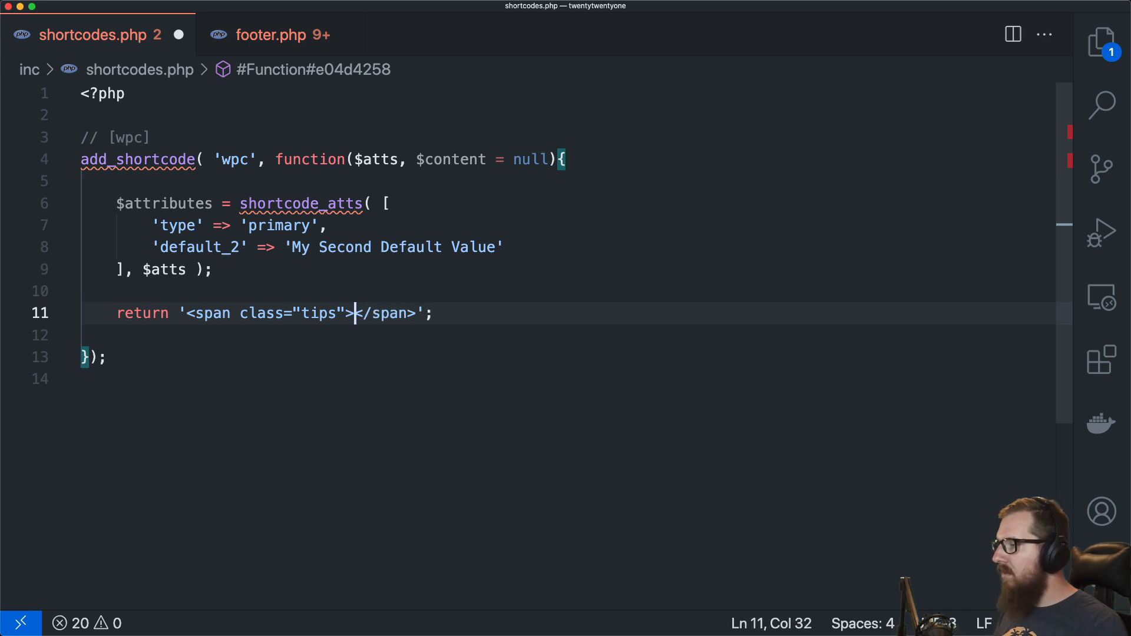
text('.$content.')
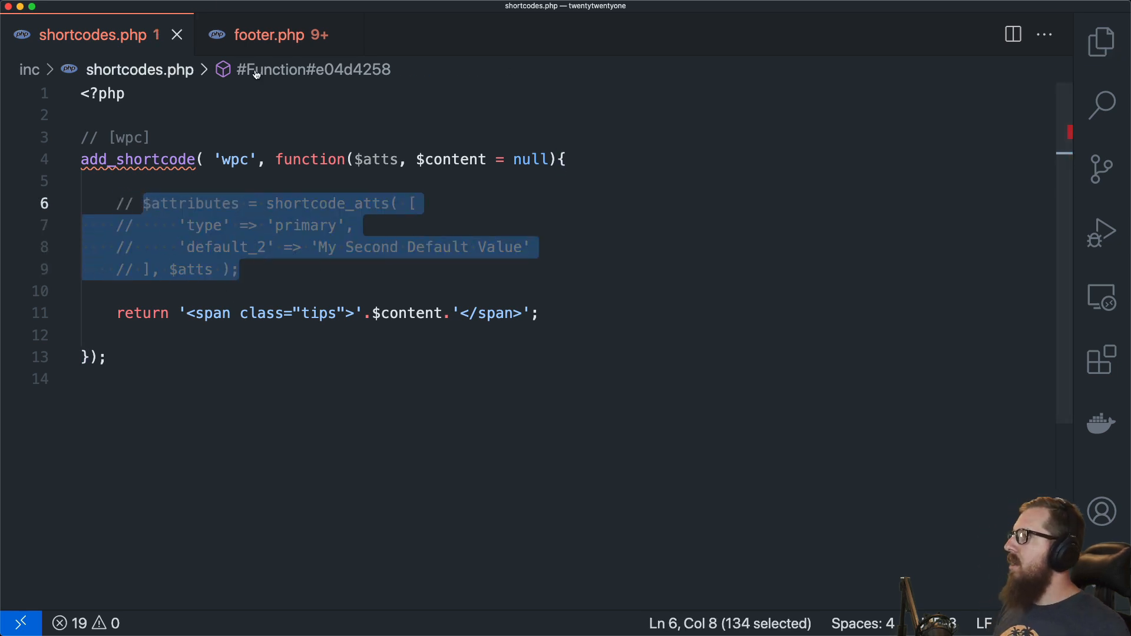
mouse_move(299, 290)
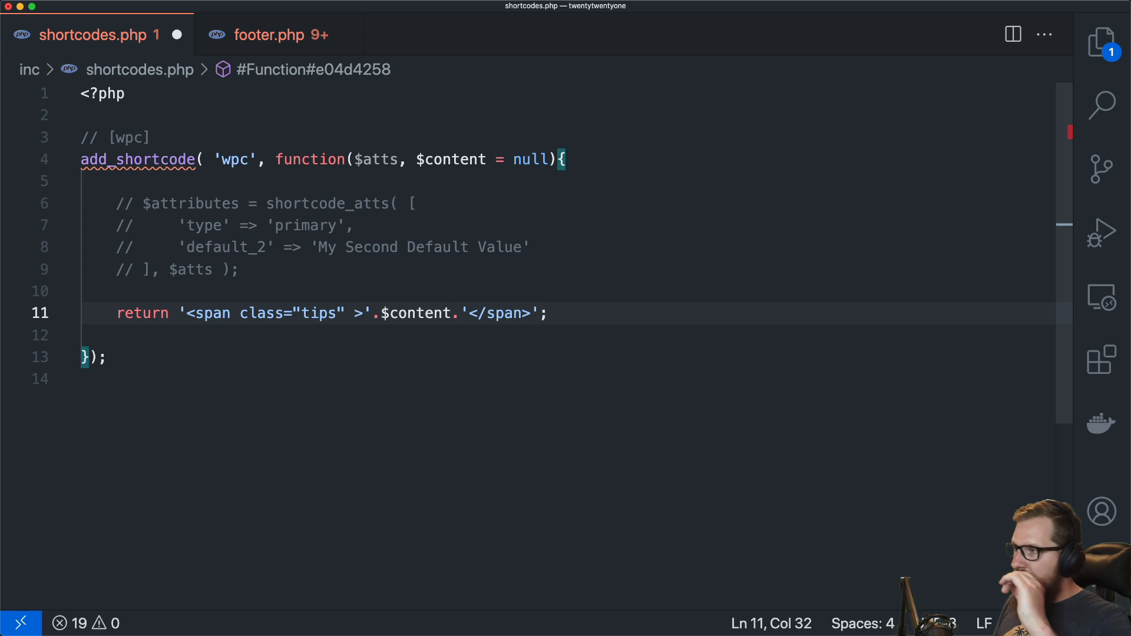
Step: Add a tip attribute defaulting to 'default tip' and output $attributes['tip'] as the span title
text(title=")
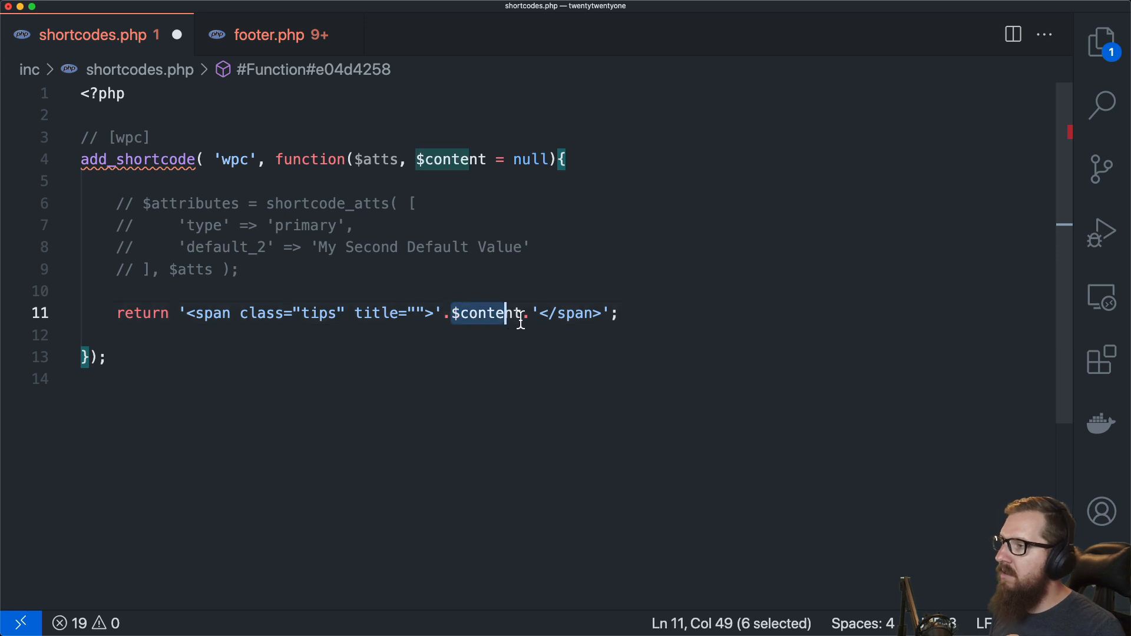
double_click(485, 312)
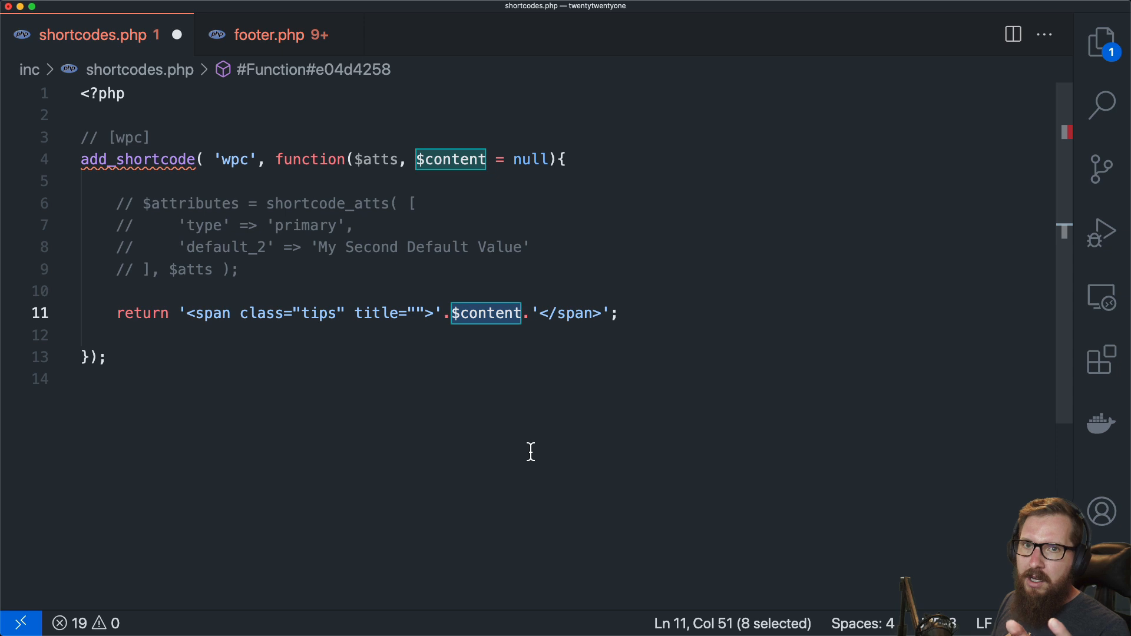
mouse_move(420, 331)
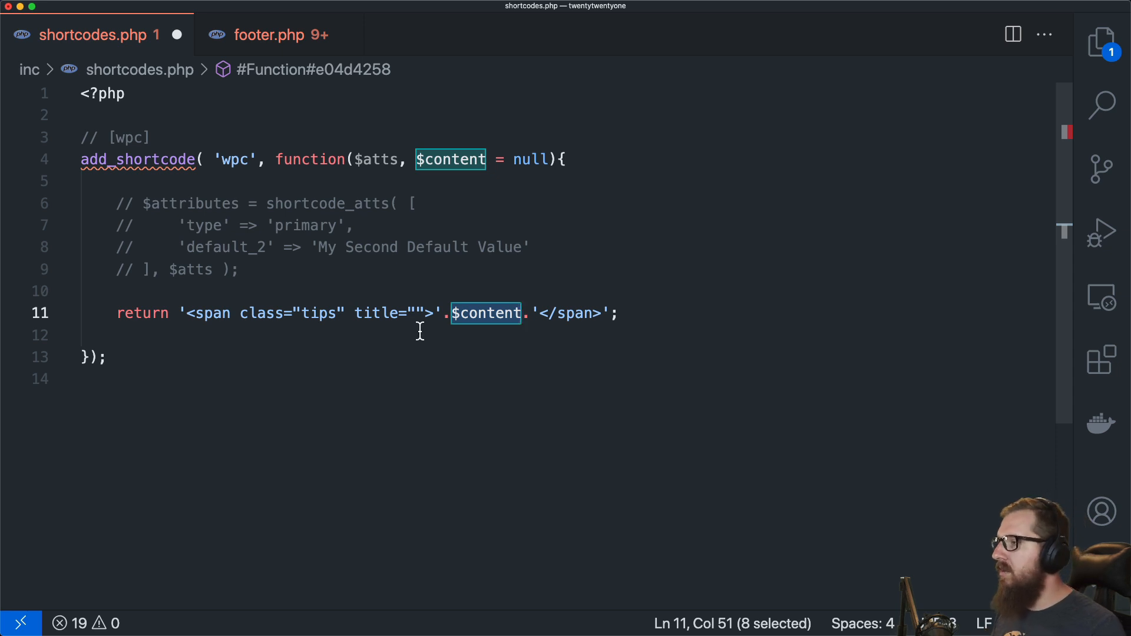
click(416, 313)
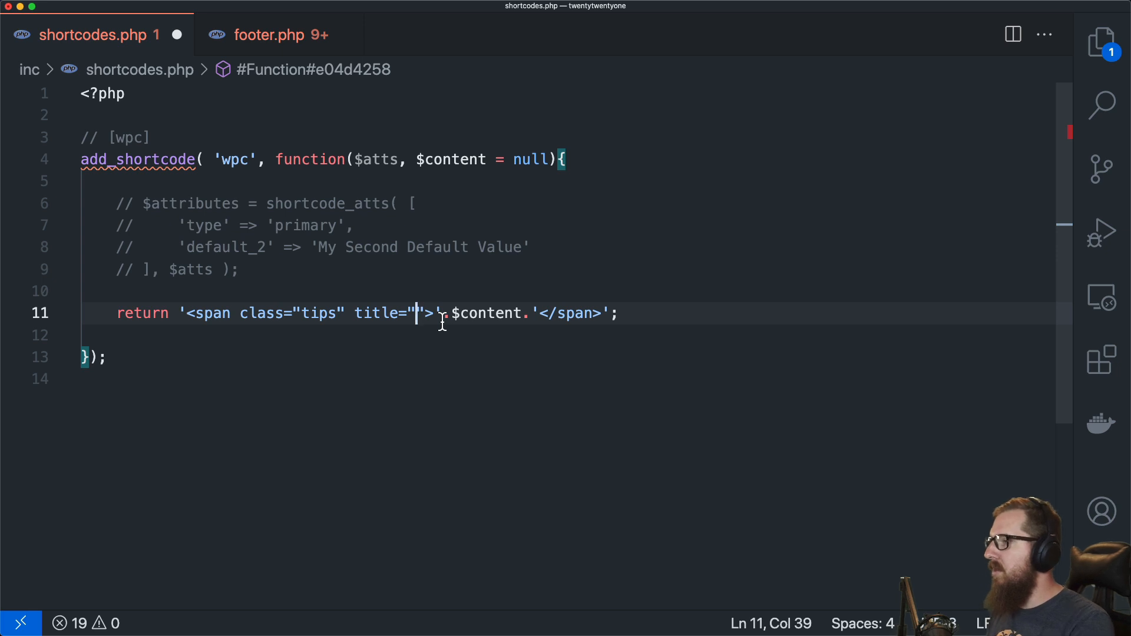
text(')
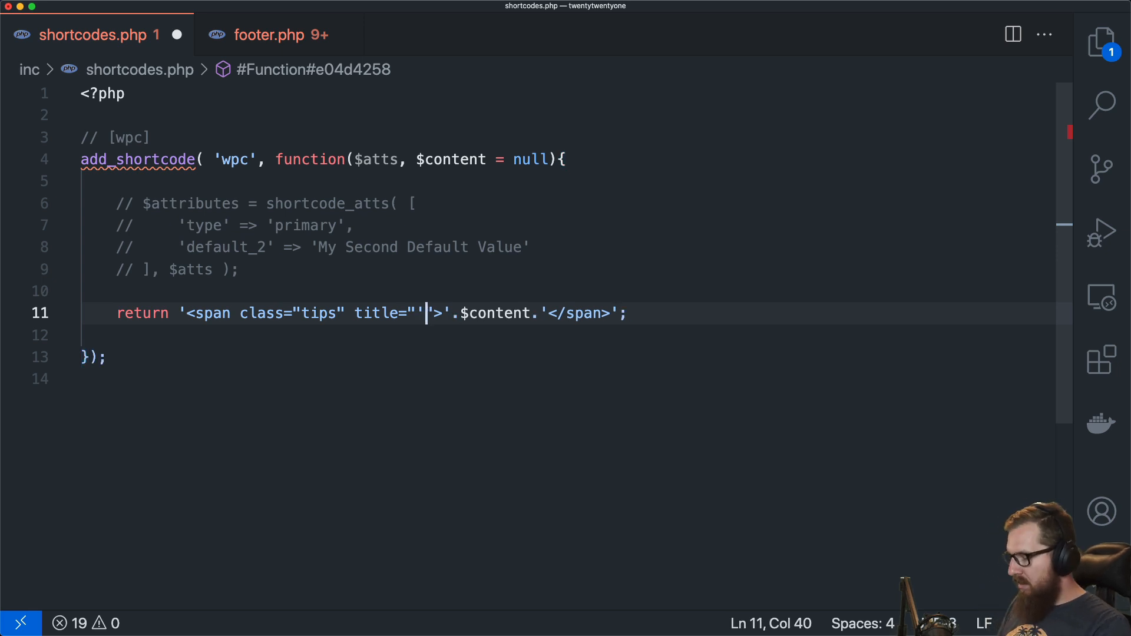
text(..)
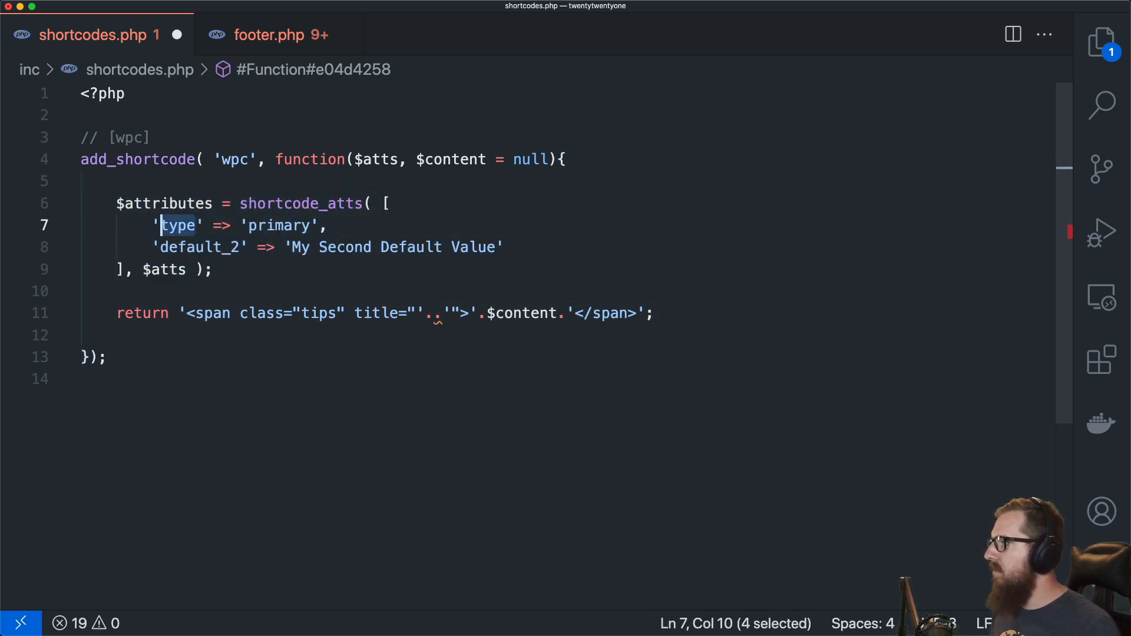
text(tip)
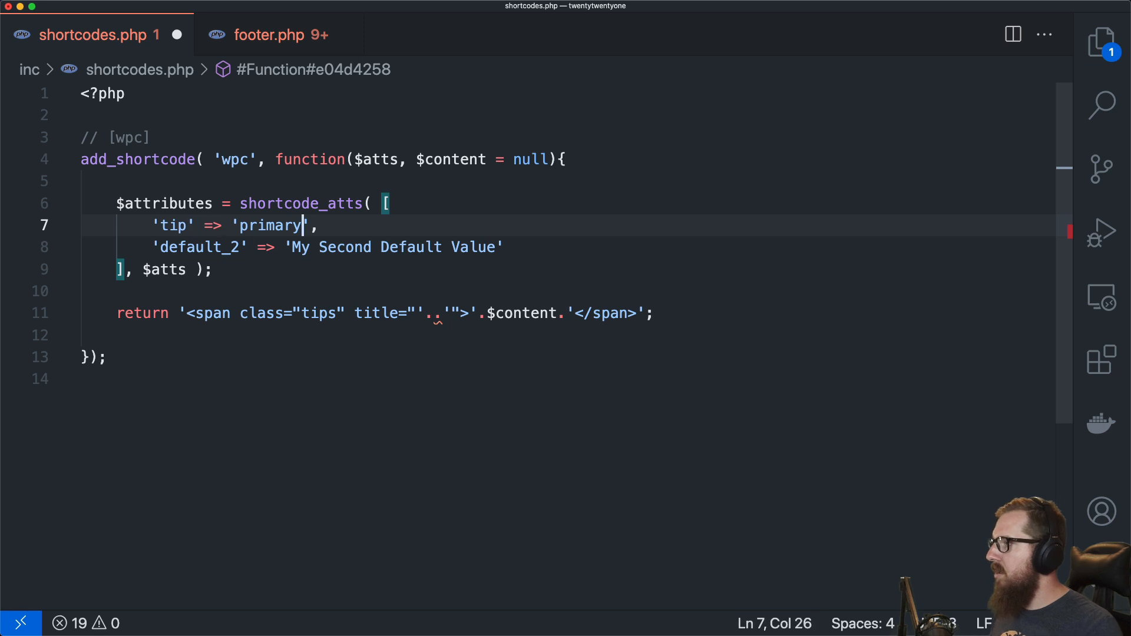
text(default tip)
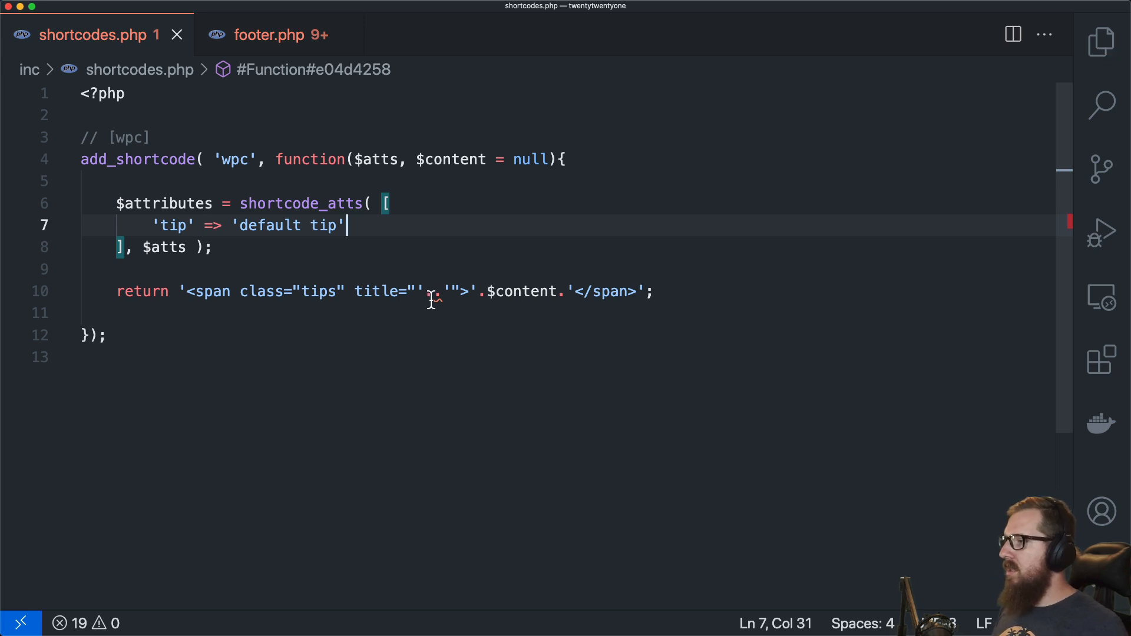
text($attributes.)
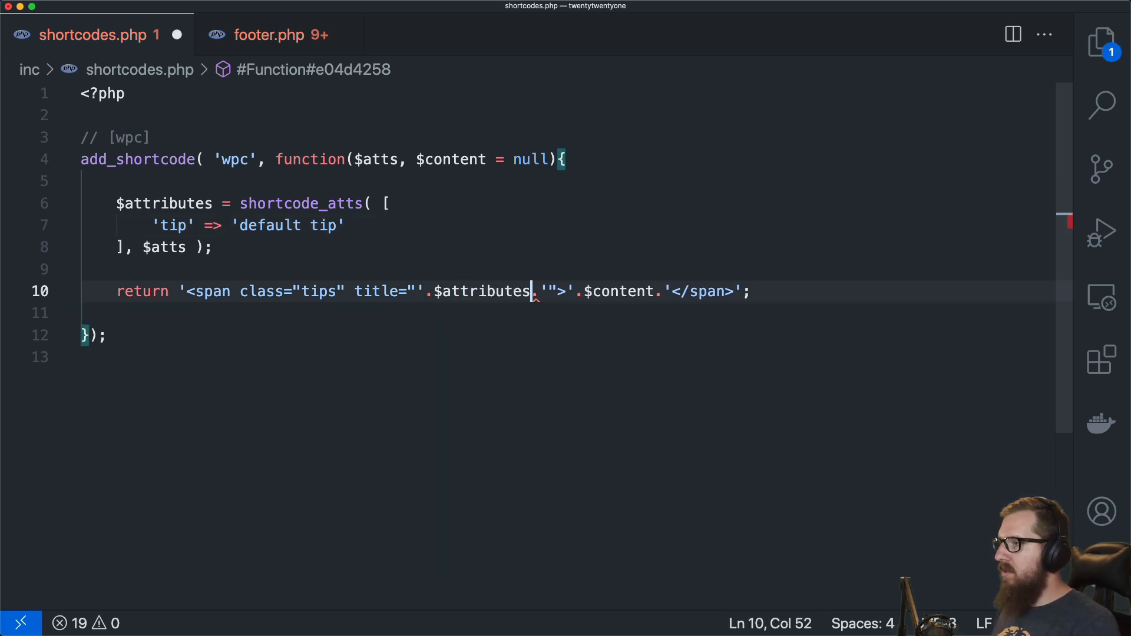
text(['tip'])
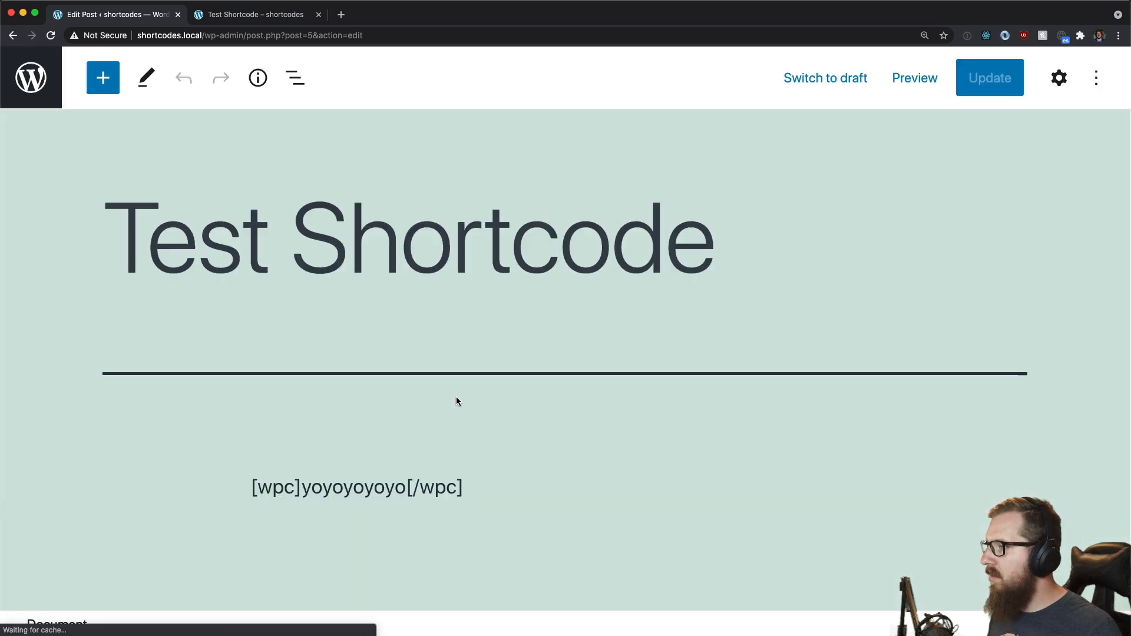
Step: Change the post's shortcode to [wpc tip="hello world"]This is the text[/wpc] and update the post
click(357, 486)
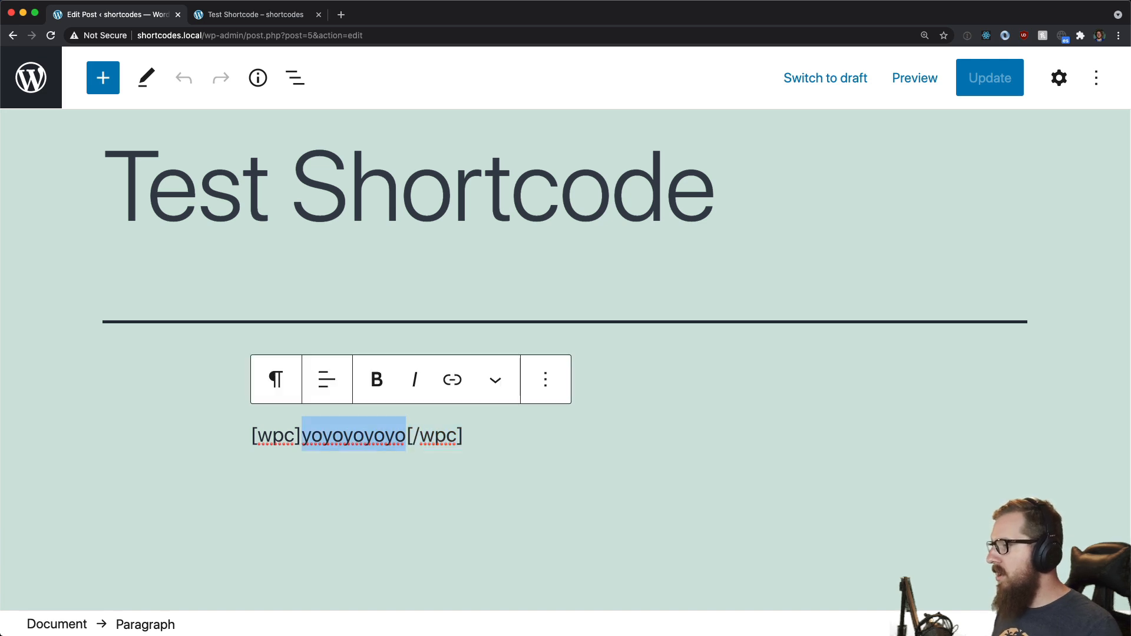
text(This is the)
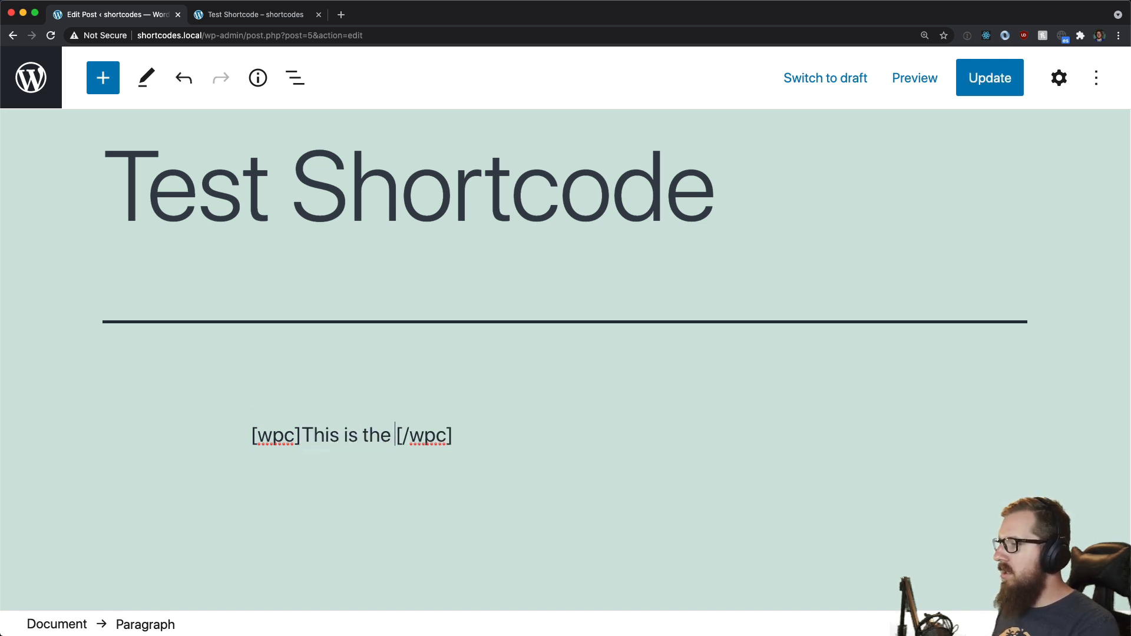
text(tex)
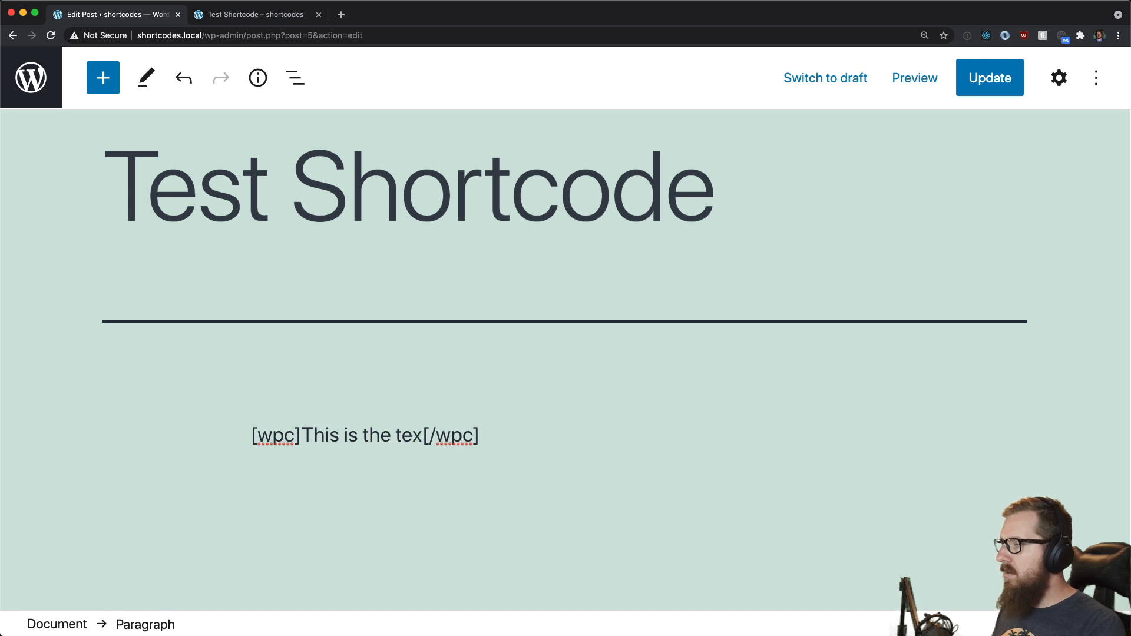
text(t)
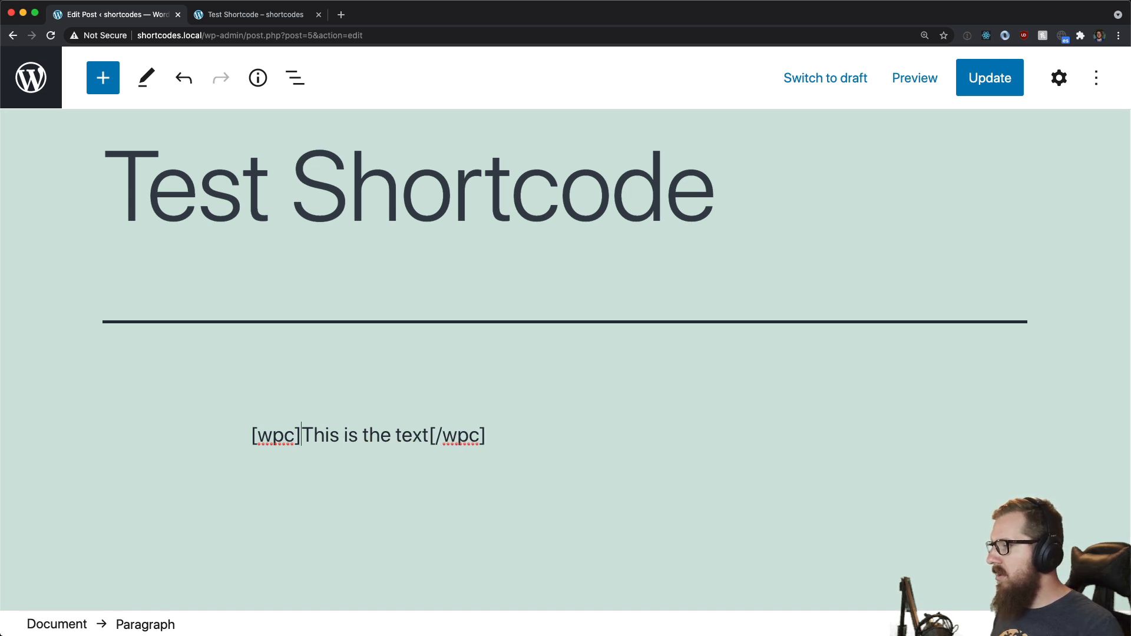
text(tip=hello world)
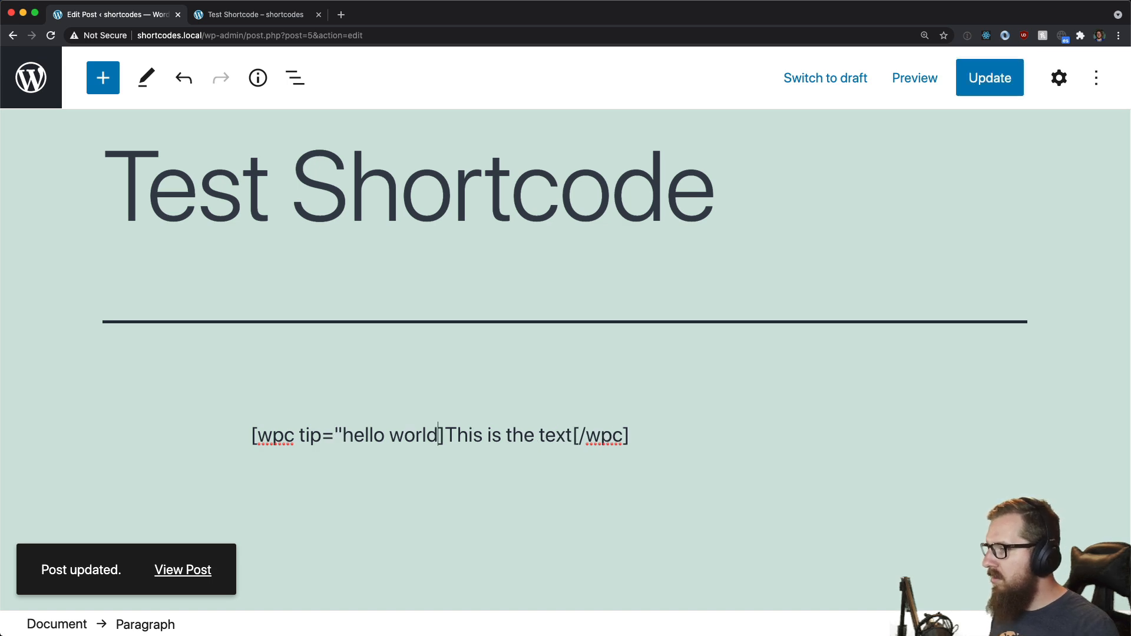
click(441, 434)
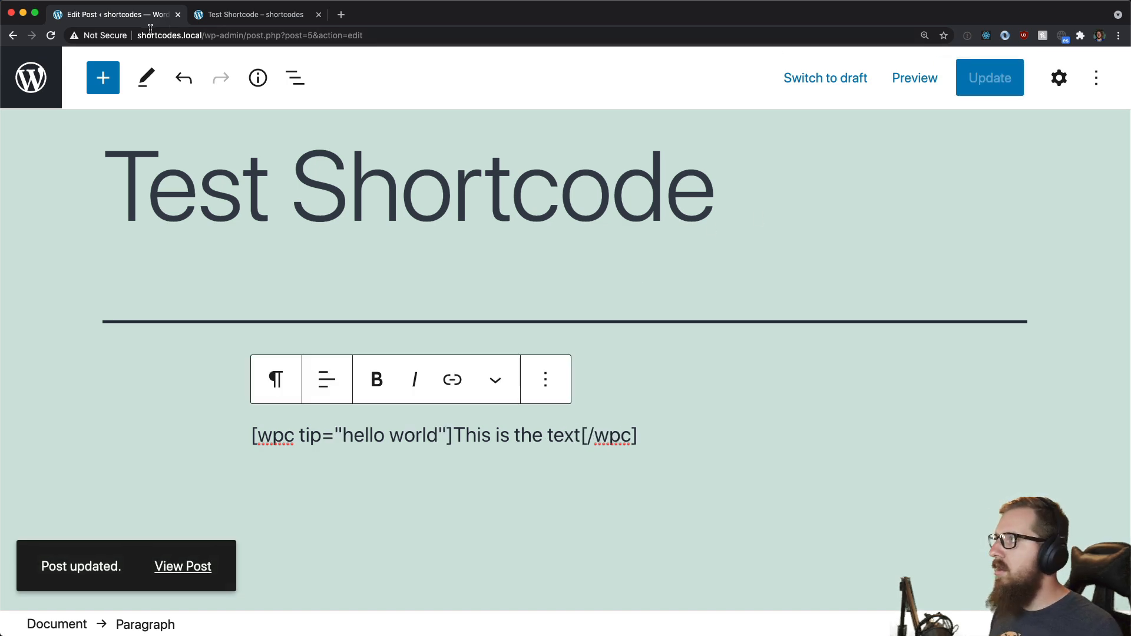
click(257, 14)
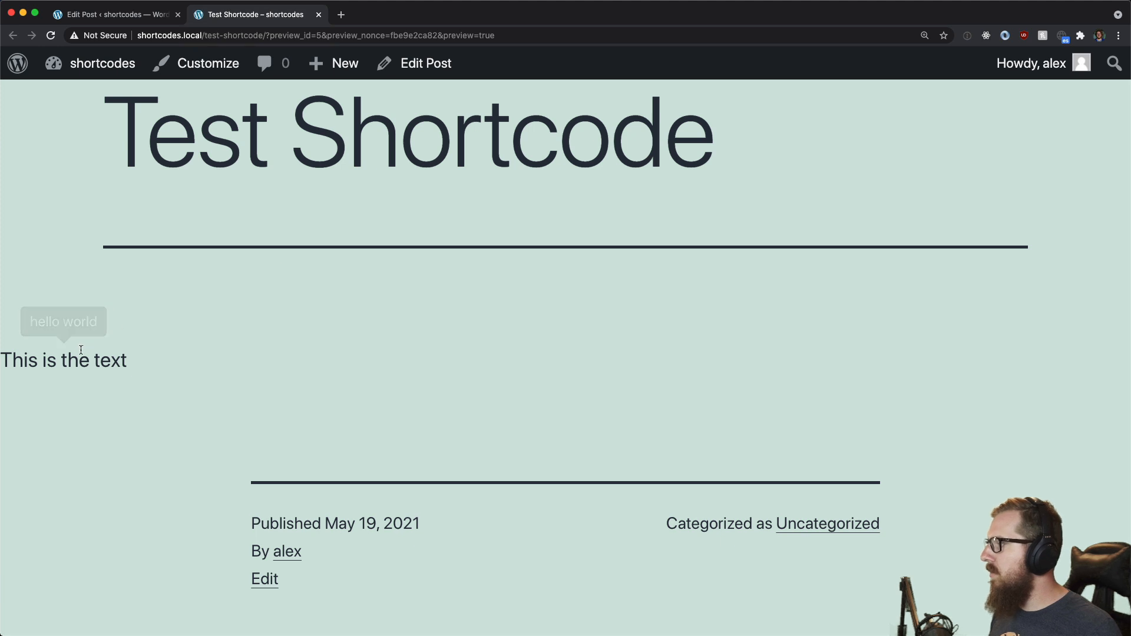
mouse_move(212, 367)
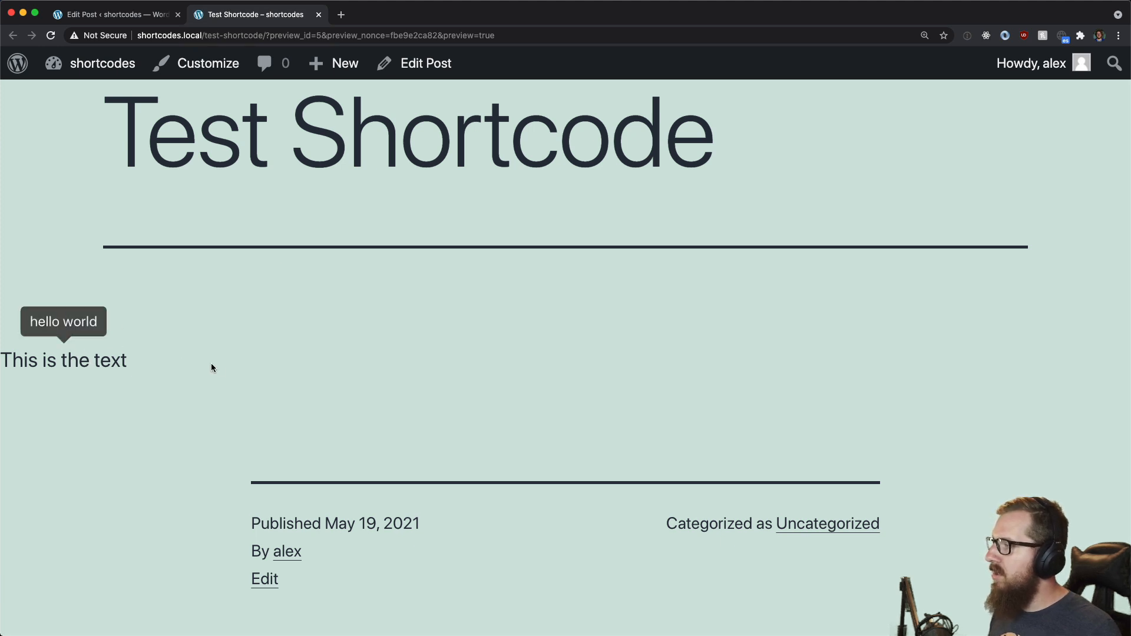
mouse_move(85, 362)
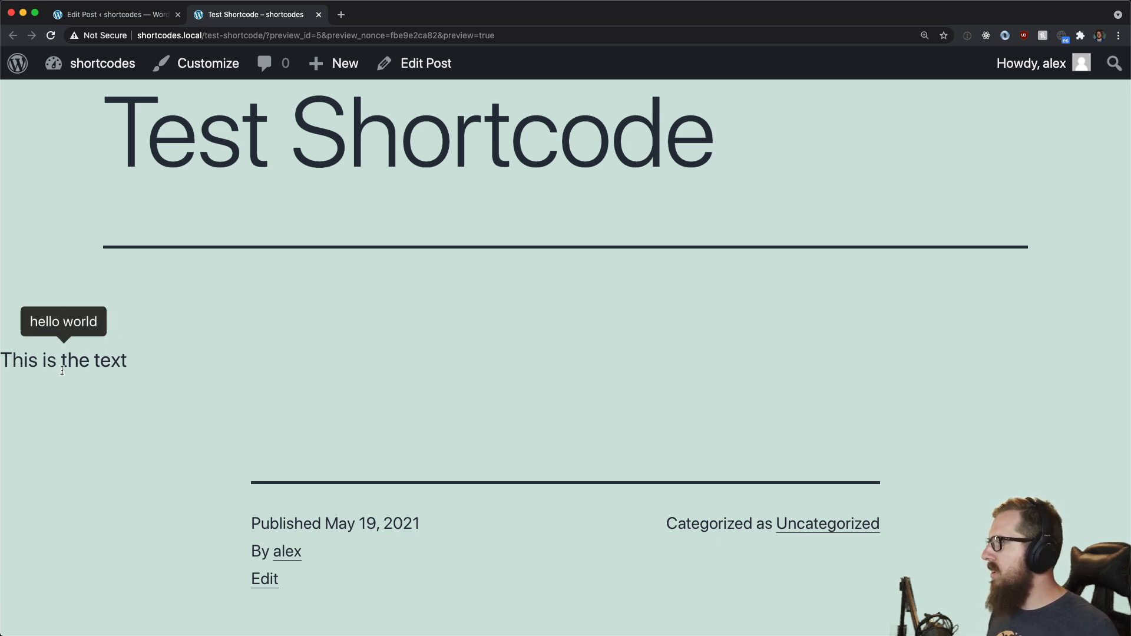
mouse_move(99, 387)
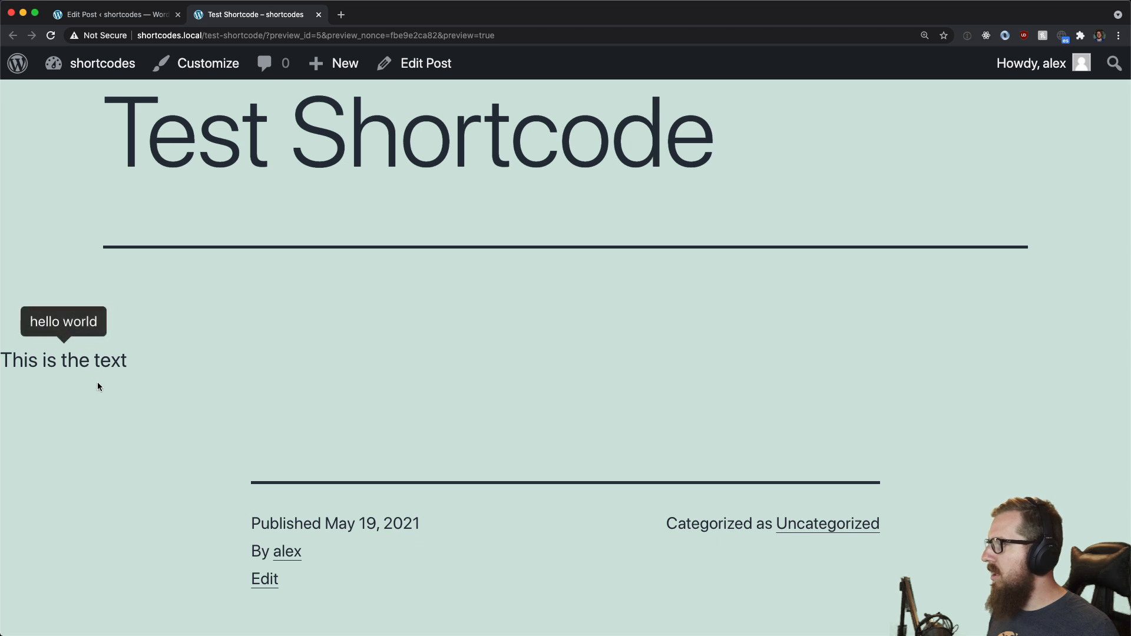
mouse_move(332, 188)
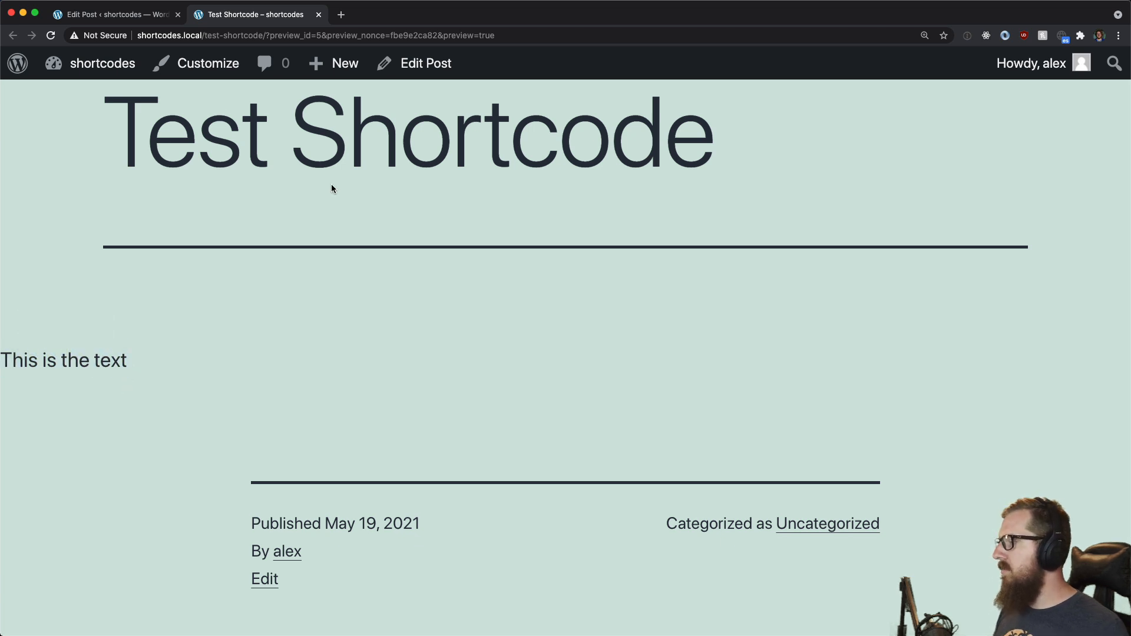
click(116, 14)
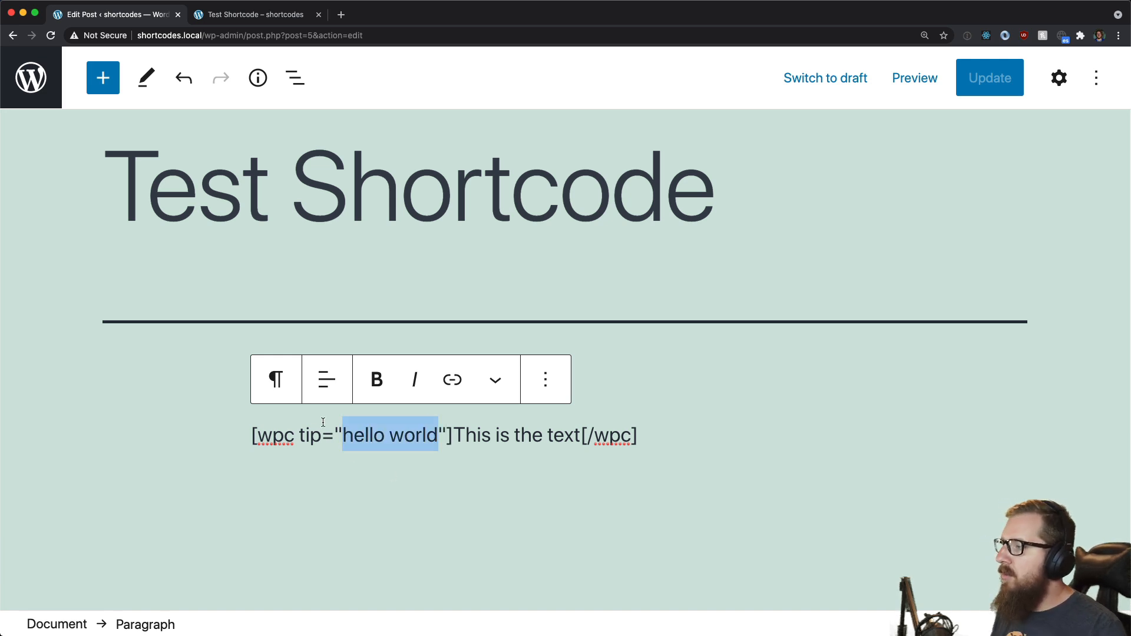
mouse_move(290, 436)
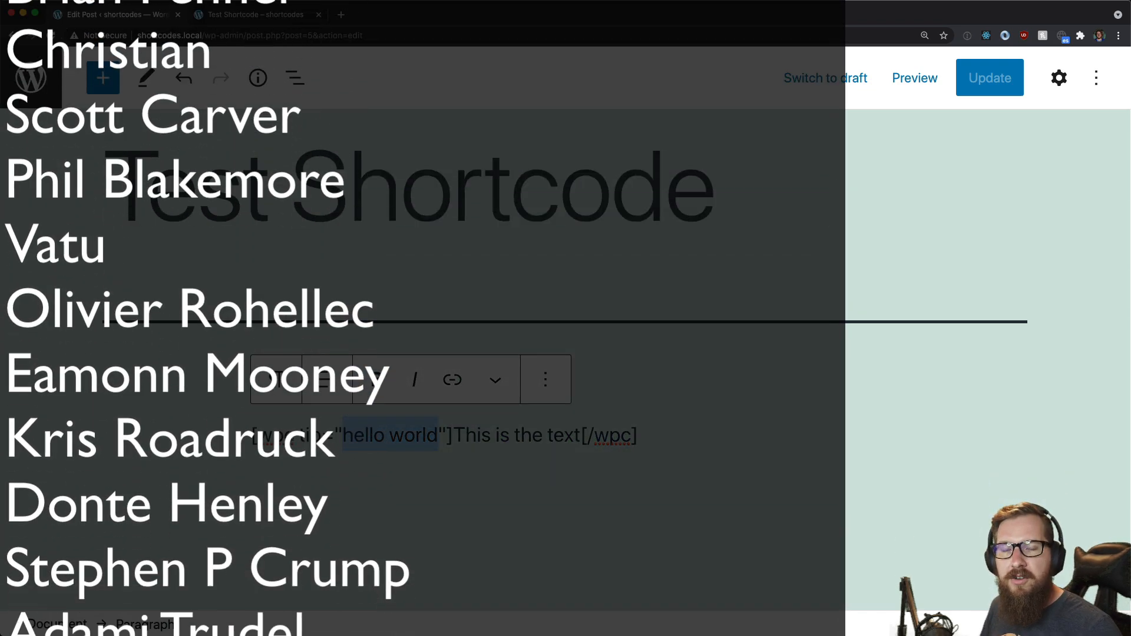
scroll(down, 3)
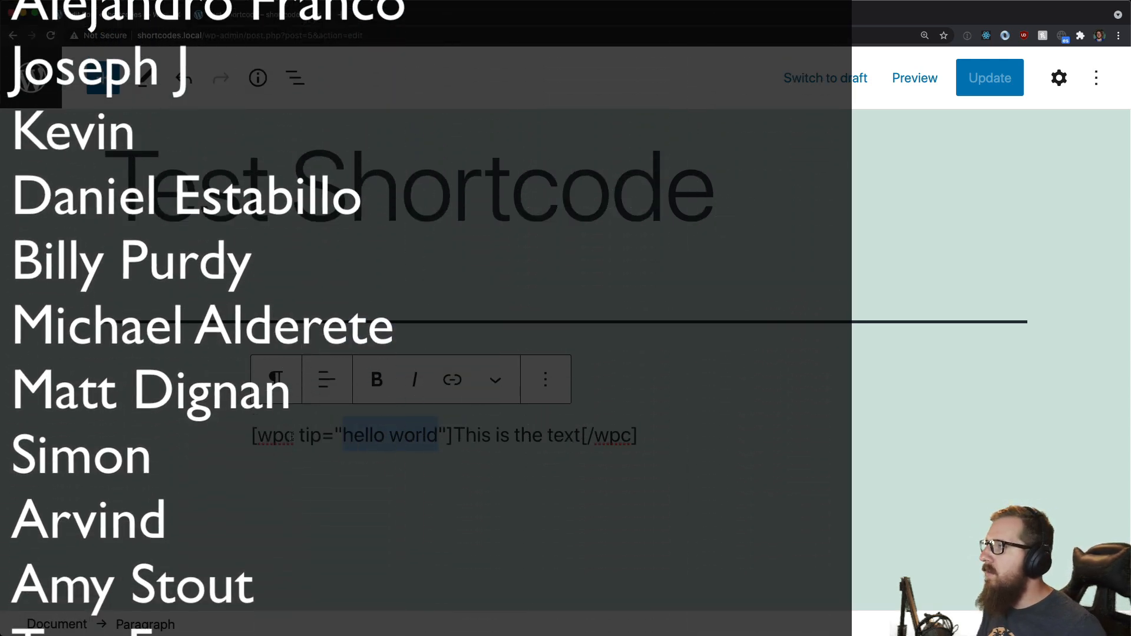
scroll(down, 3)
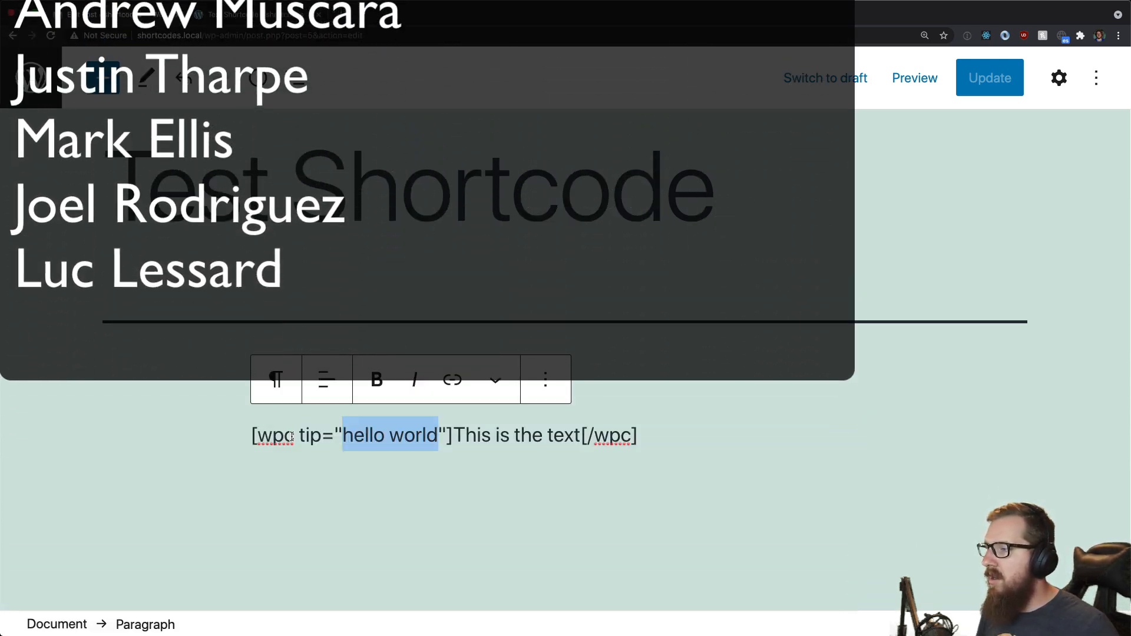